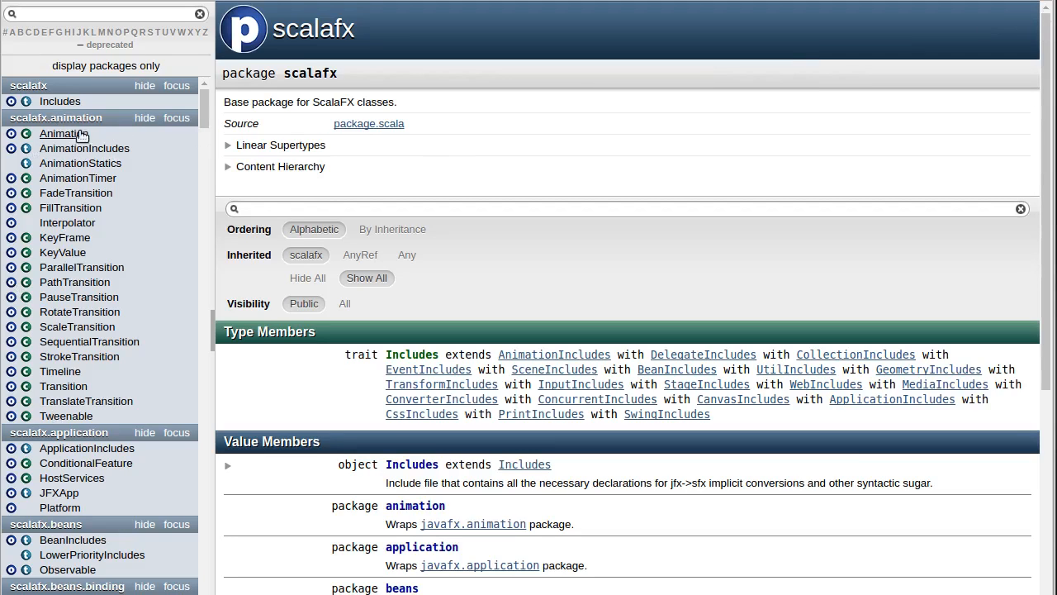
{"action": "mouse_move", "coordinate": [141, 185]}
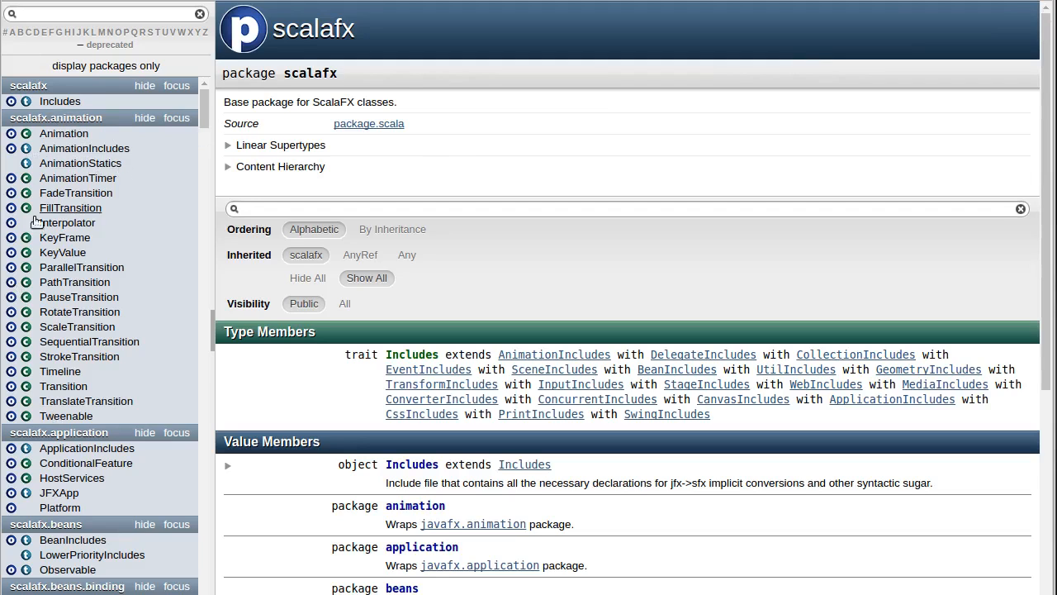
{"action": "mouse_move", "coordinate": [159, 241]}
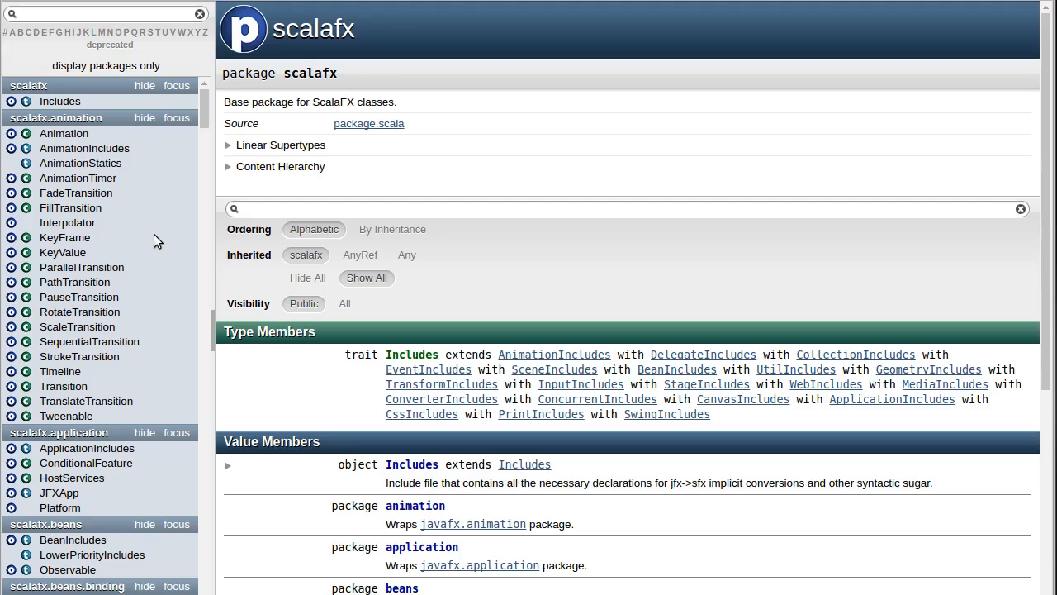
- Open the AnimationTimer class page from the scalafx.animation package index
{"action": "left_click", "coordinate": [78, 177]}
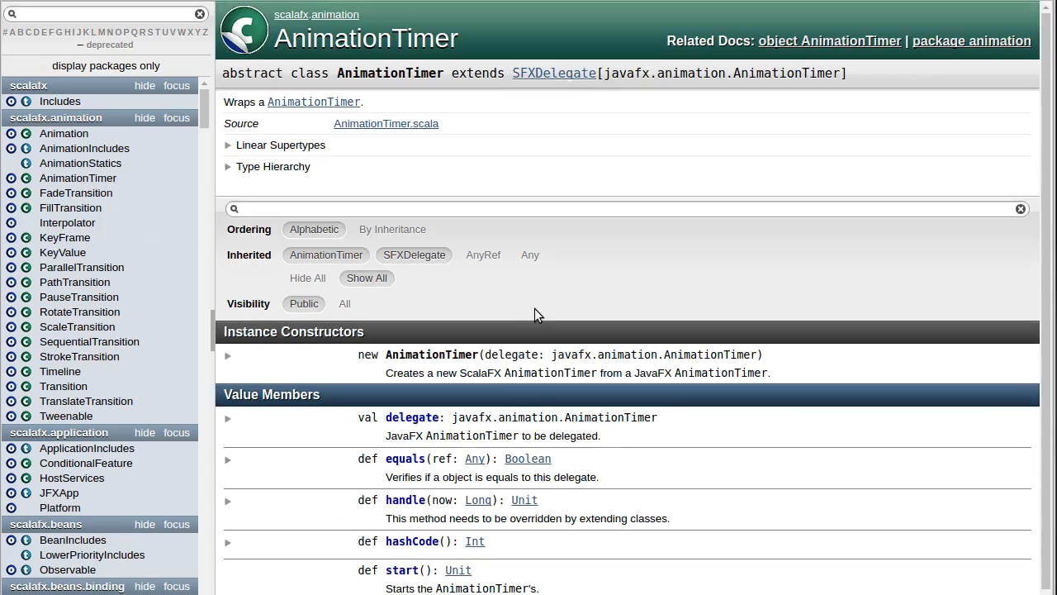
{"action": "mouse_move", "coordinate": [654, 397]}
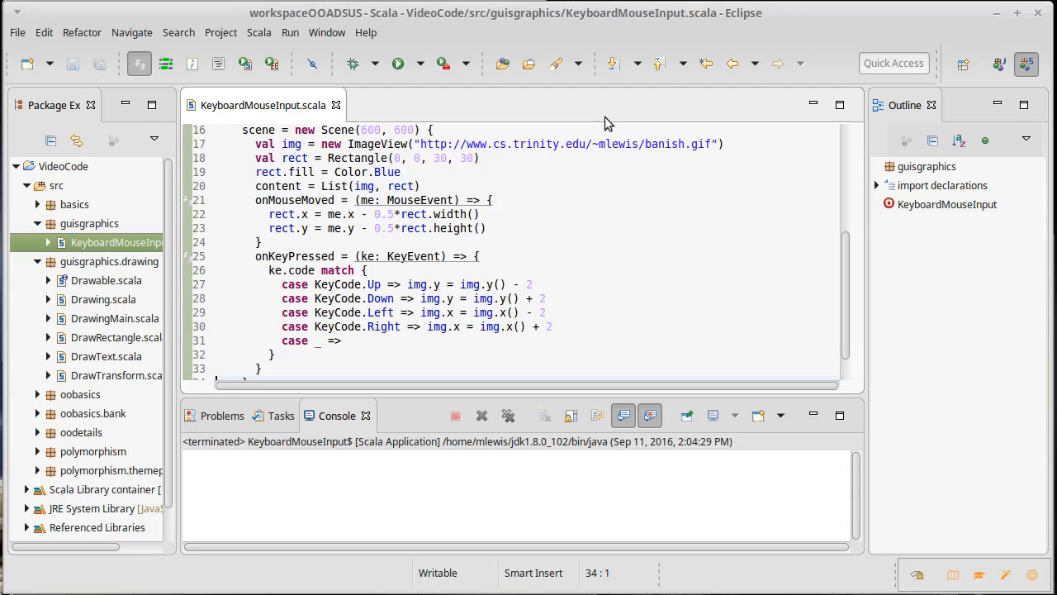
- Create the Scala object guisgraphics.AnimationExample from the guisgraphics package's New menu
{"action": "right_click", "coordinate": [89, 223]}
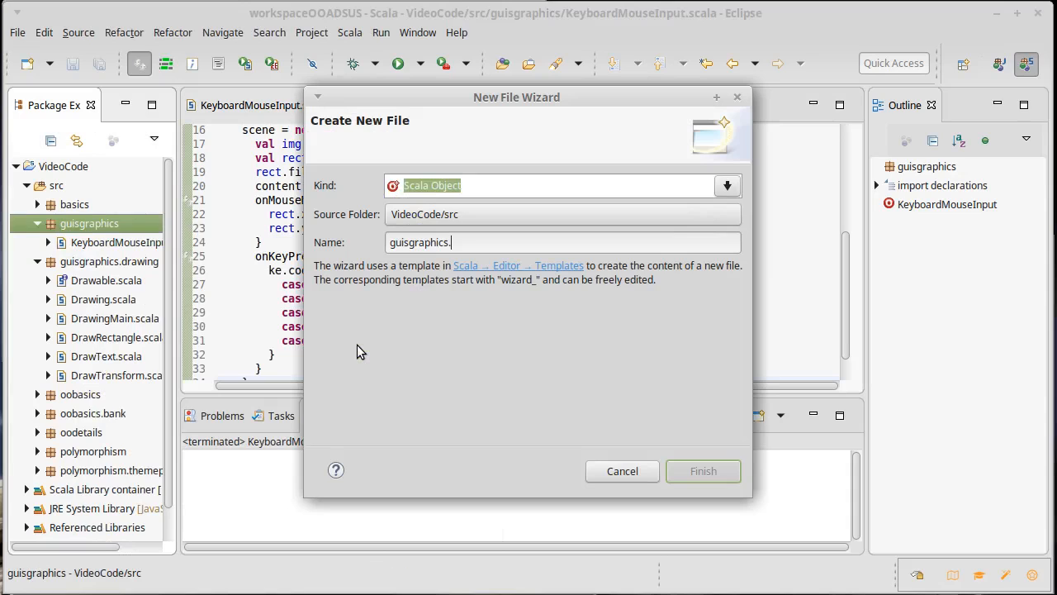
{"action": "type", "text": "Animation"}
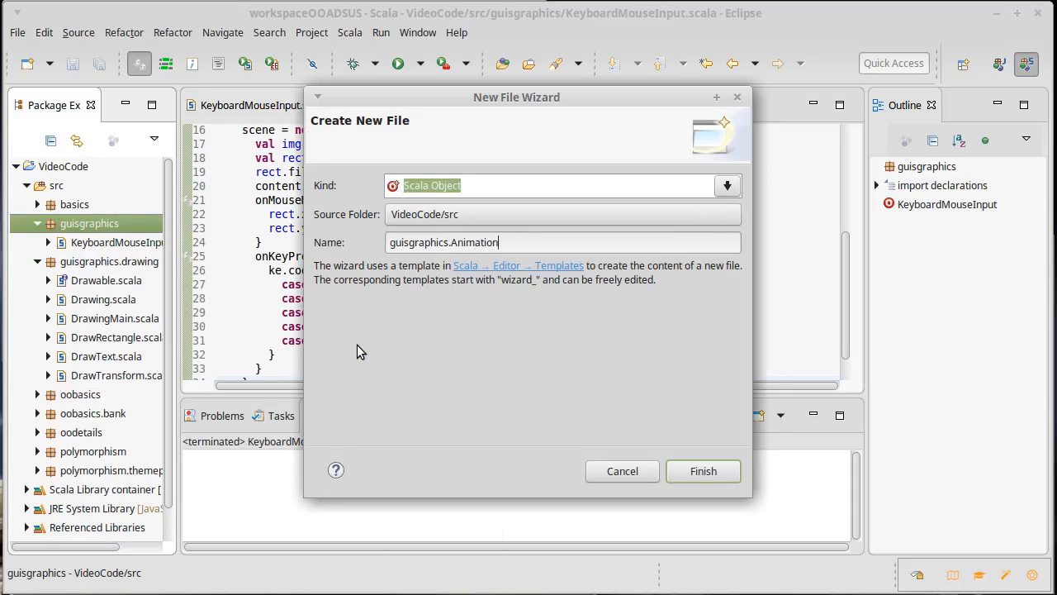
{"action": "type", "text": "Example"}
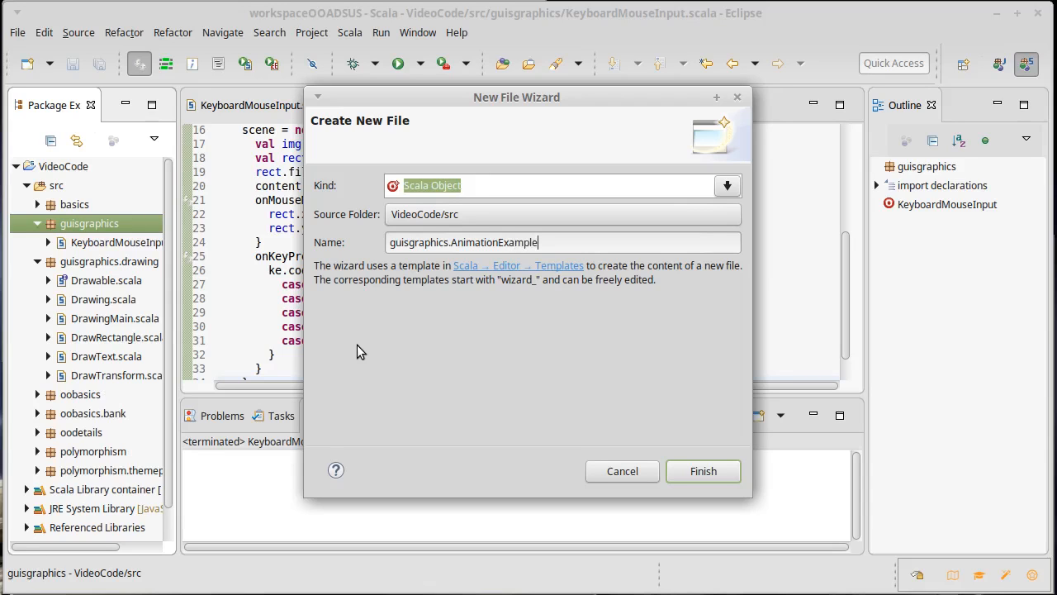
{"action": "left_click", "coordinate": [702, 470]}
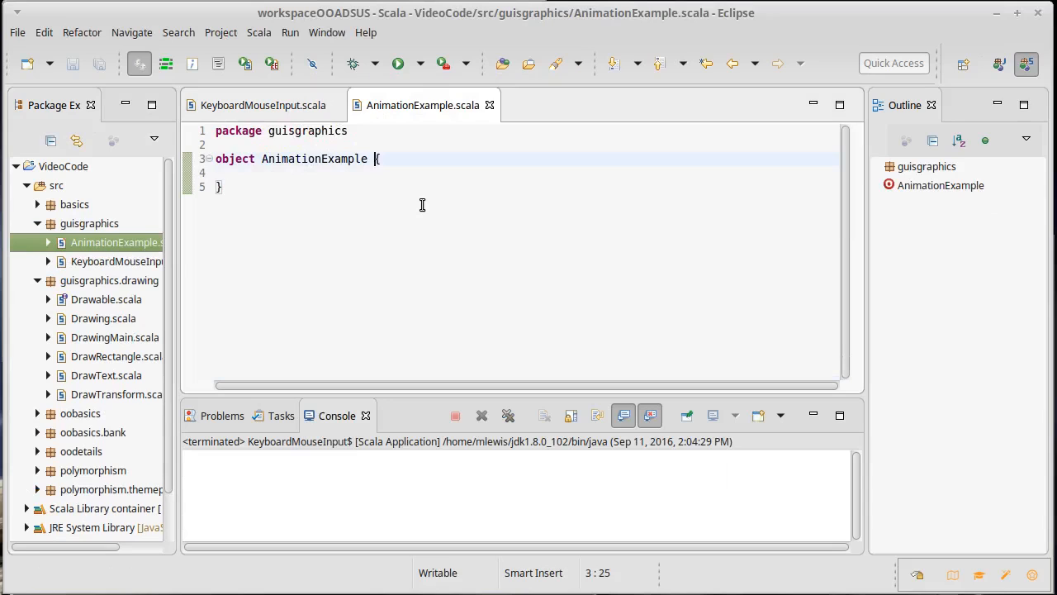
- Make AnimationExample extend JFXApp, add the scalafx imports, and save
{"action": "type", "text": "extends"}
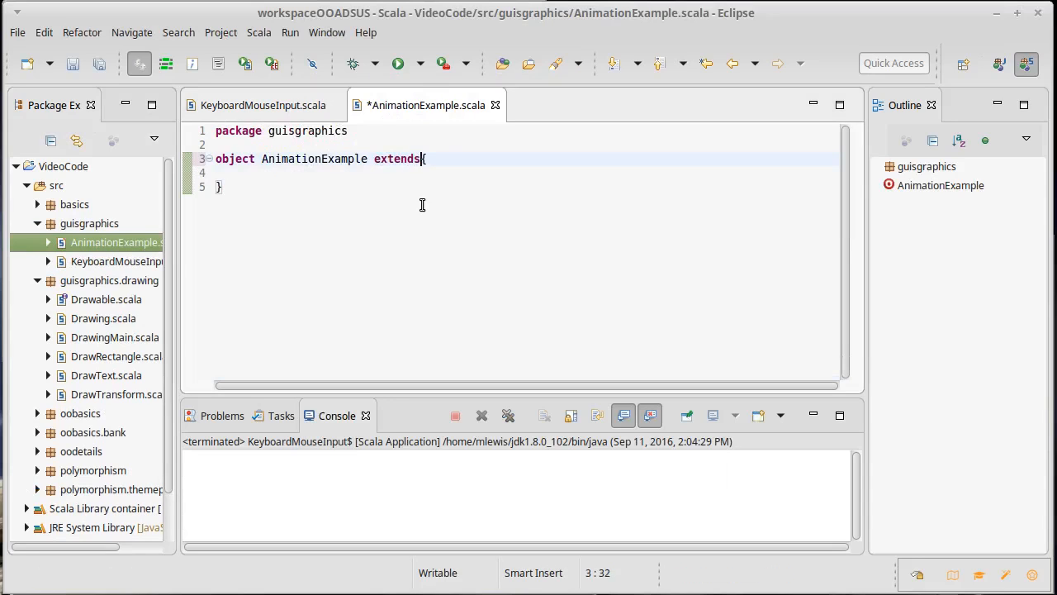
{"action": "type", "text": "JFX"}
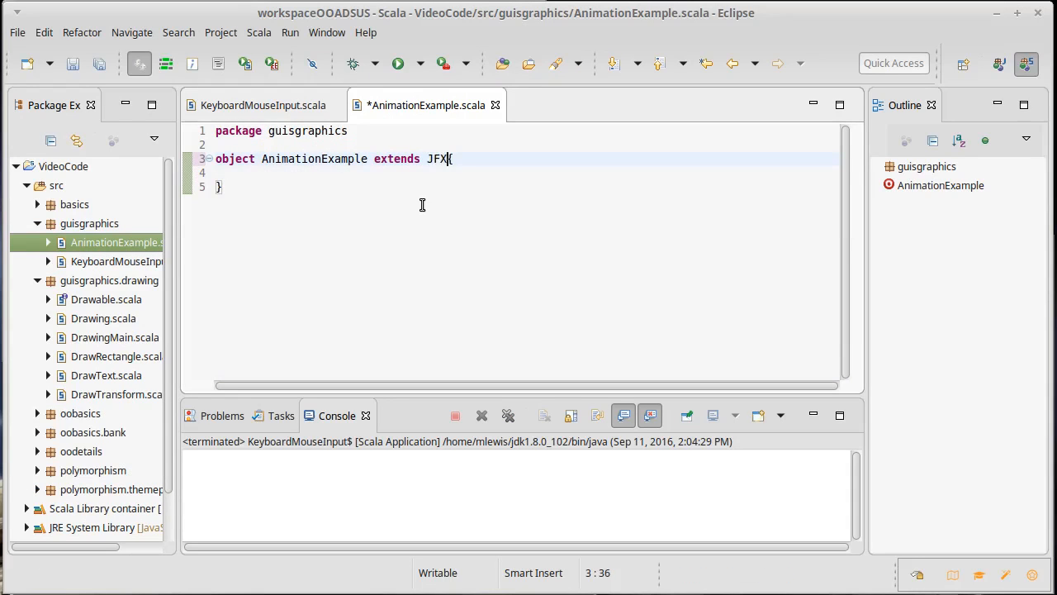
{"action": "type", "text": "App"}
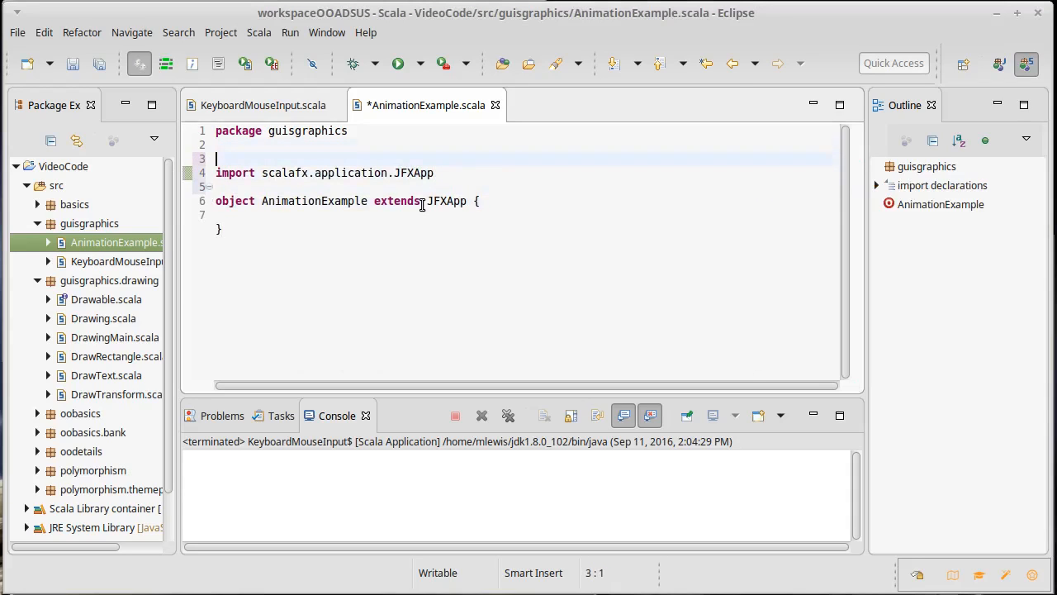
{"action": "type", "text": "import"}
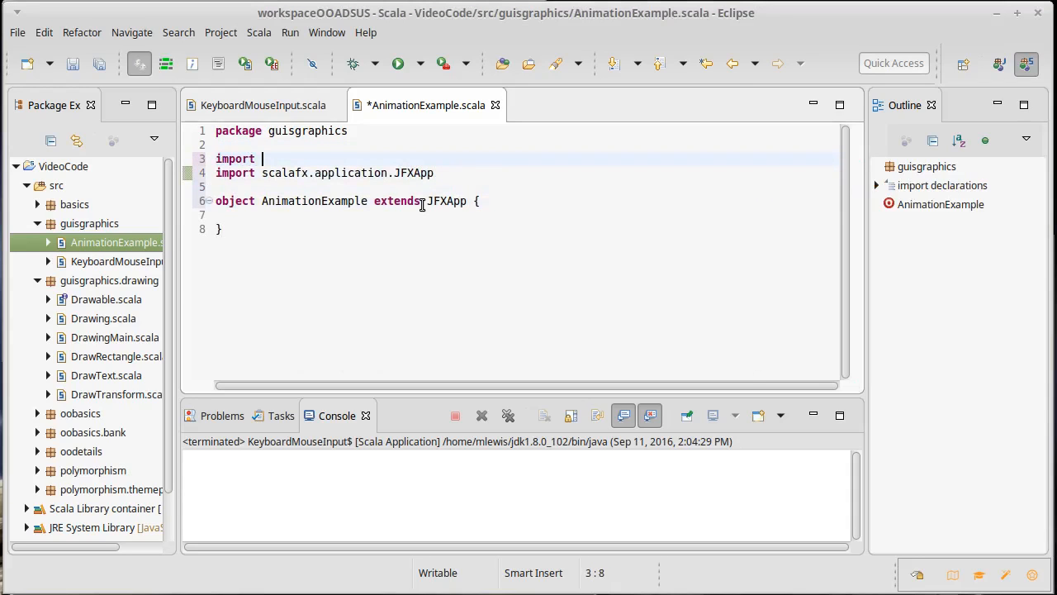
{"action": "type", "text": "scalafx.Includes._"}
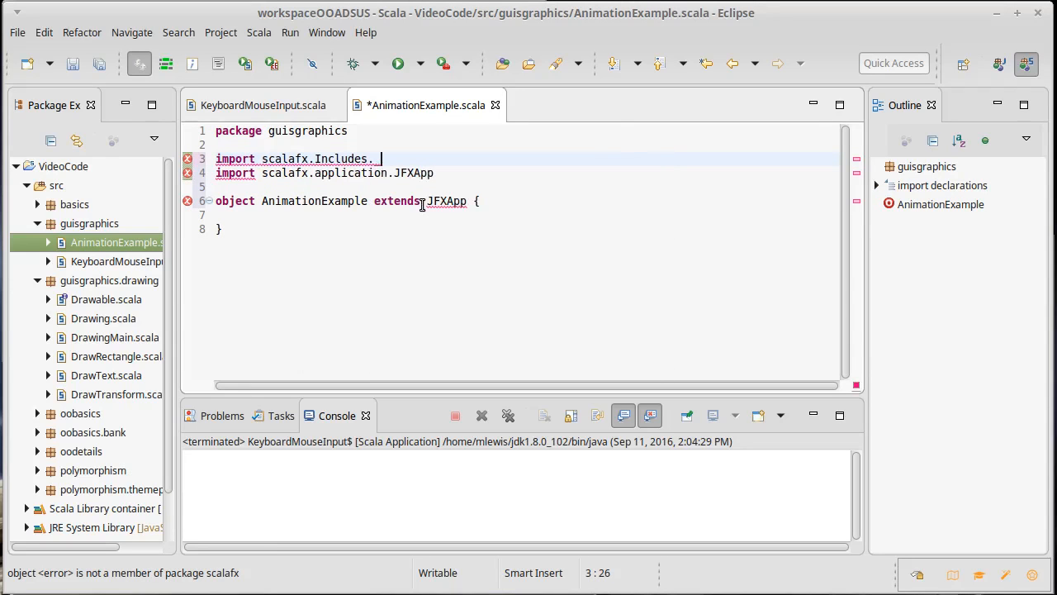
{"action": "key", "text": "ctrl+s"}
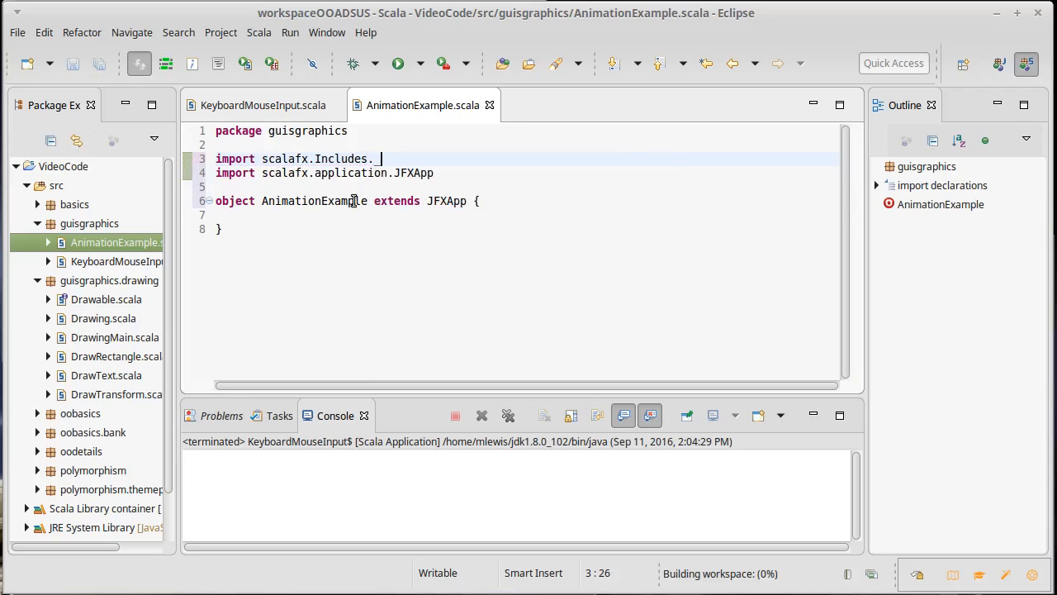
- Add a JFXApp.PrimaryStage titled "Animation" with a 600×600 Scene, and save
{"action": "type", "text": "stag"}
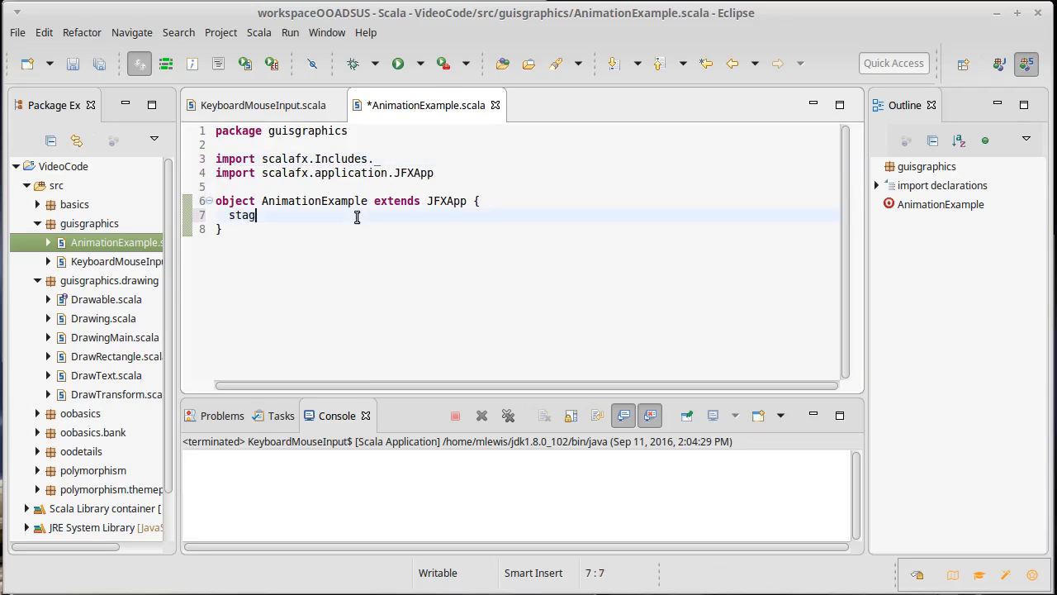
{"action": "type", "text": "e = new J"}
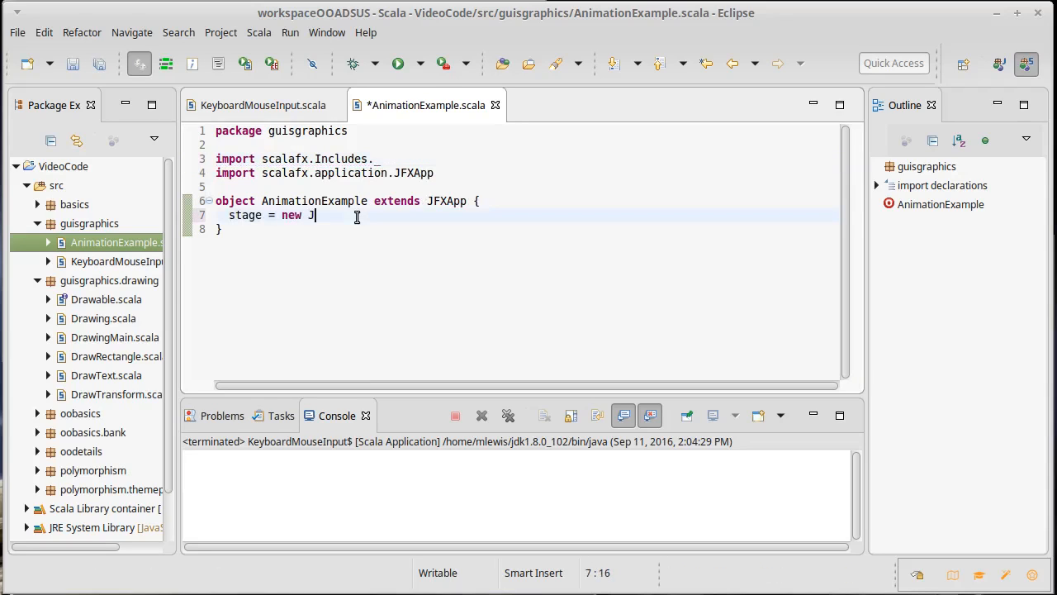
{"action": "type", "text": "FXApp.PrimaryStage {"}
{"action": "type", "text": "title ="}
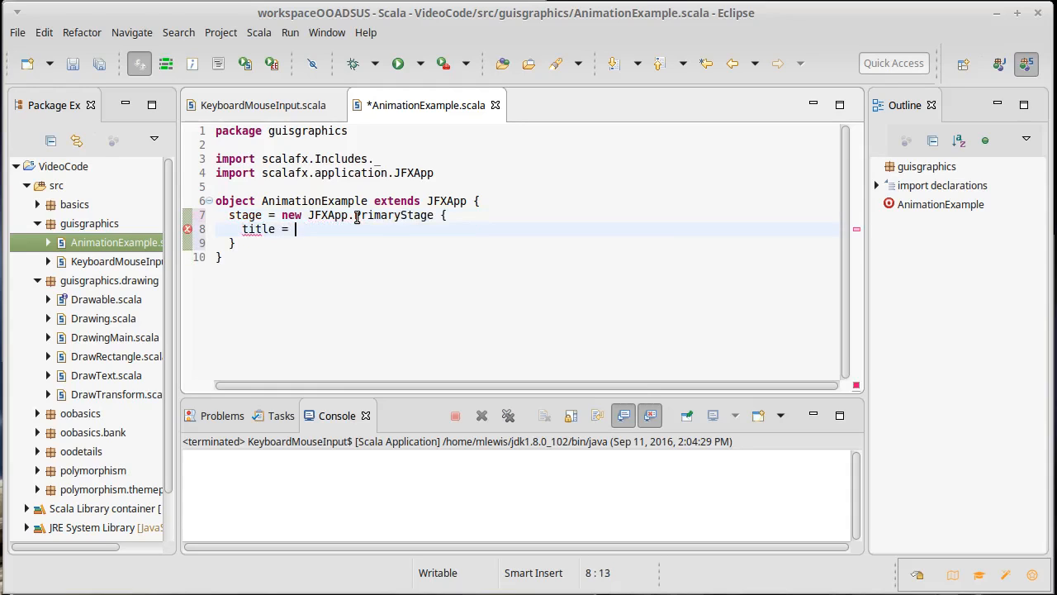
{"action": "type", "text": "\"Animation\""}
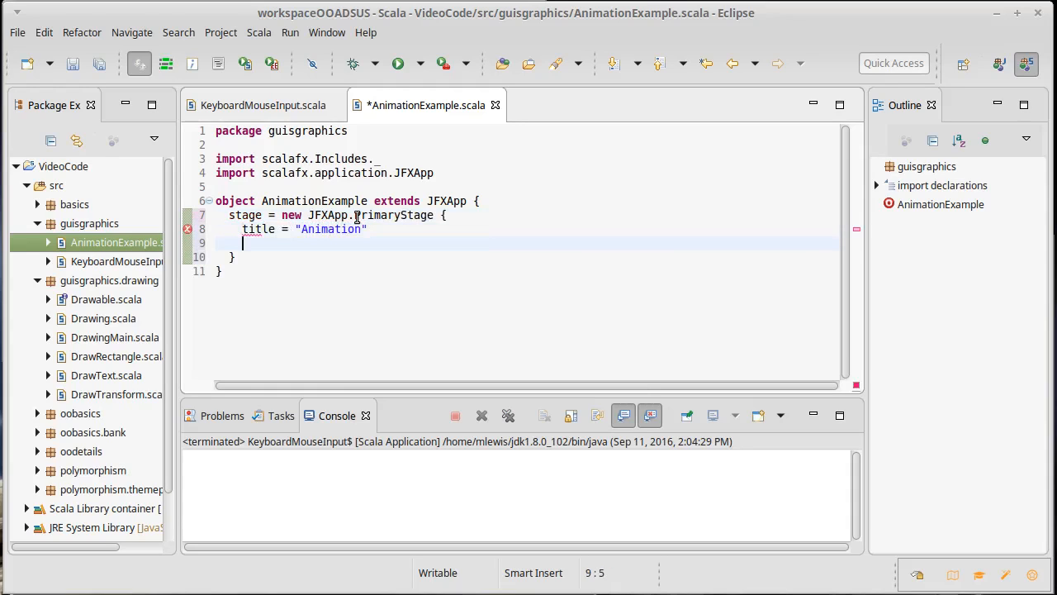
{"action": "type", "text": "scene = new Scene("}
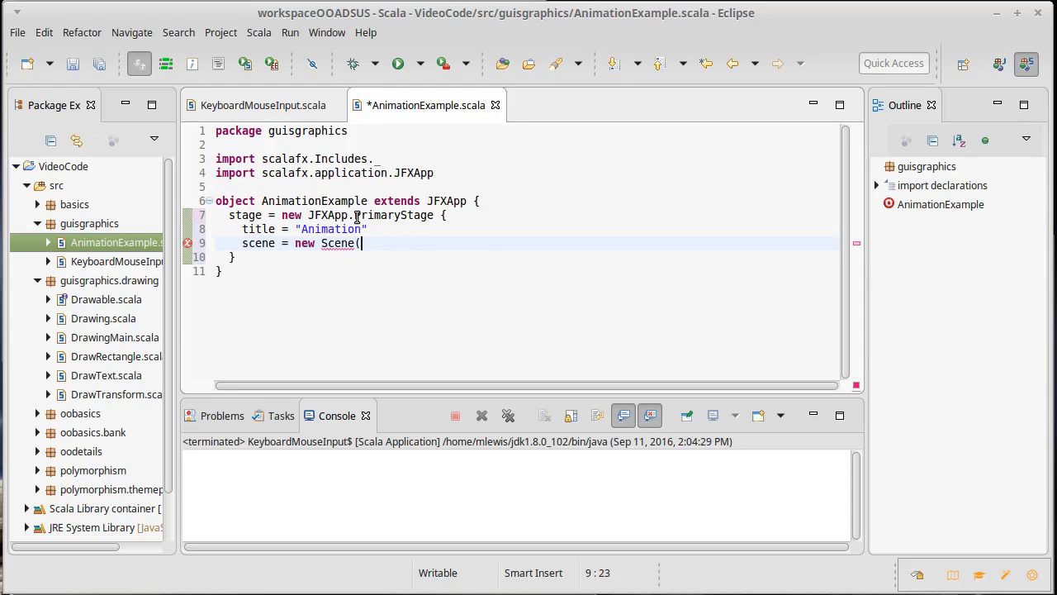
{"action": "type", "text": "600,600) {"}
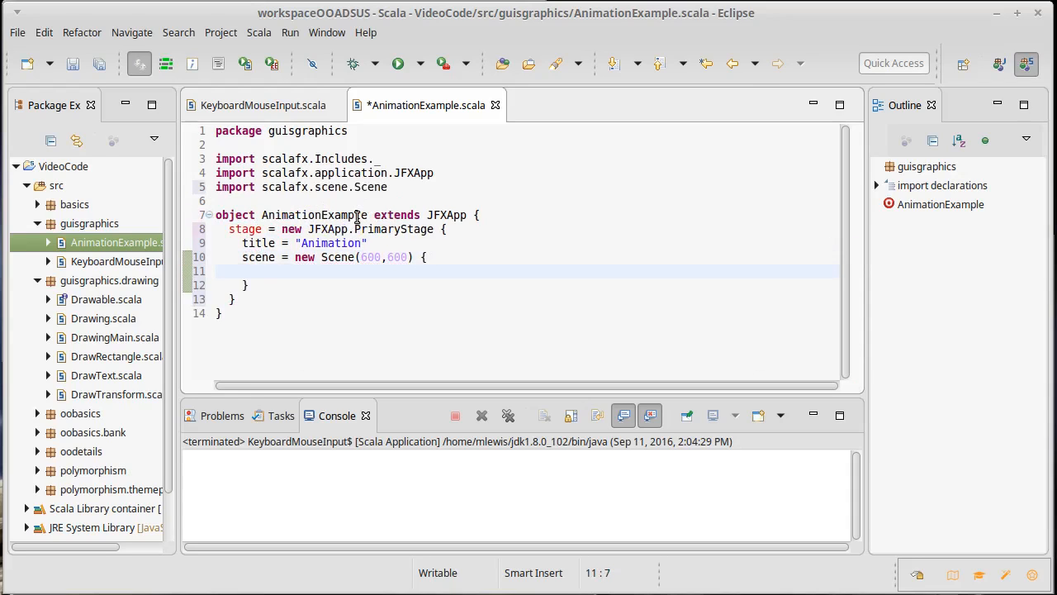
{"action": "key", "text": "ctrl+s"}
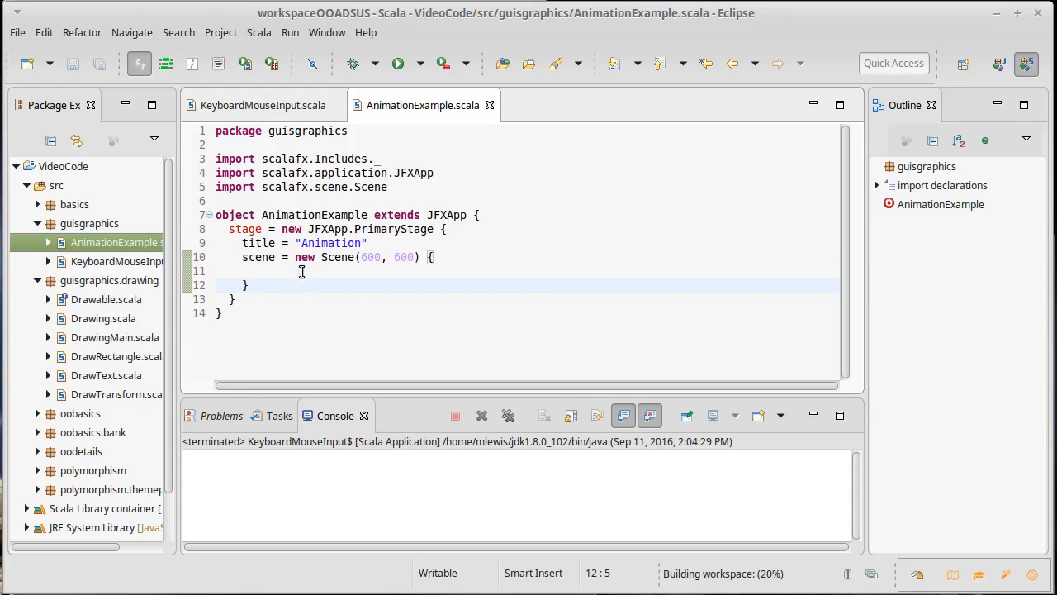
{"action": "left_click", "coordinate": [306, 270]}
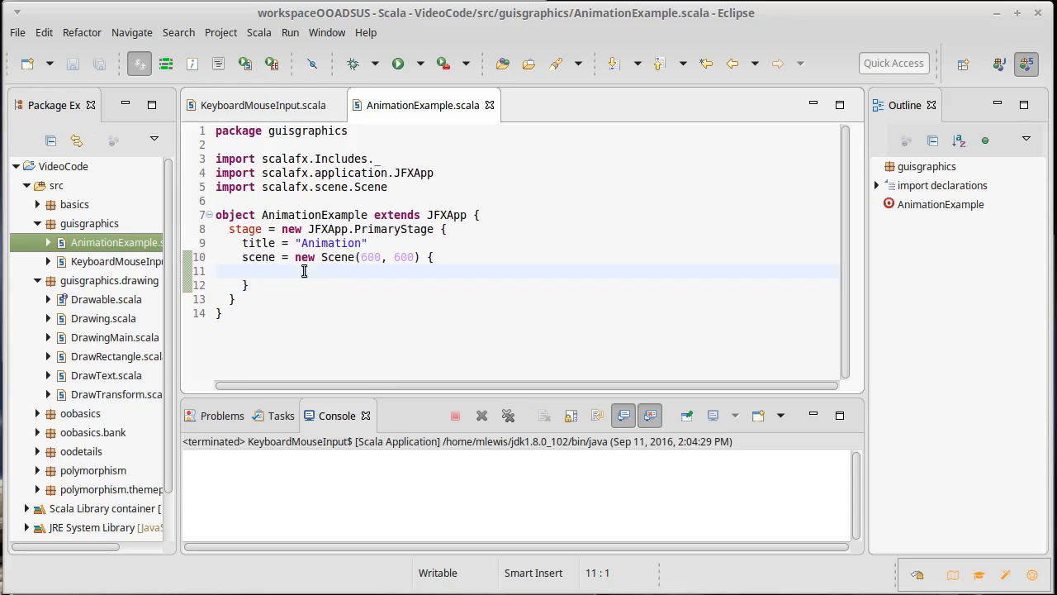
{"action": "left_click", "coordinate": [217, 271]}
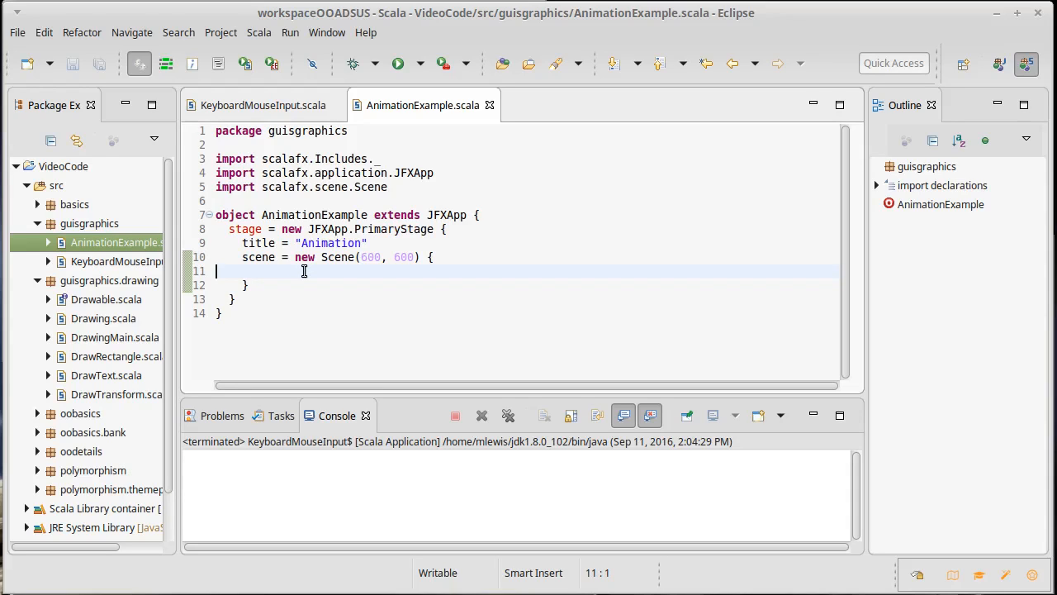
{"action": "mouse_move", "coordinate": [485, 366]}
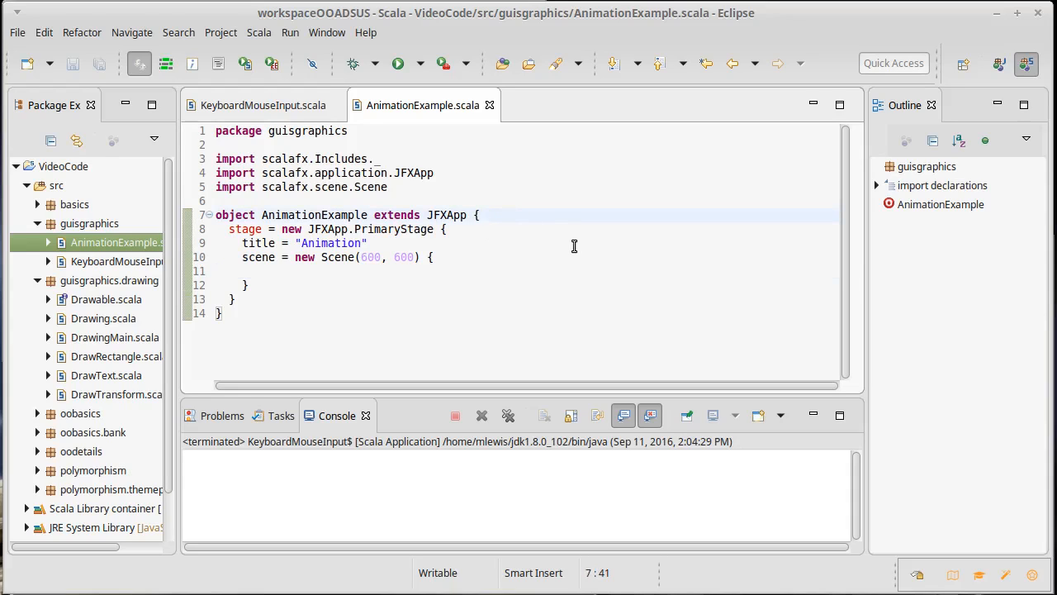
- Write case class Chaser, replacing x/y Doubles with p: Vect2D, importing Vect2D
{"action": "type", "text": "case class Chase"}
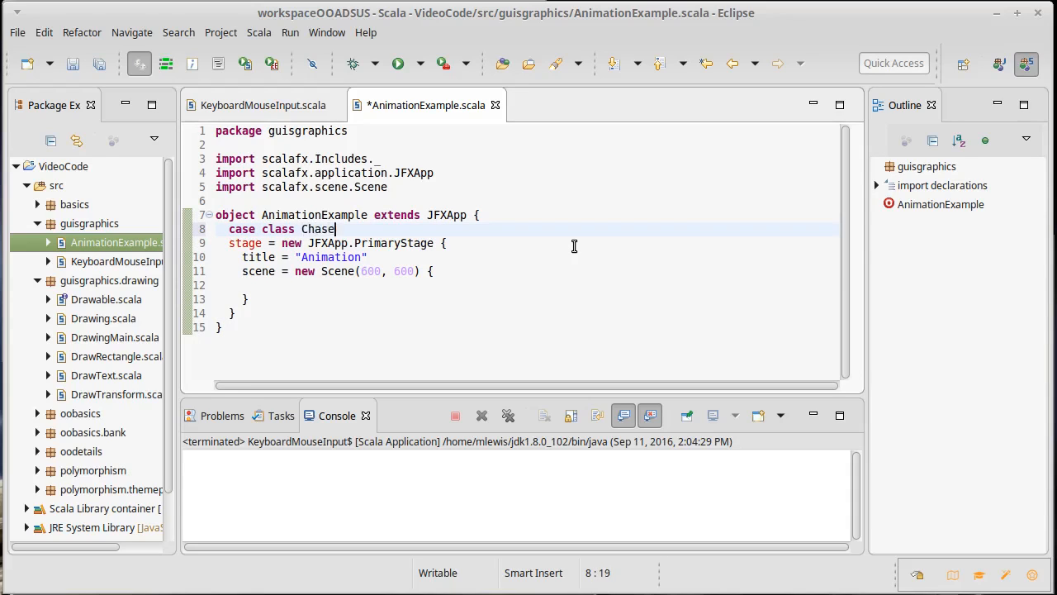
{"action": "type", "text": "r"}
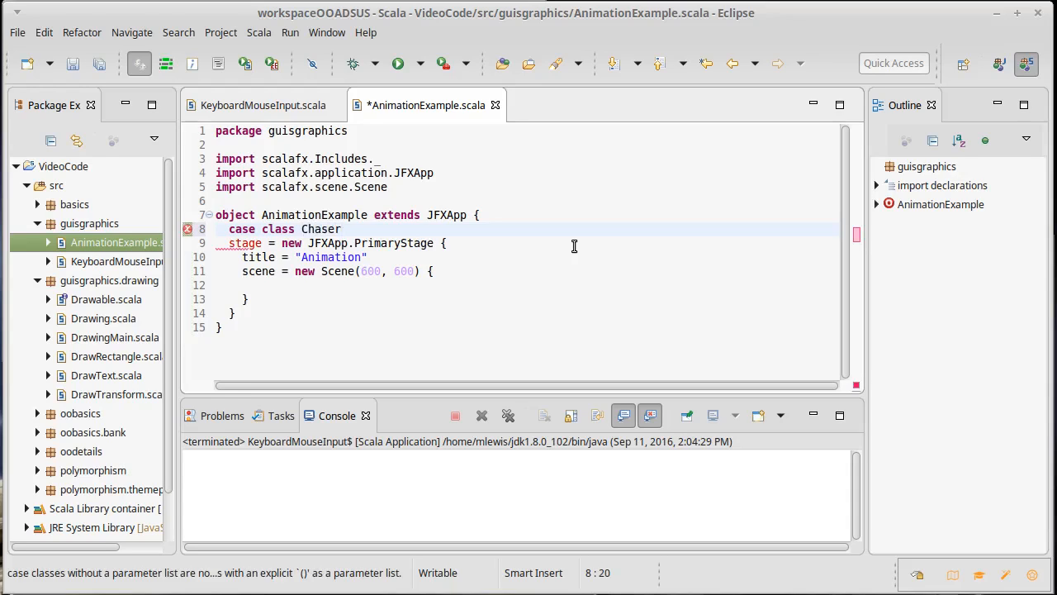
{"action": "type", "text": "("}
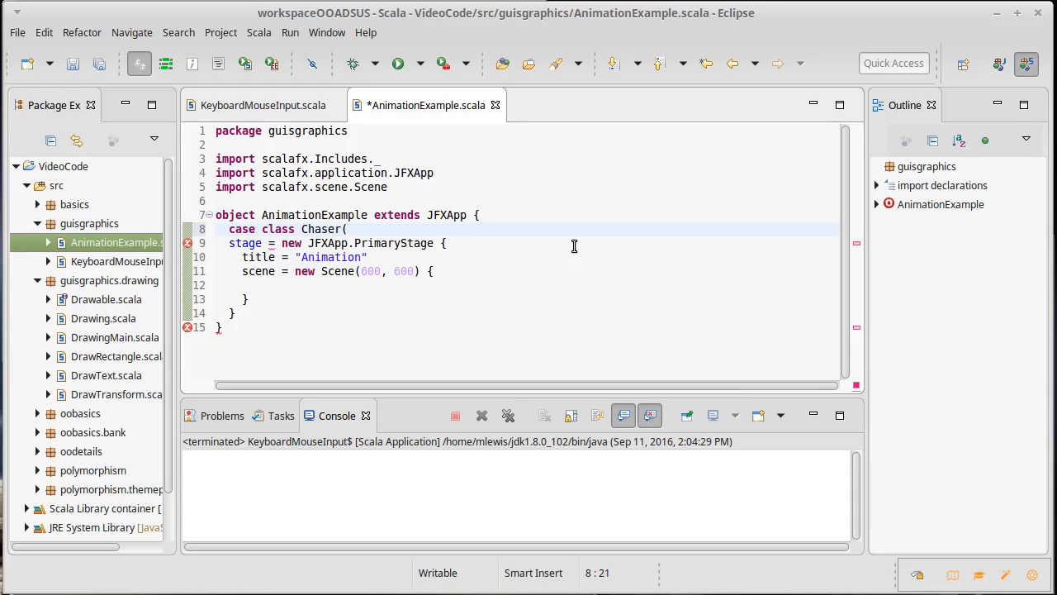
{"action": "type", "text": "x: Double"}
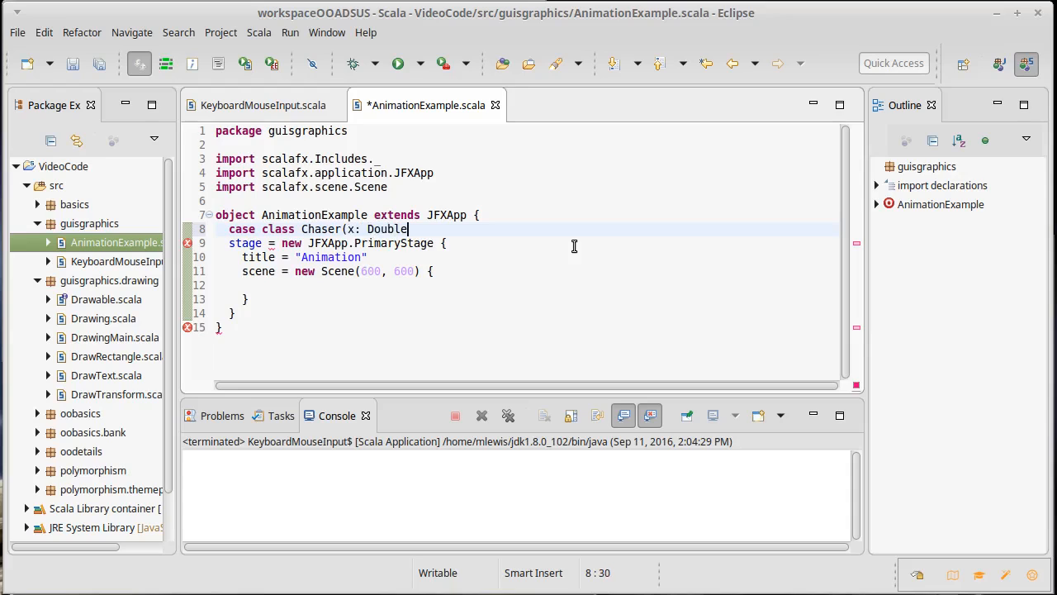
{"action": "type", "text": ", y: Doub"}
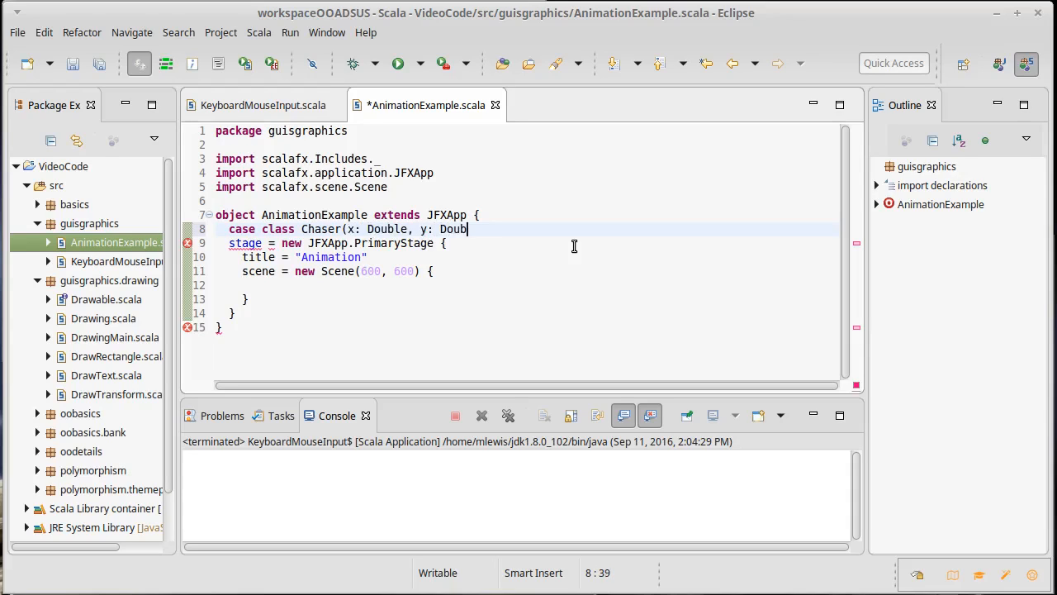
{"action": "type", "text": "le"}
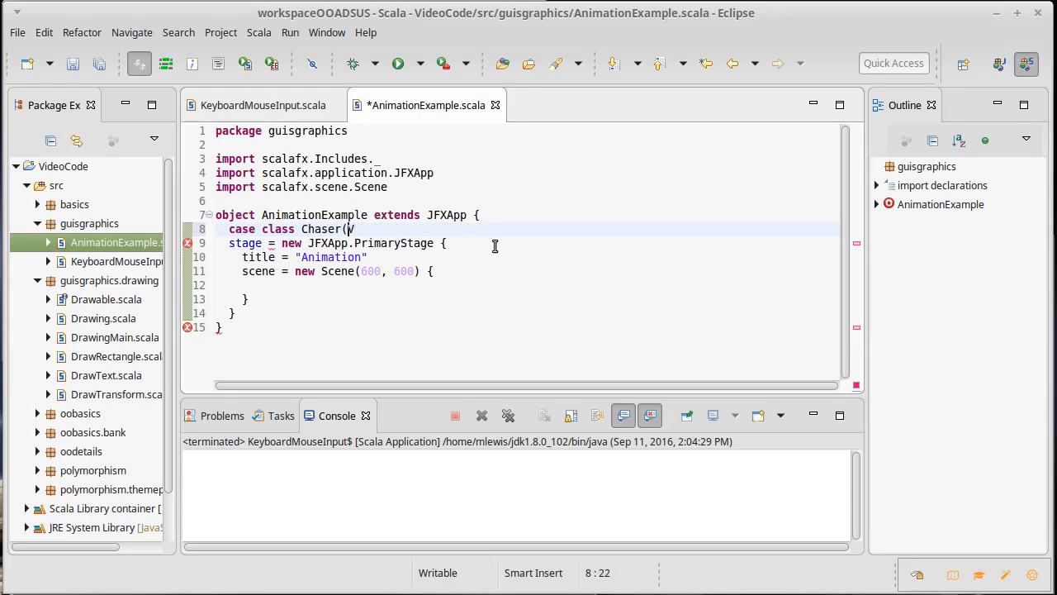
{"action": "type", "text": "p: Vect"}
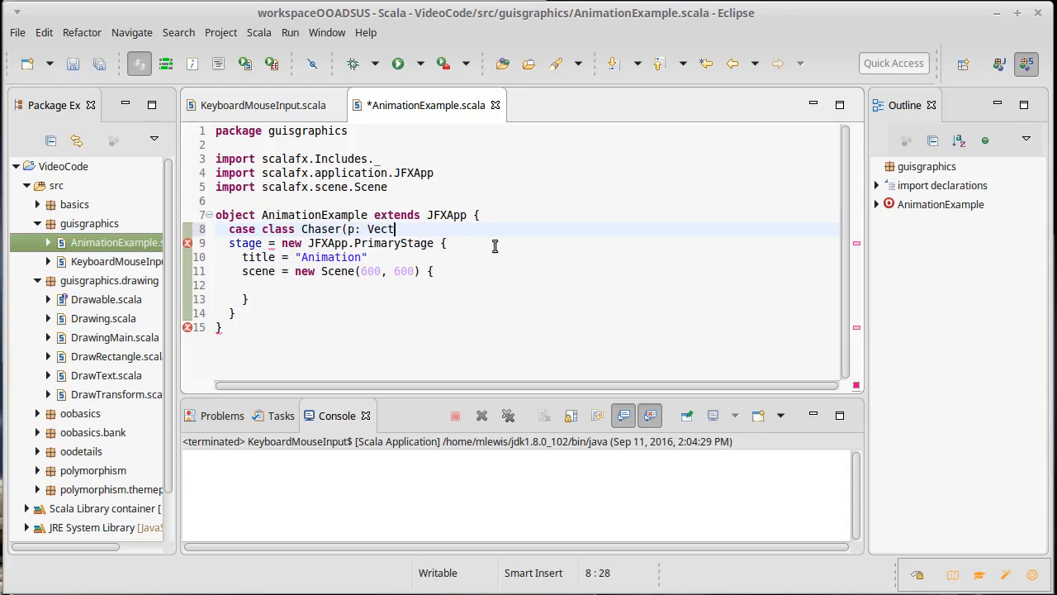
{"action": "type", "text": "2D"}
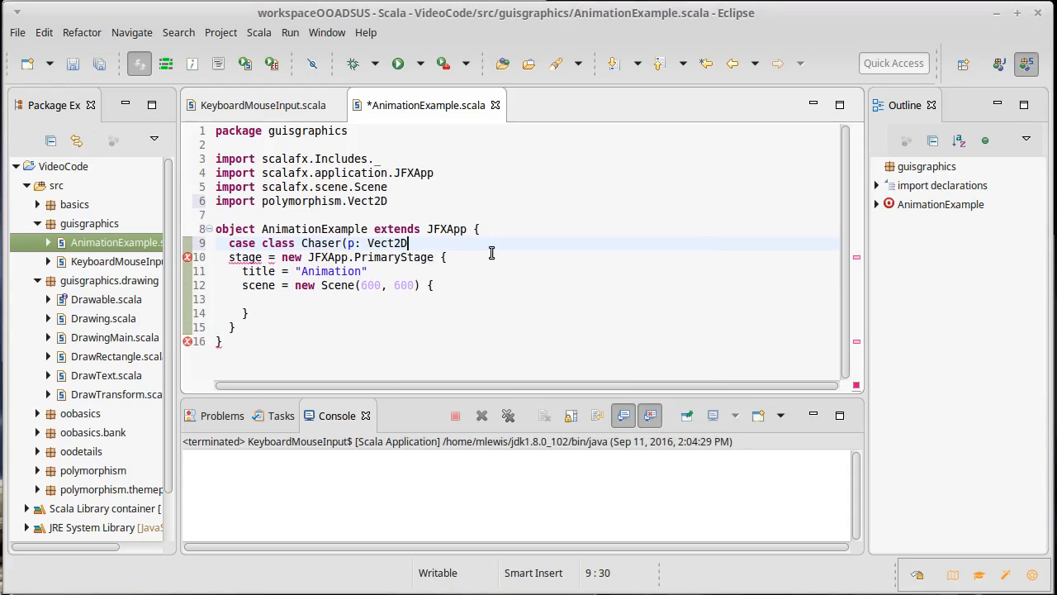
{"action": "type", "text": ","}
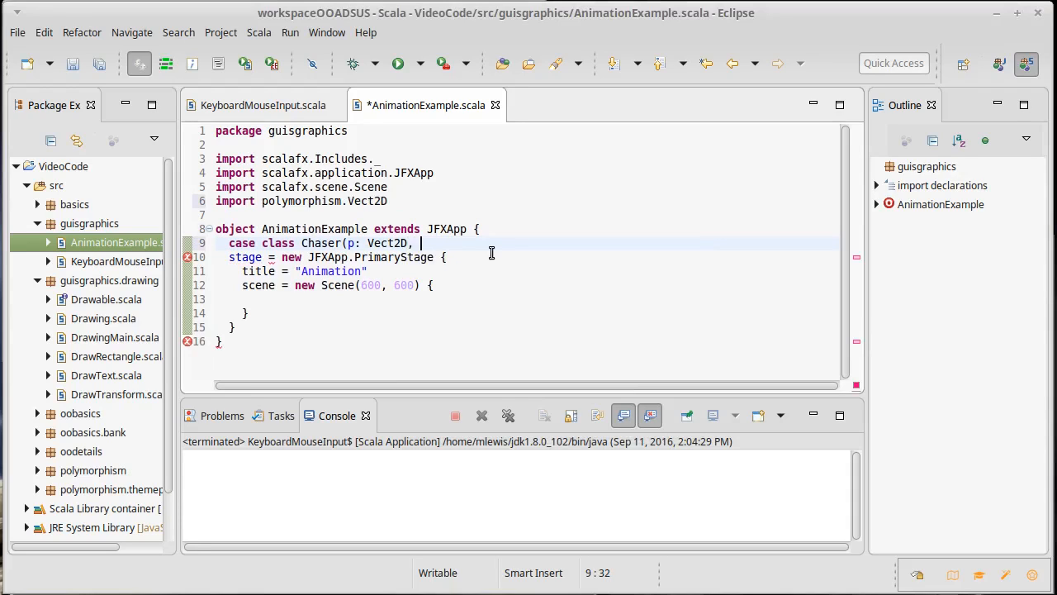
{"action": "key", "text": "BackSpace"}
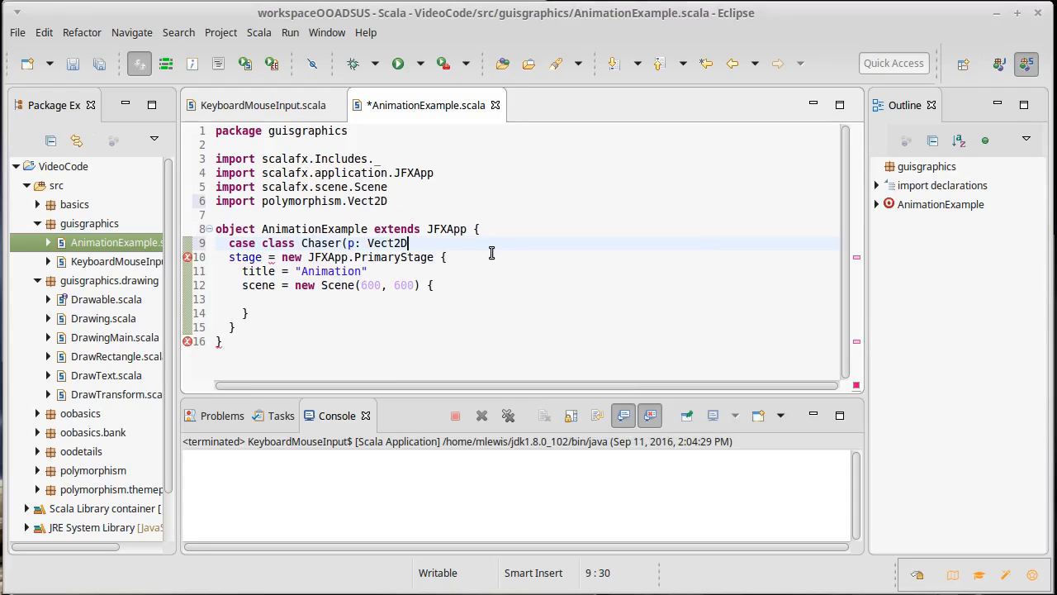
{"action": "type", "text": ")"}
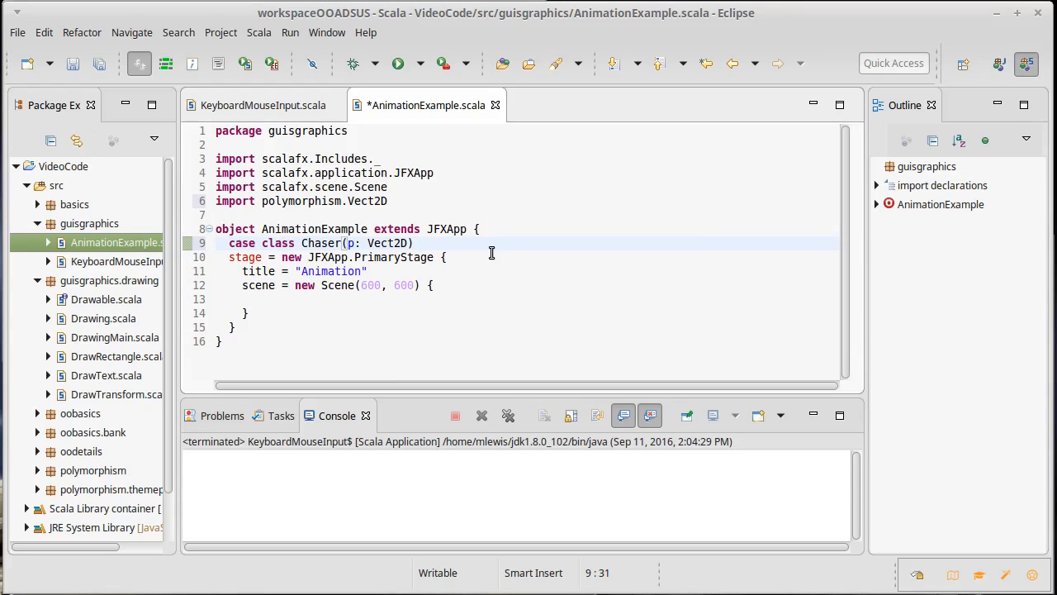
{"action": "key", "text": "ctrl+s"}
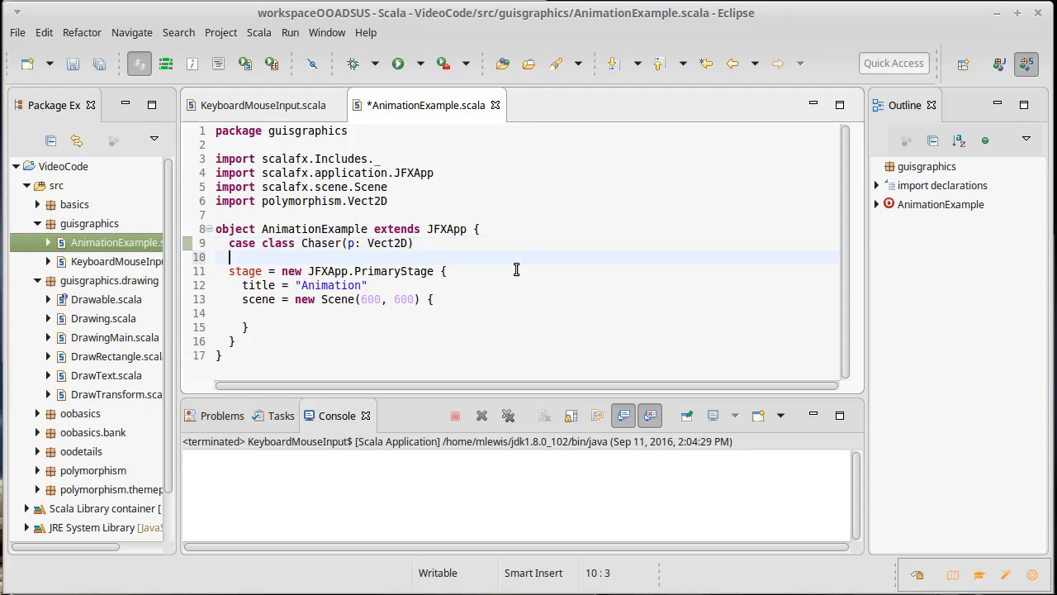
- Declare private var chasers = List[Chaser]() and begin another private var
{"action": "type", "text": "pri"}
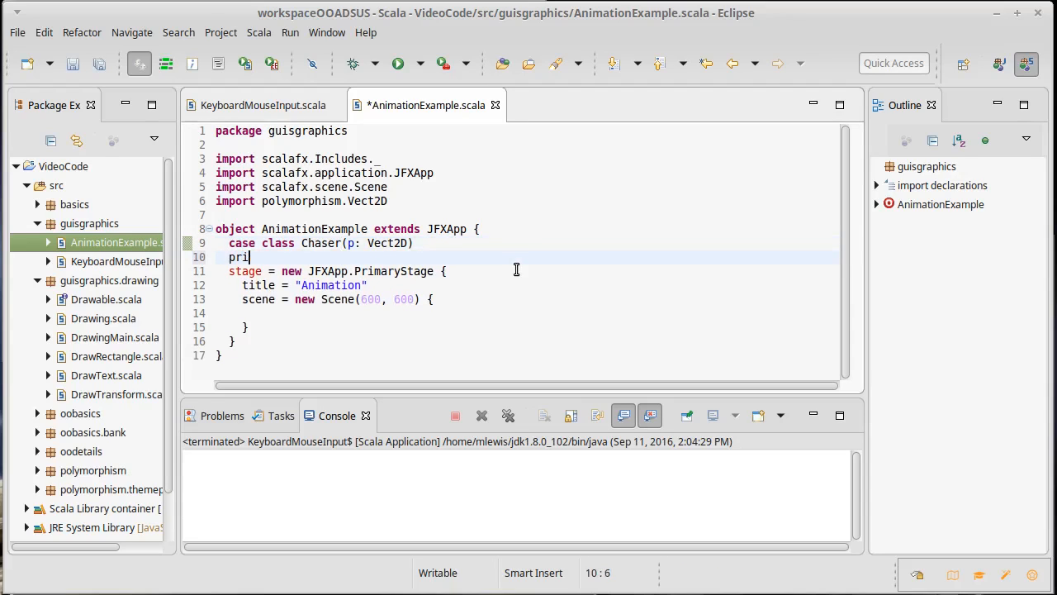
{"action": "type", "text": "vate var"}
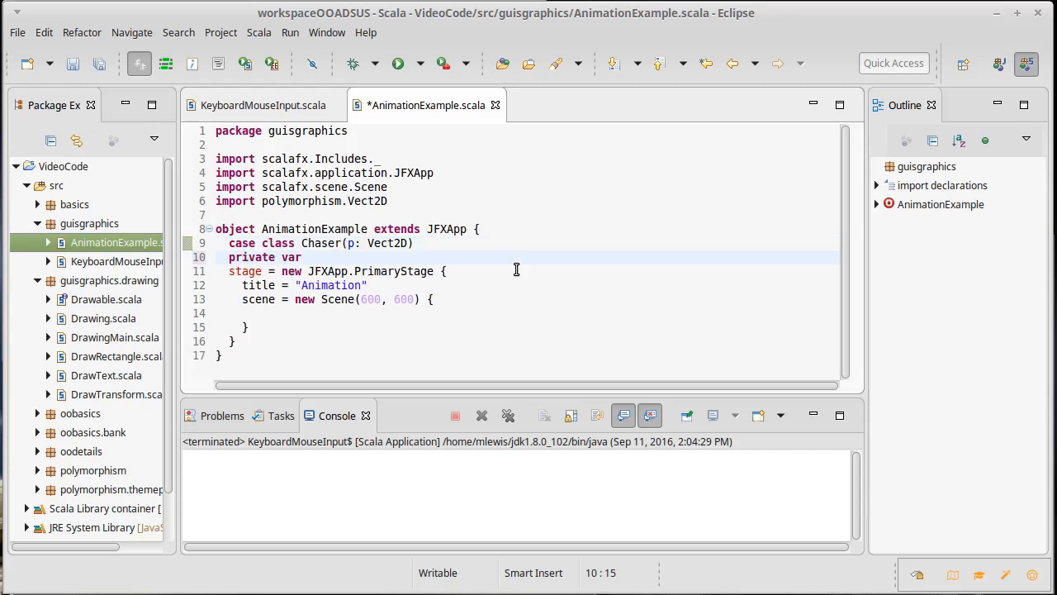
{"action": "type", "text": "chasers"}
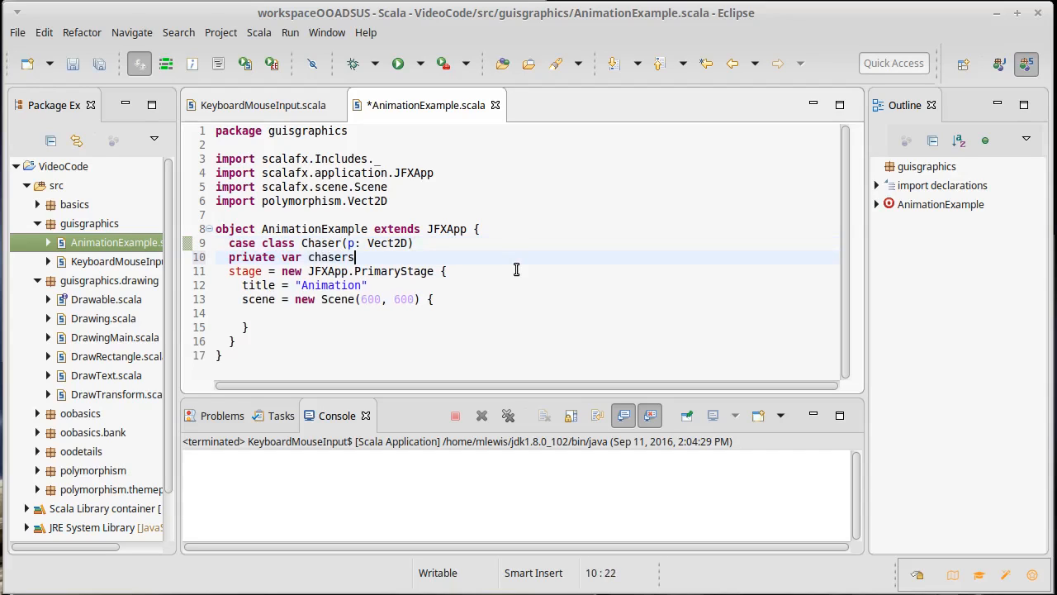
{"action": "type", "text": "= Li"}
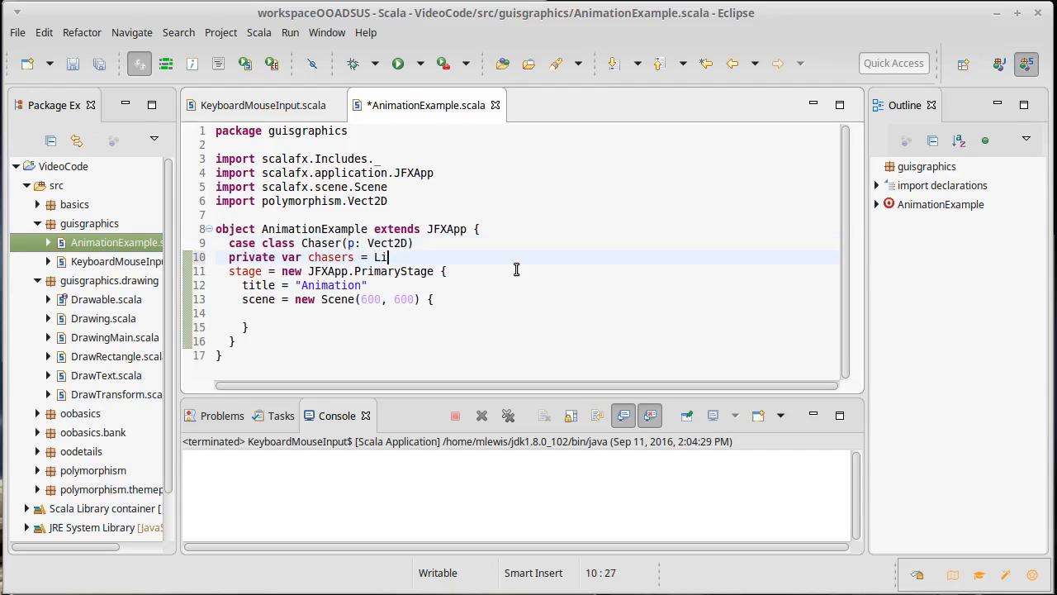
{"action": "type", "text": "st[Chaser"}
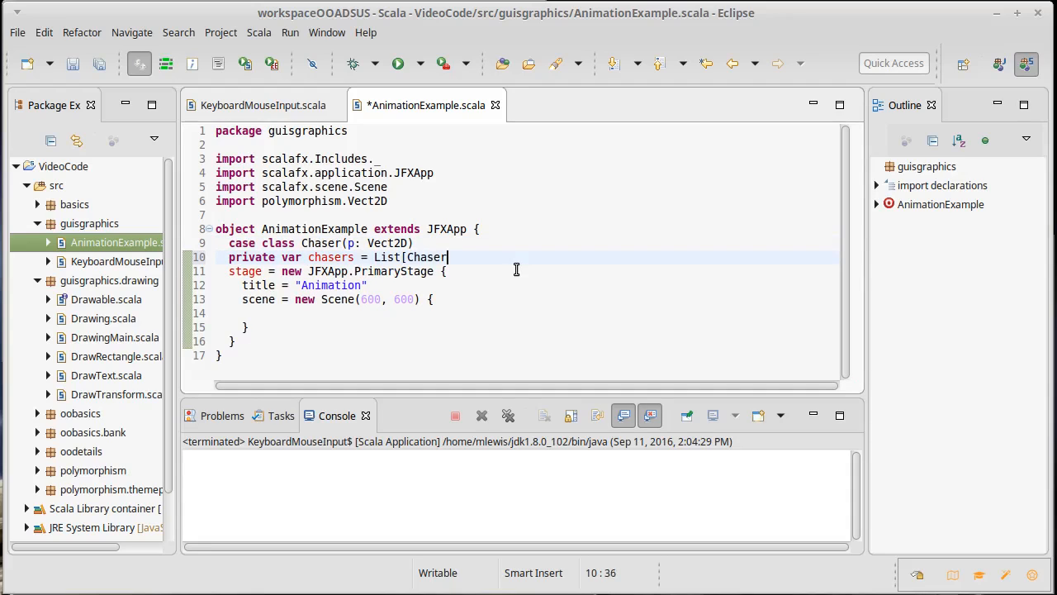
{"action": "type", "text": "]()"}
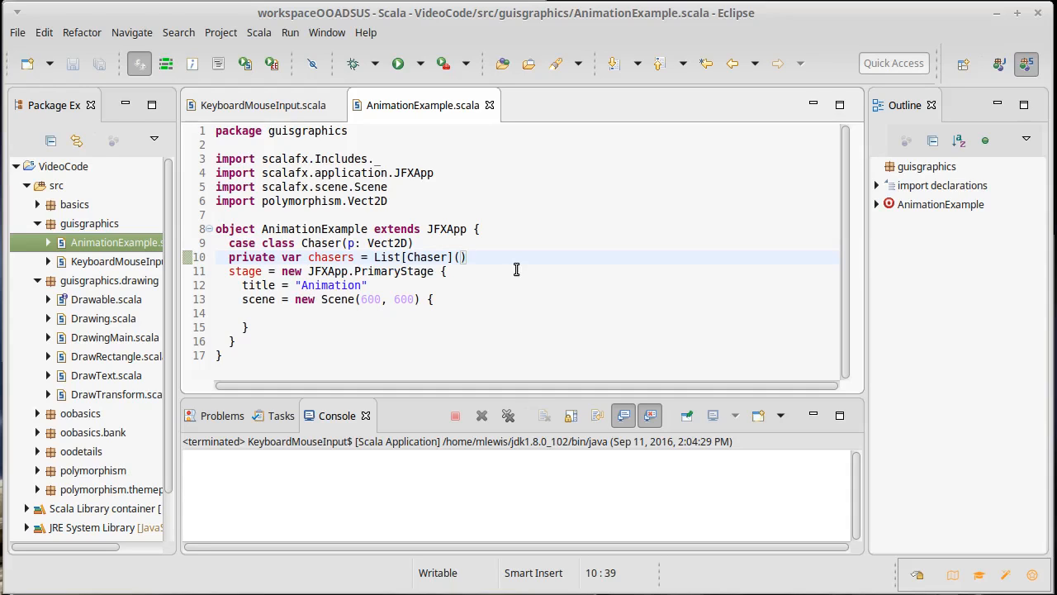
{"action": "type", "text": "private var"}
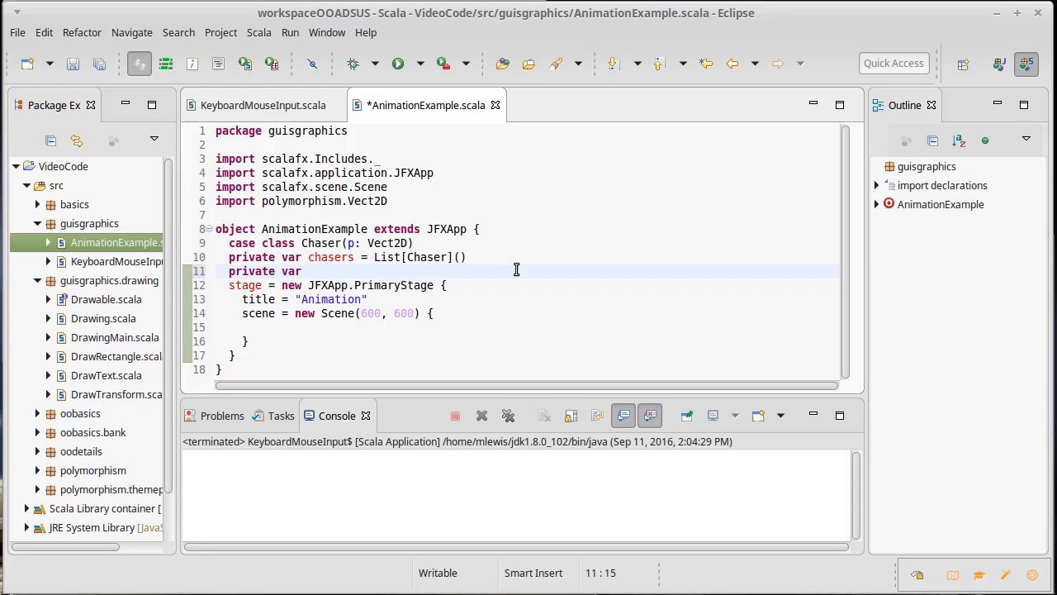
- Complete the line as private var box = Vect2D(0, 0)
{"action": "type", "text": "box"}
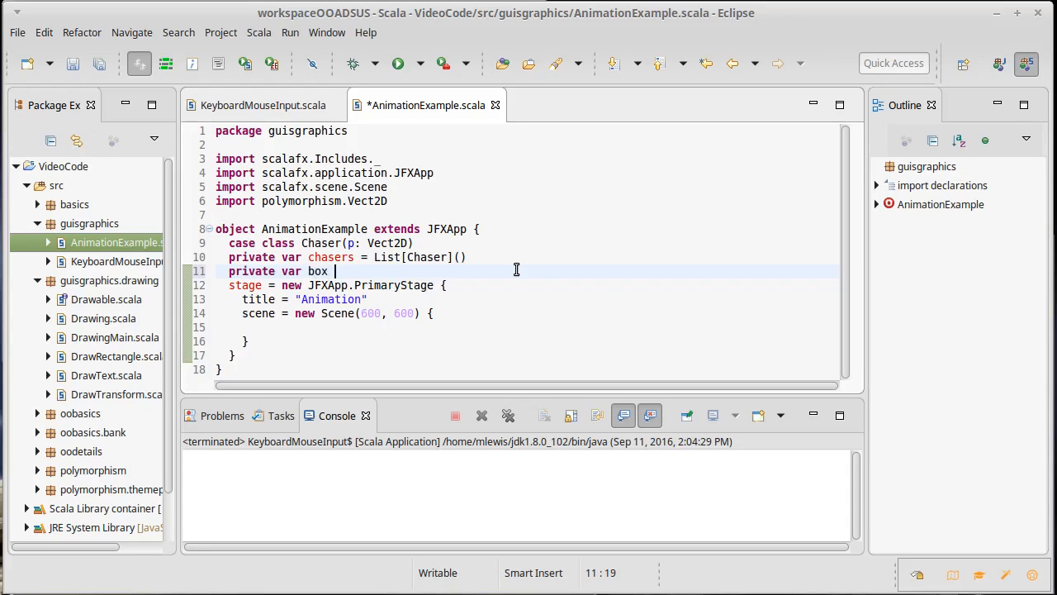
{"action": "type", "text": "= Vect2D("}
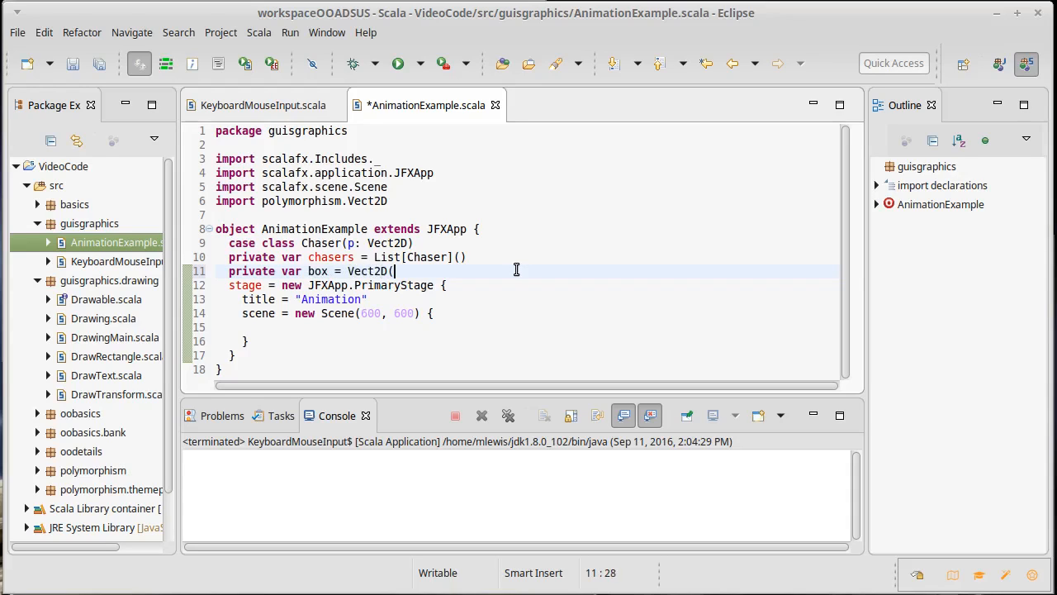
{"action": "type", "text": "0, 0)"}
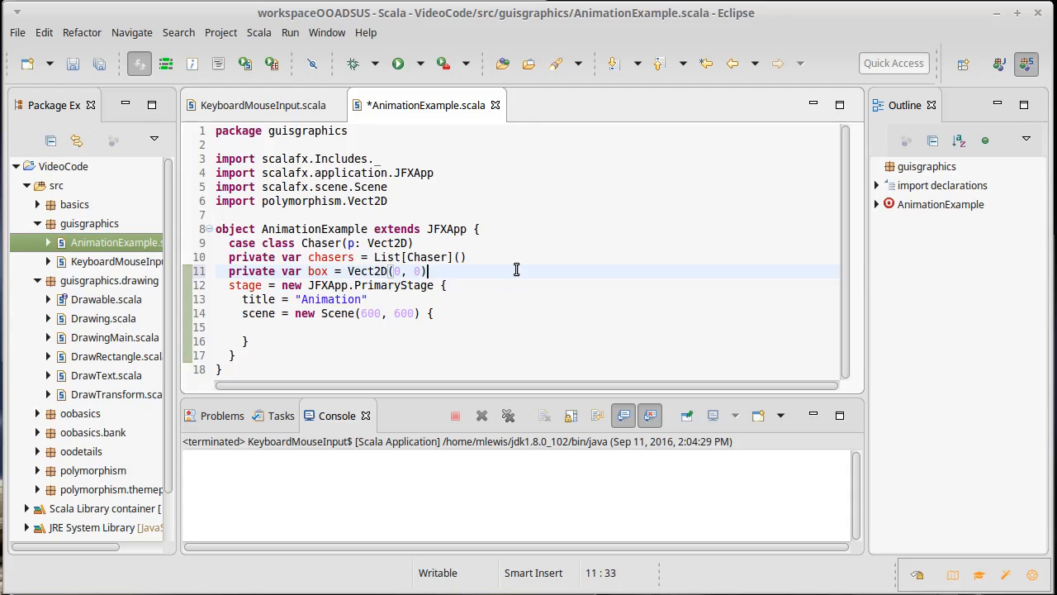
{"action": "key", "text": "ctrl+s"}
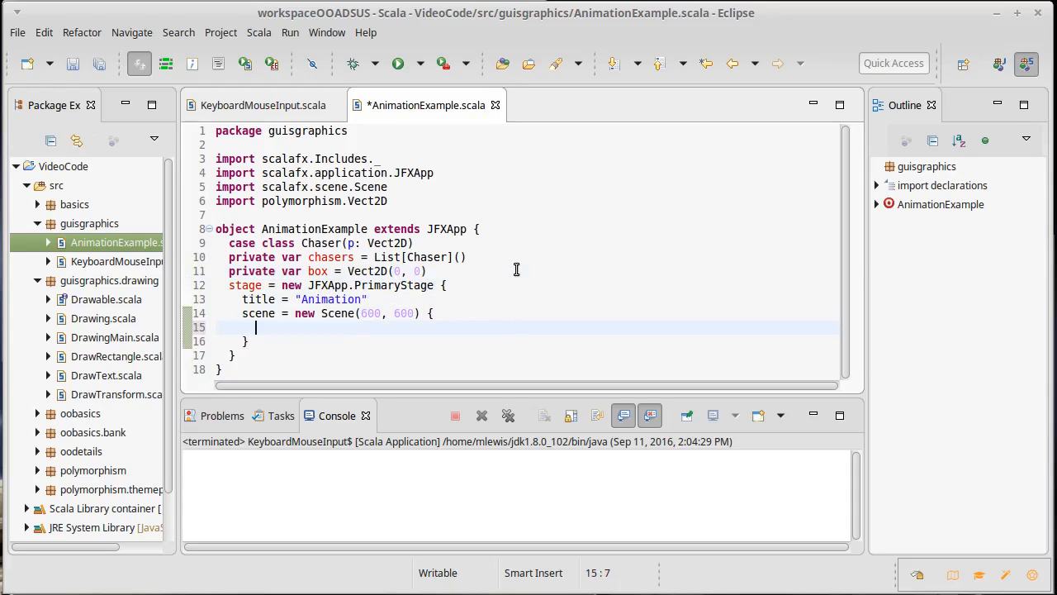
- Add val canvas = new Canvas(600, 600) and val gc = canvas.graphicsContext2D
{"action": "type", "text": "val canv"}
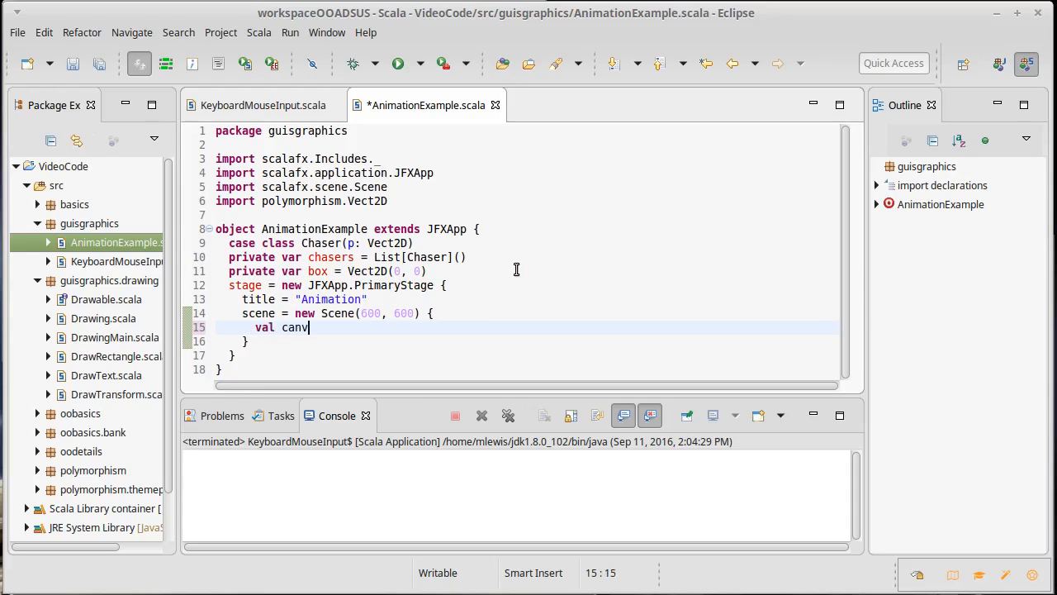
{"action": "type", "text": "as"}
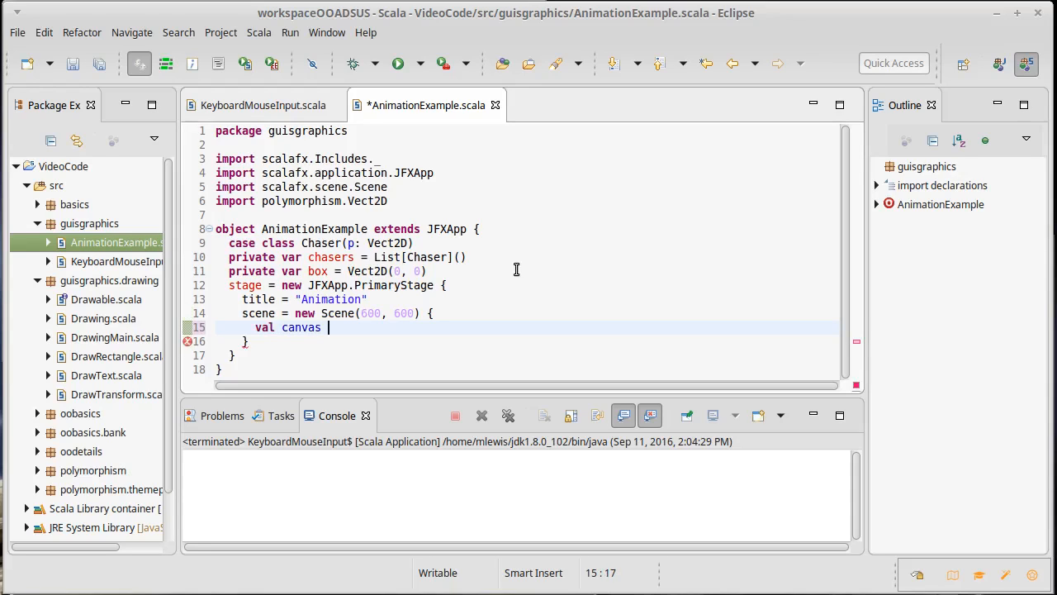
{"action": "type", "text": "= new Canvas(600,600"}
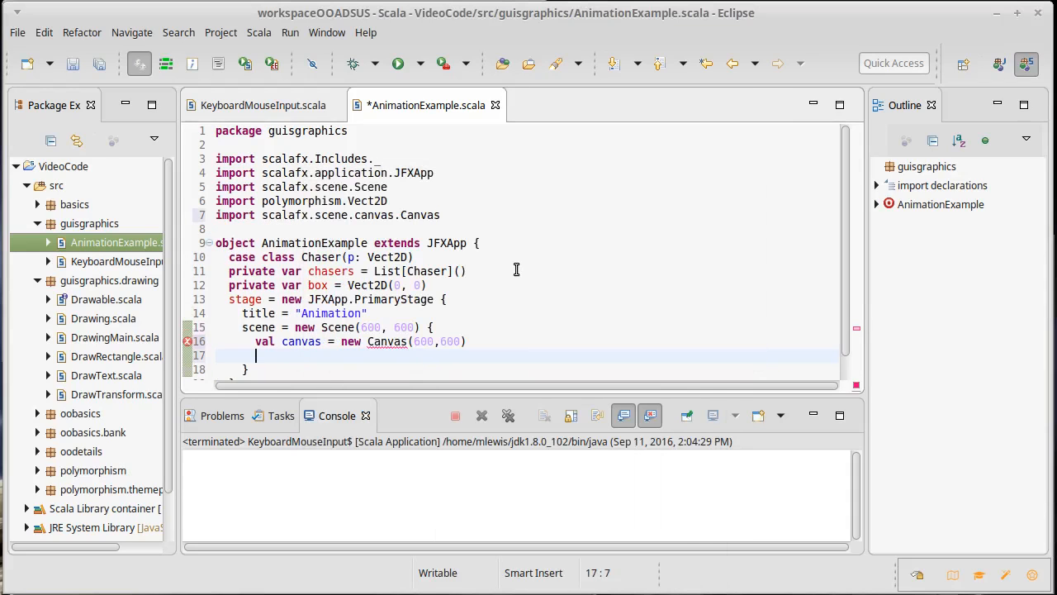
{"action": "type", "text": "val gc ="}
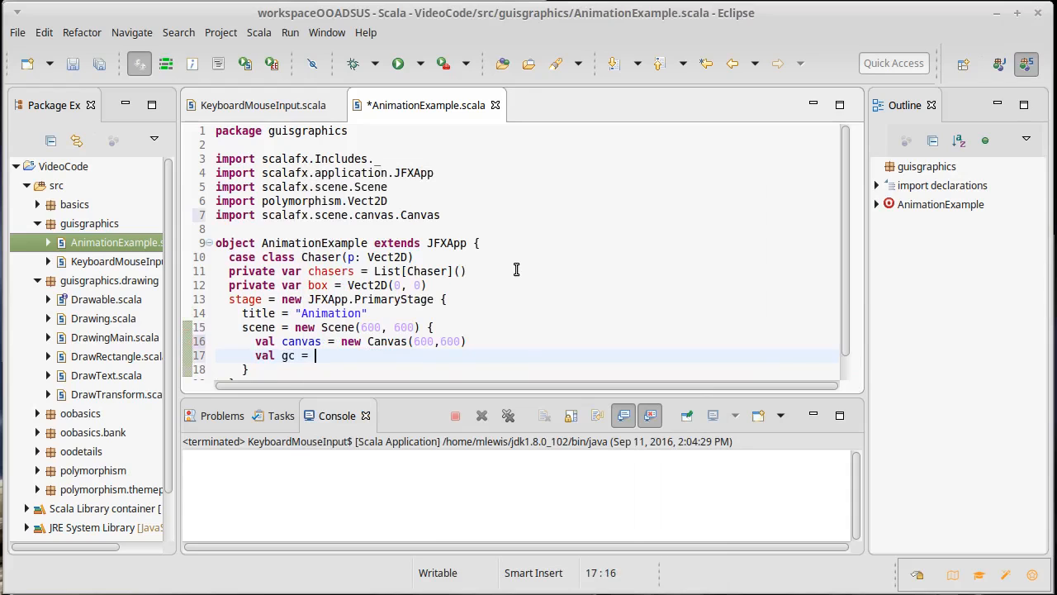
{"action": "type", "text": "canvas."}
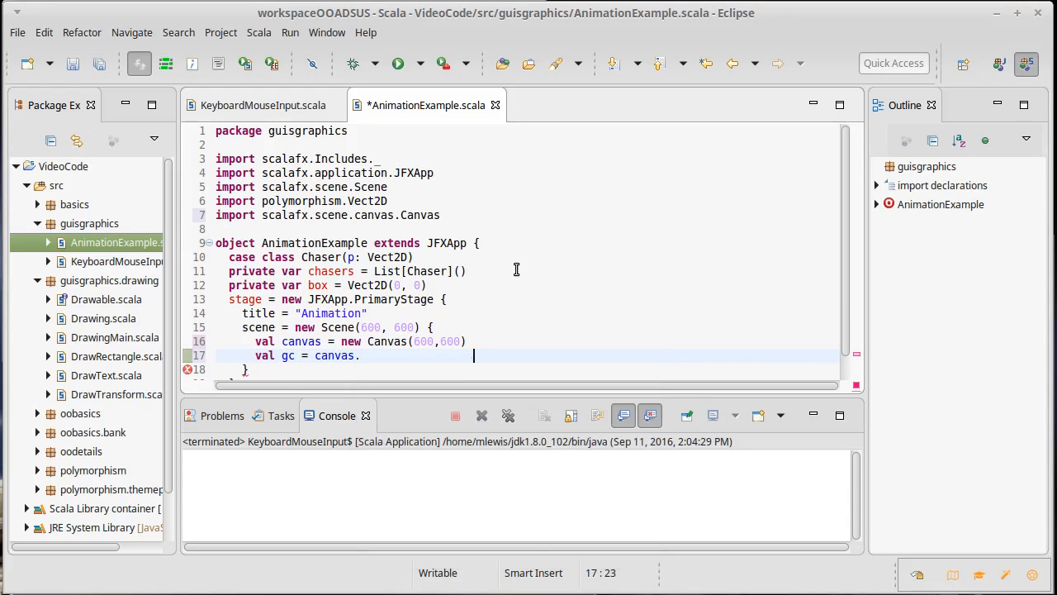
{"action": "type", "text": "graphicsContext2D"}
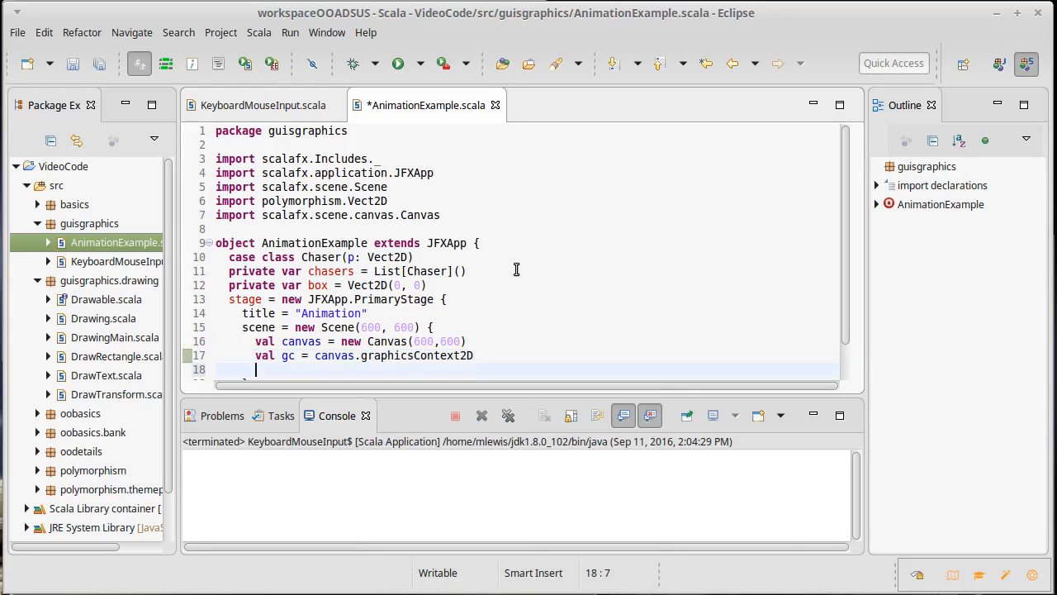
{"action": "type", "text": "root ="}
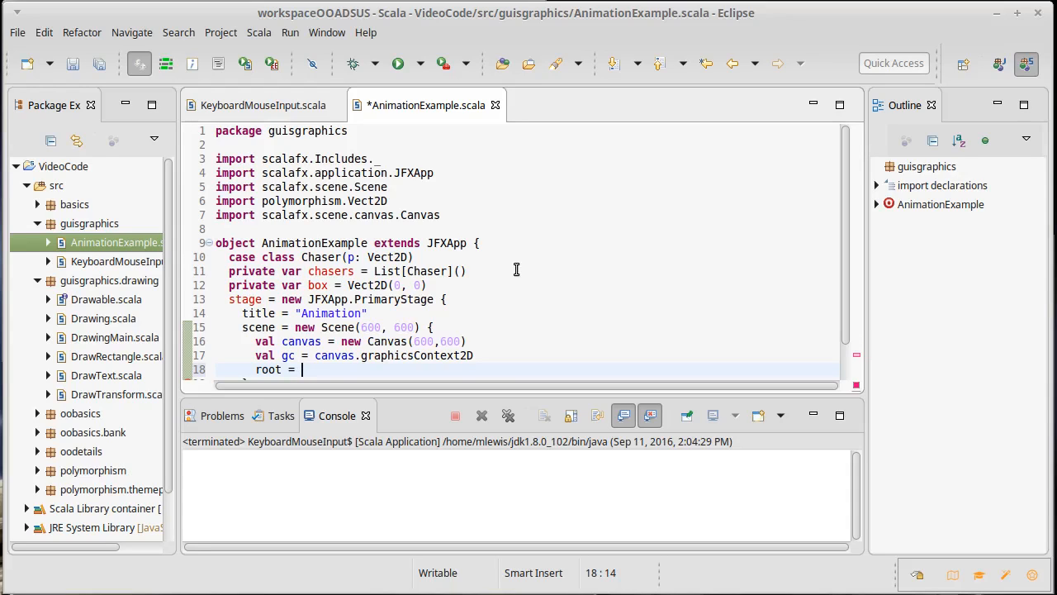
- Declare val border = new BorderPane and val field = new TextField, with root = border
{"action": "type", "text": "bor"}
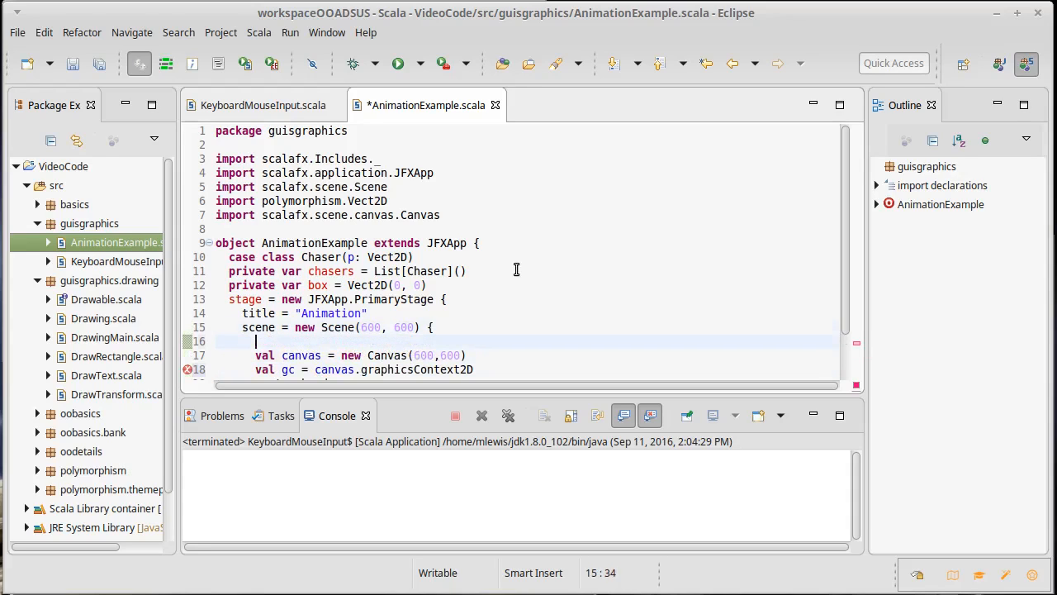
{"action": "type", "text": "val bord"}
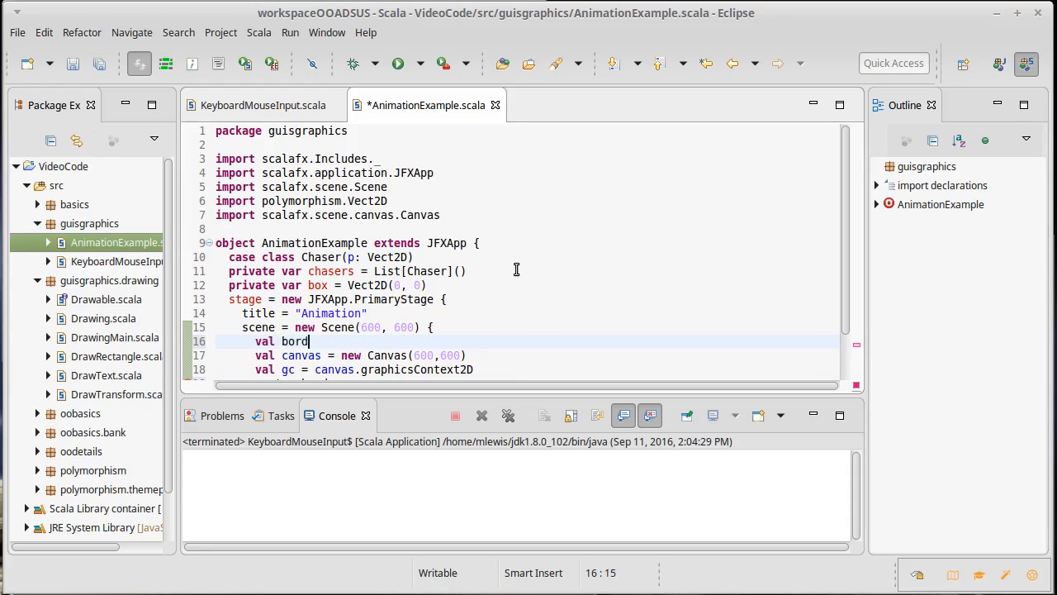
{"action": "type", "text": "er = new BorderPane"}
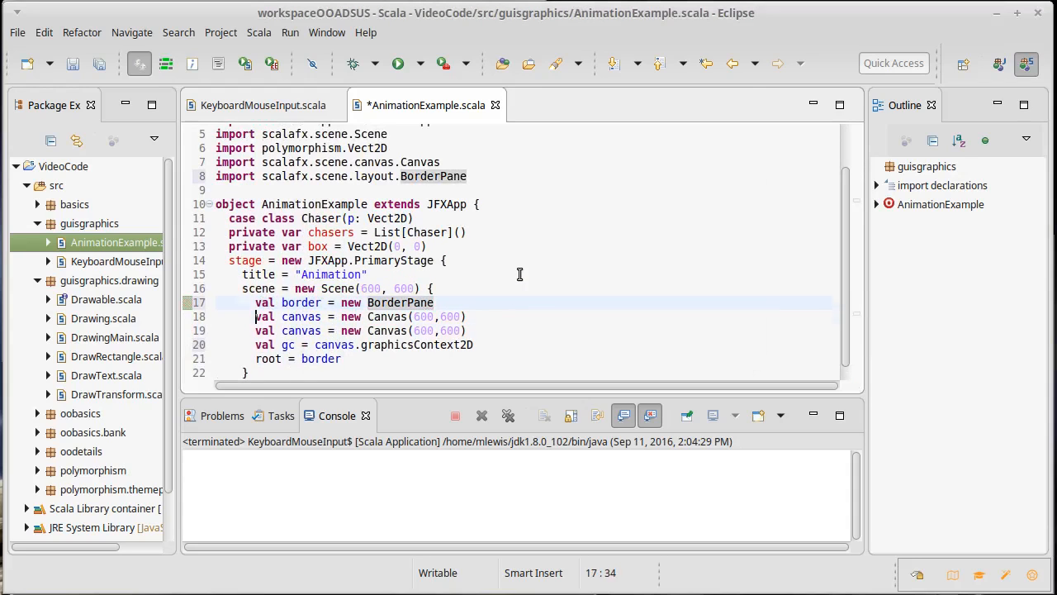
{"action": "type", "text": "field = new Text"}
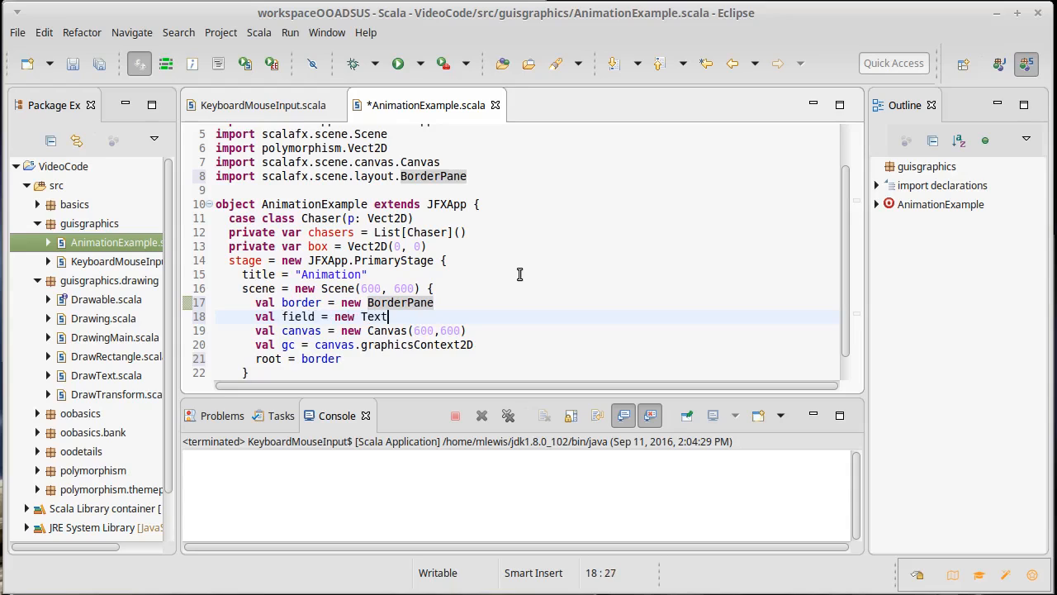
{"action": "type", "text": "Field"}
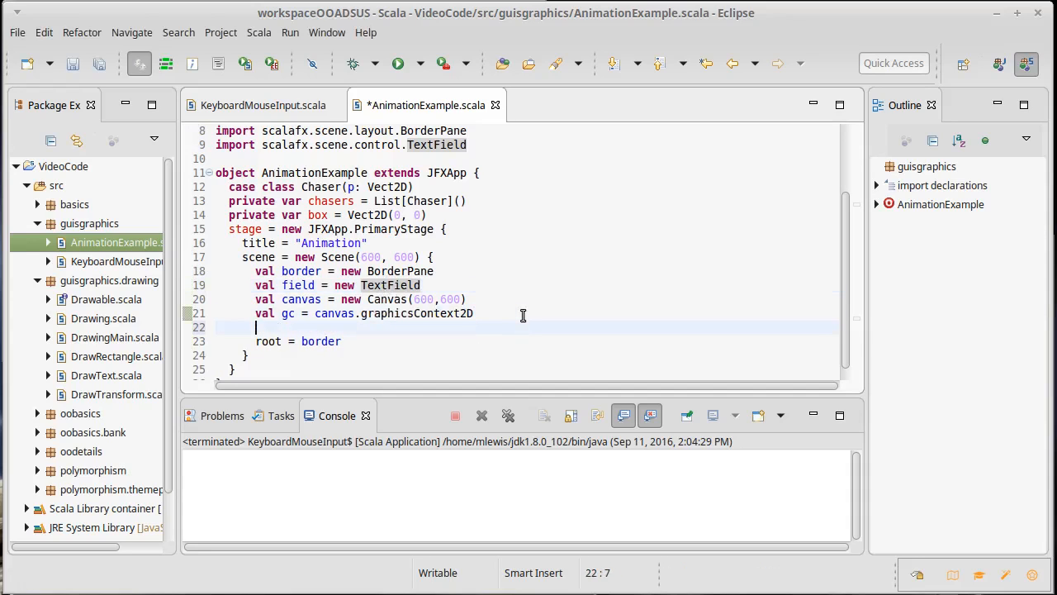
- Set border.top = field and border.center = canvas, fixing a typo, and save
{"action": "type", "text": "boder.t"}
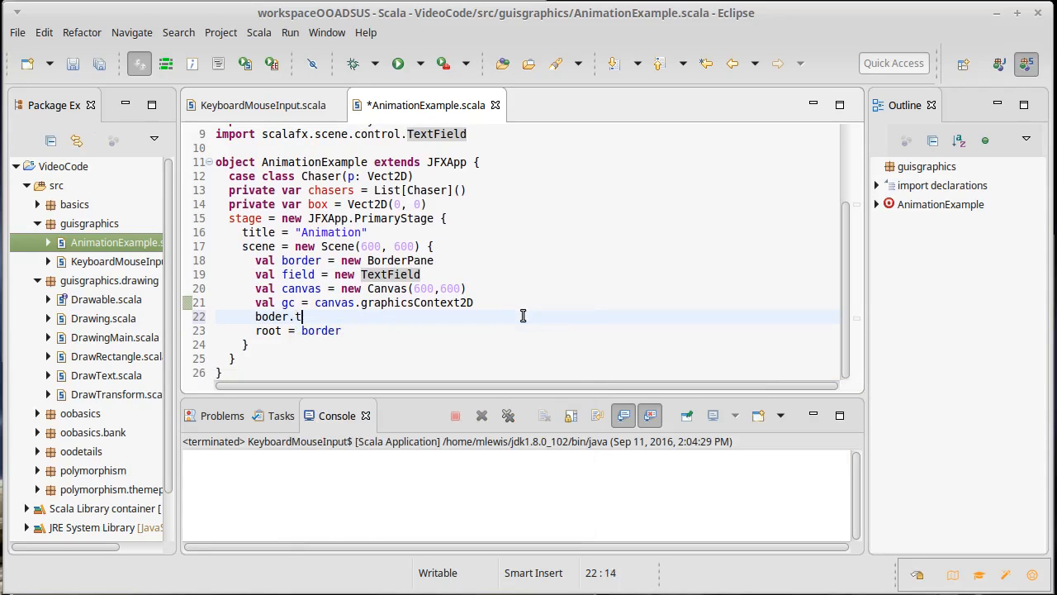
{"action": "key", "text": "BackSpace"}
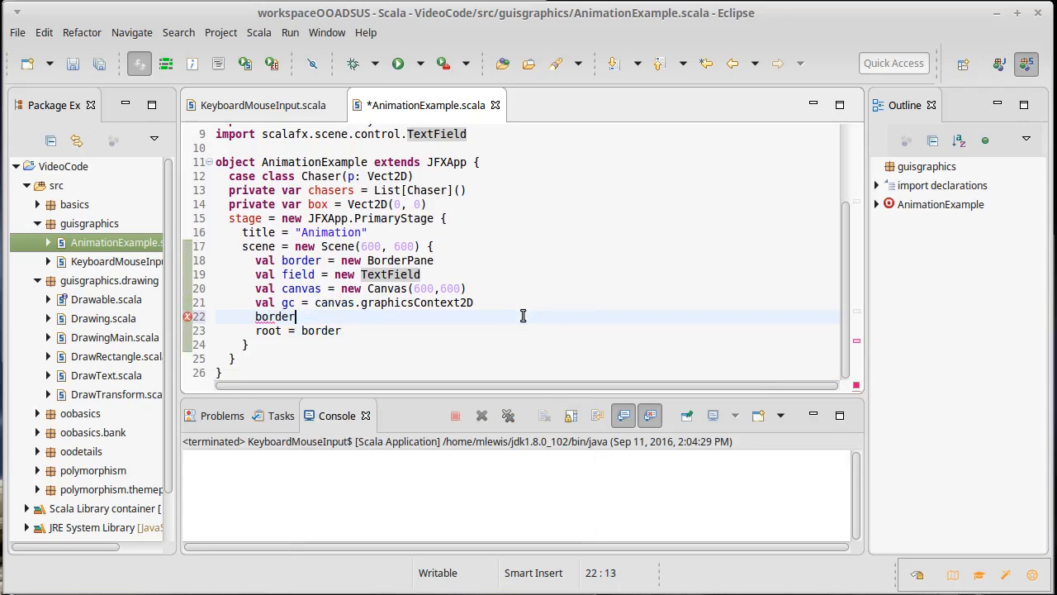
{"action": "type", "text": ".top"}
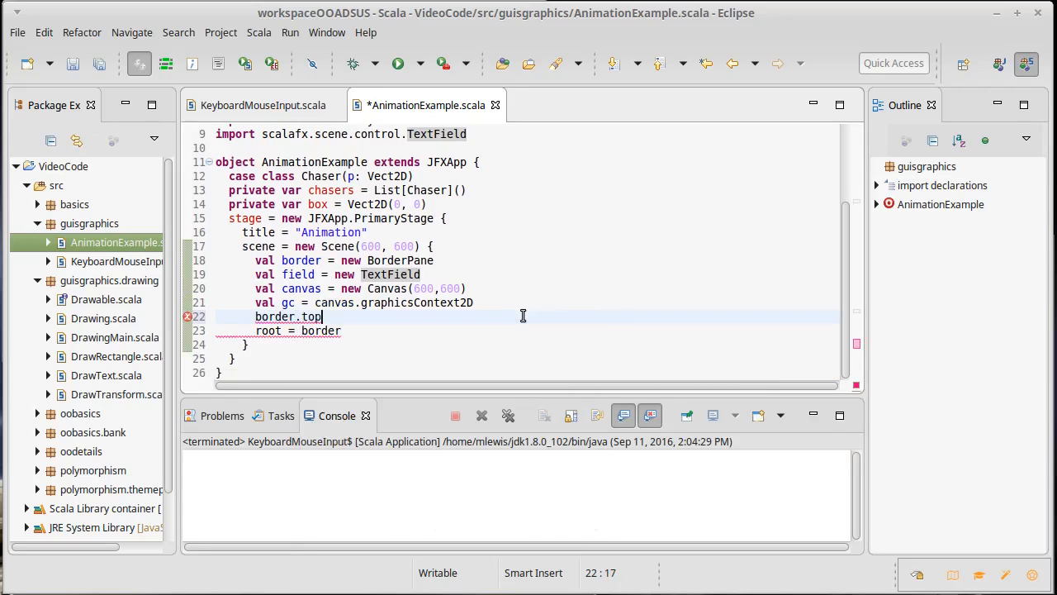
{"action": "type", "text": "= field"}
{"action": "type", "text": "border.center = can"}
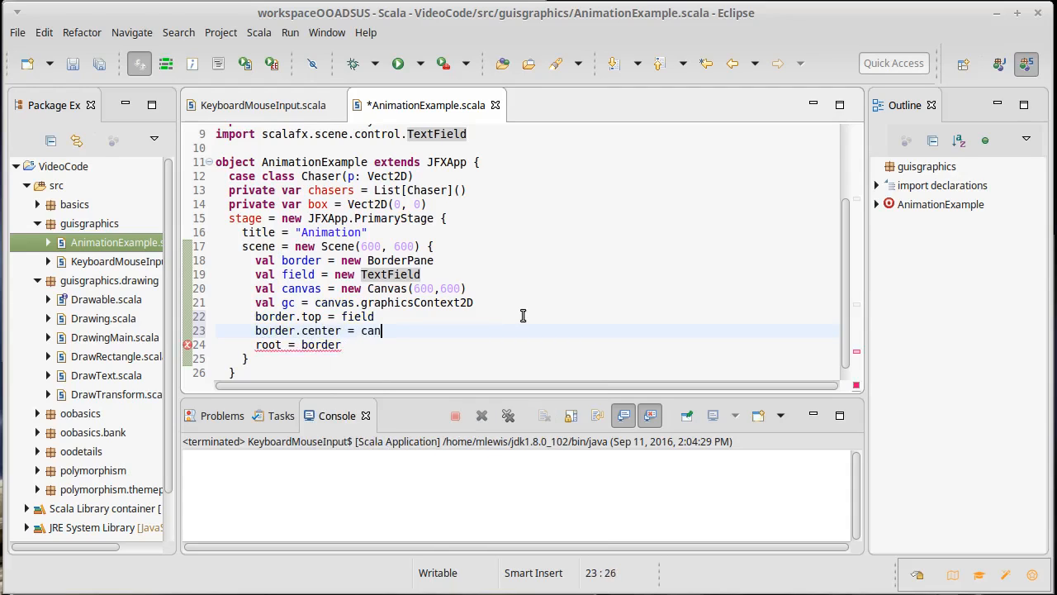
{"action": "type", "text": "vas"}
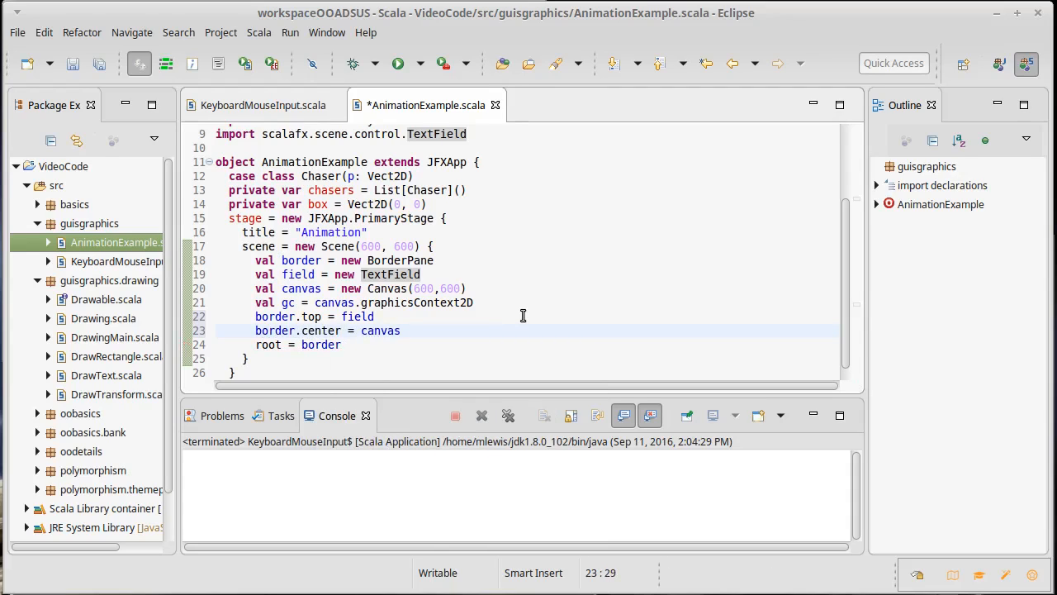
{"action": "key", "text": "ctrl+s"}
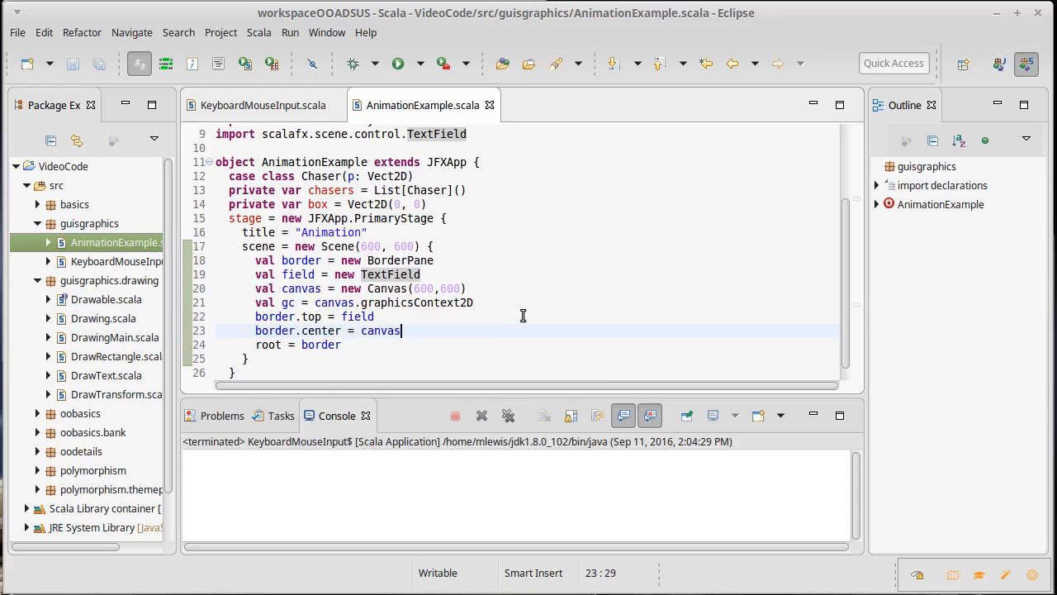
- Run AnimationExample, move the Animation window, type in its field, then close it
{"action": "left_click", "coordinate": [397, 64]}
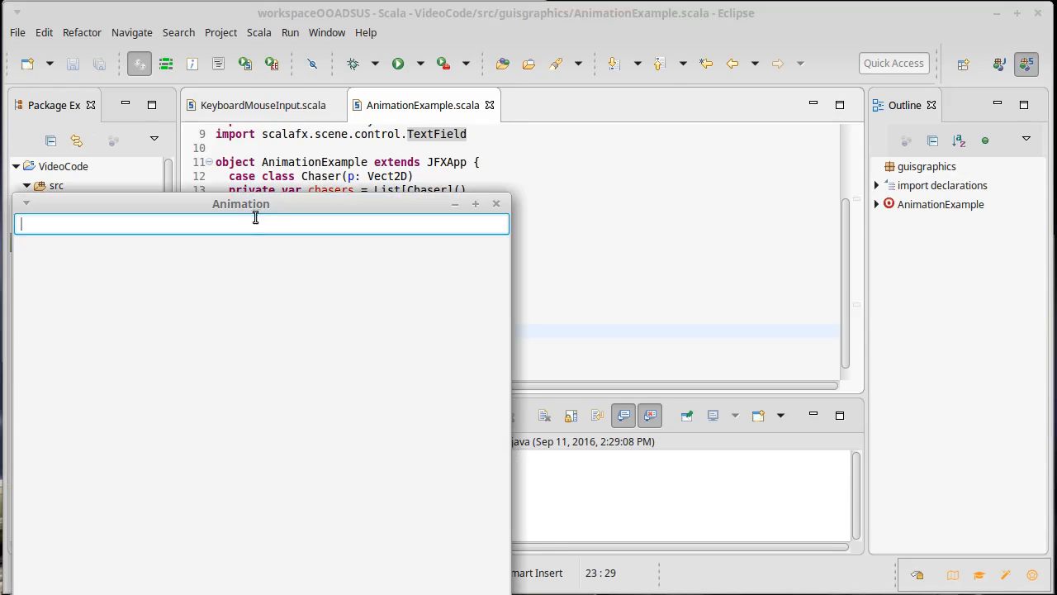
{"action": "left_click_drag", "start_coordinate": [241, 203], "coordinate": [406, 72]}
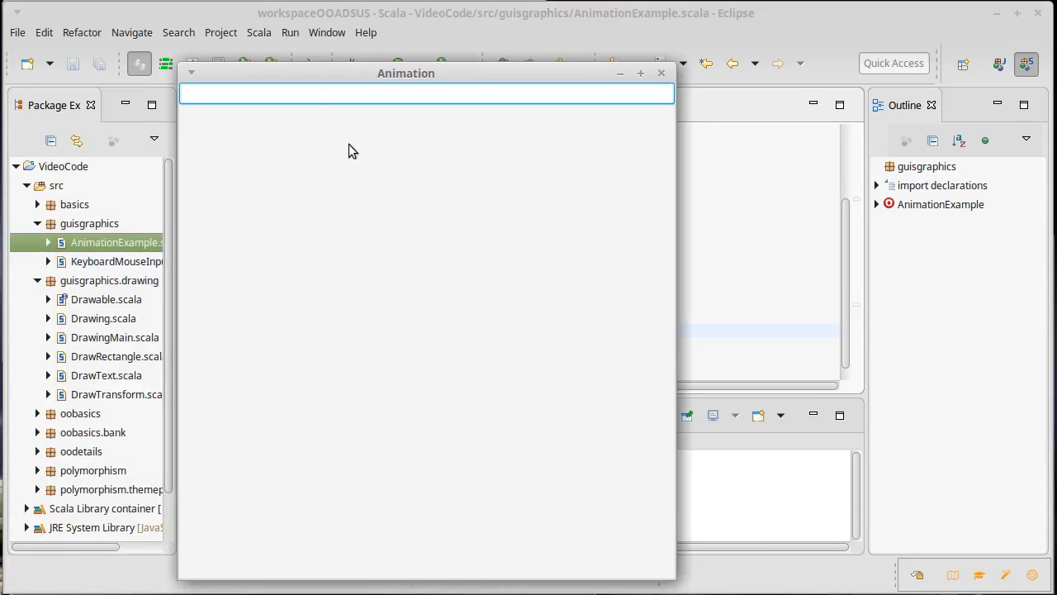
{"action": "type", "text": "shrsjth"}
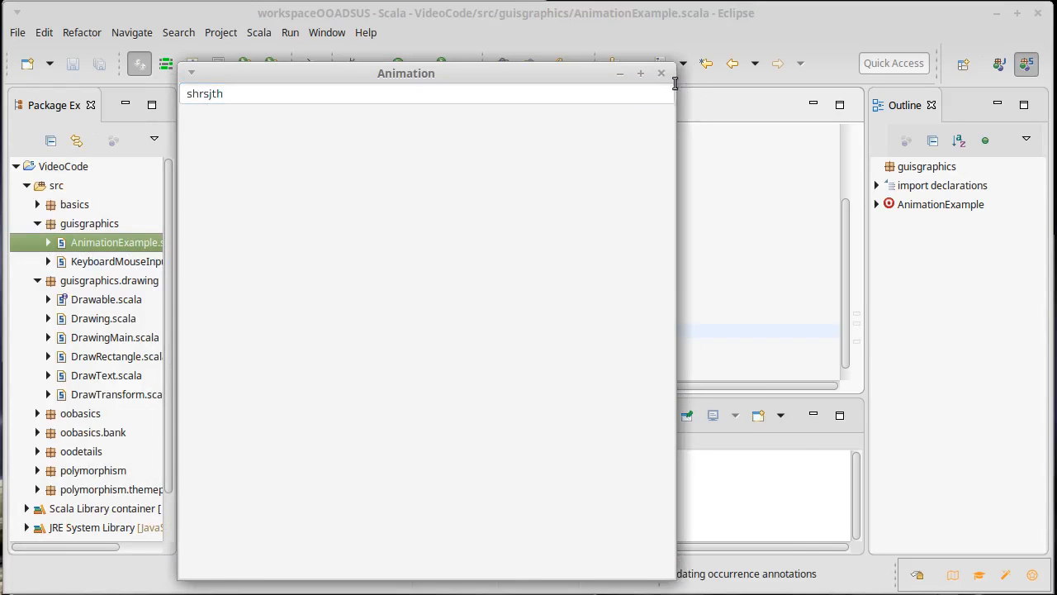
{"action": "left_click", "coordinate": [661, 72]}
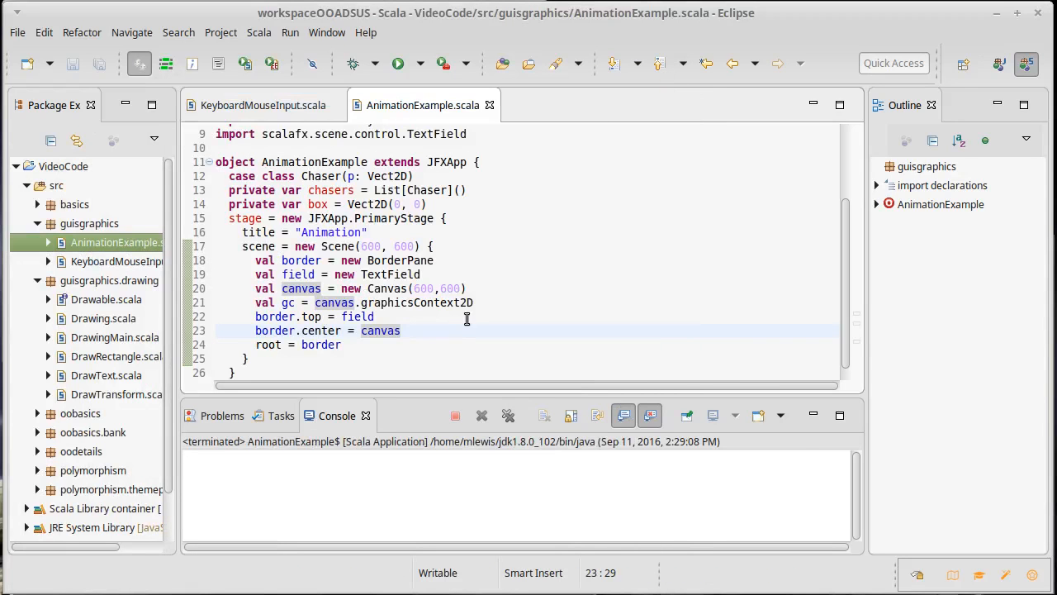
- Click after the root = border line to add blank lines below it
{"action": "left_click", "coordinate": [378, 344]}
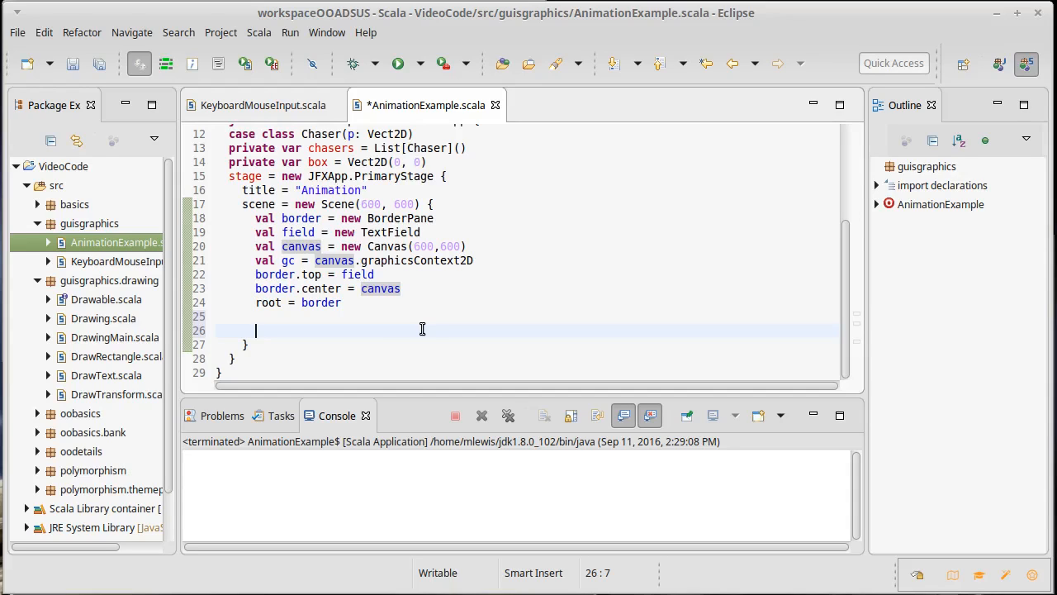
{"action": "mouse_move", "coordinate": [530, 285]}
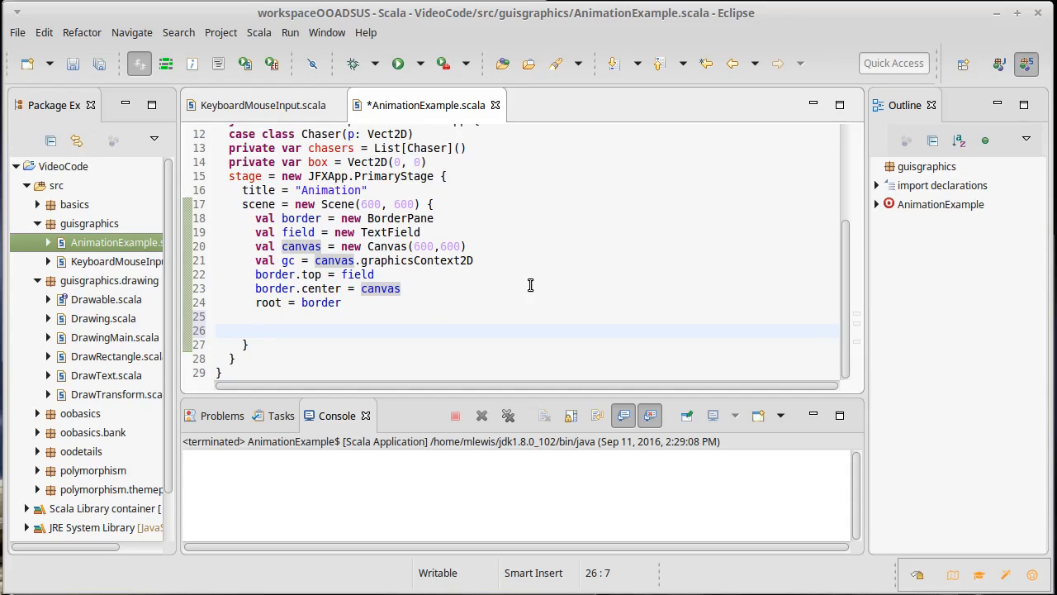
- Start a canvas onMouseClicked handler that takes a MouseEvent me
{"action": "type", "text": "can"}
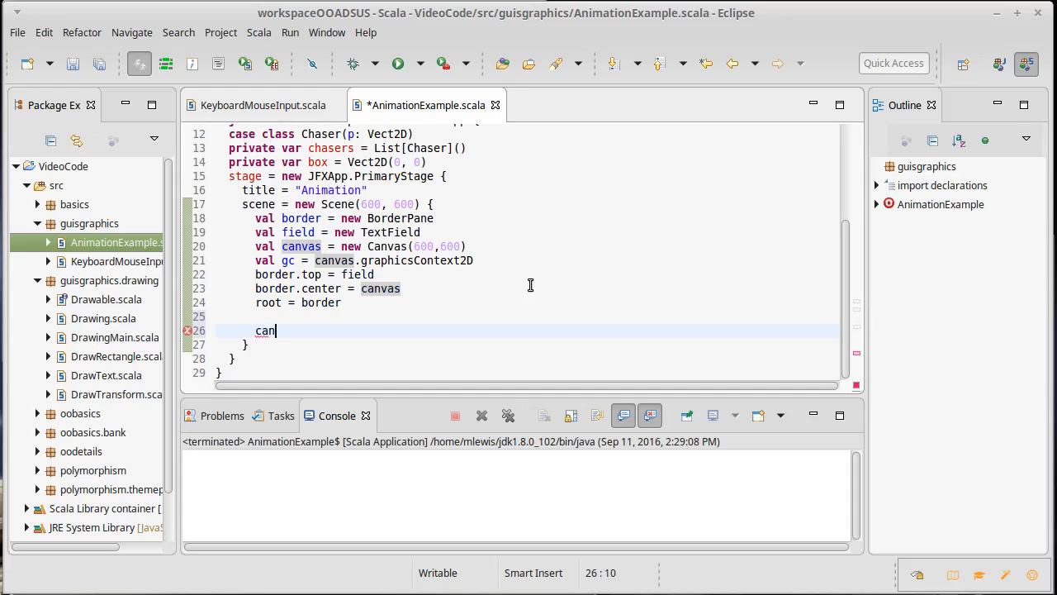
{"action": "type", "text": "vas"}
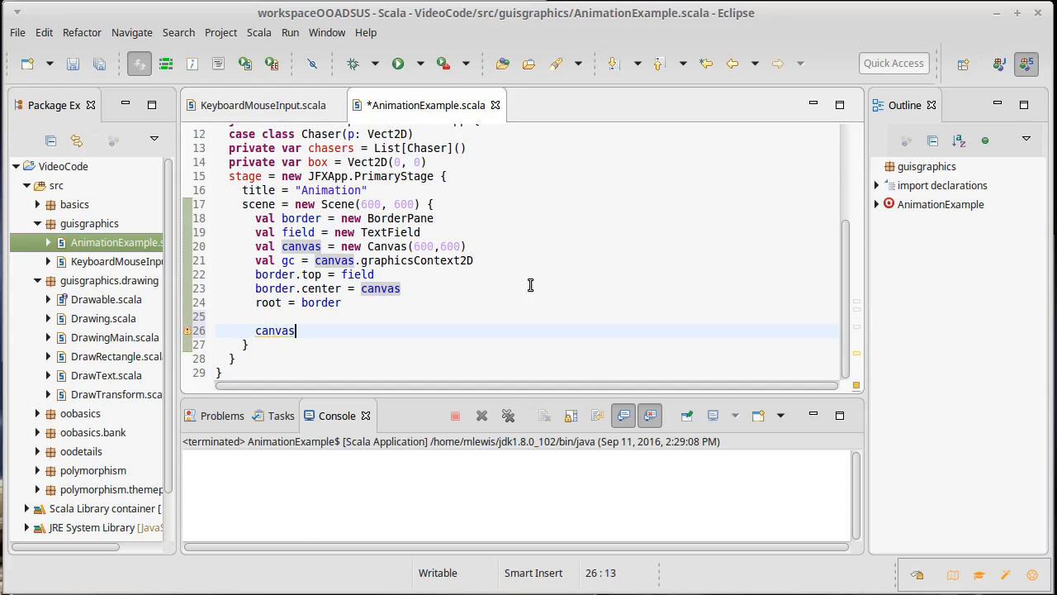
{"action": "type", "text": ".onMouseClicked"}
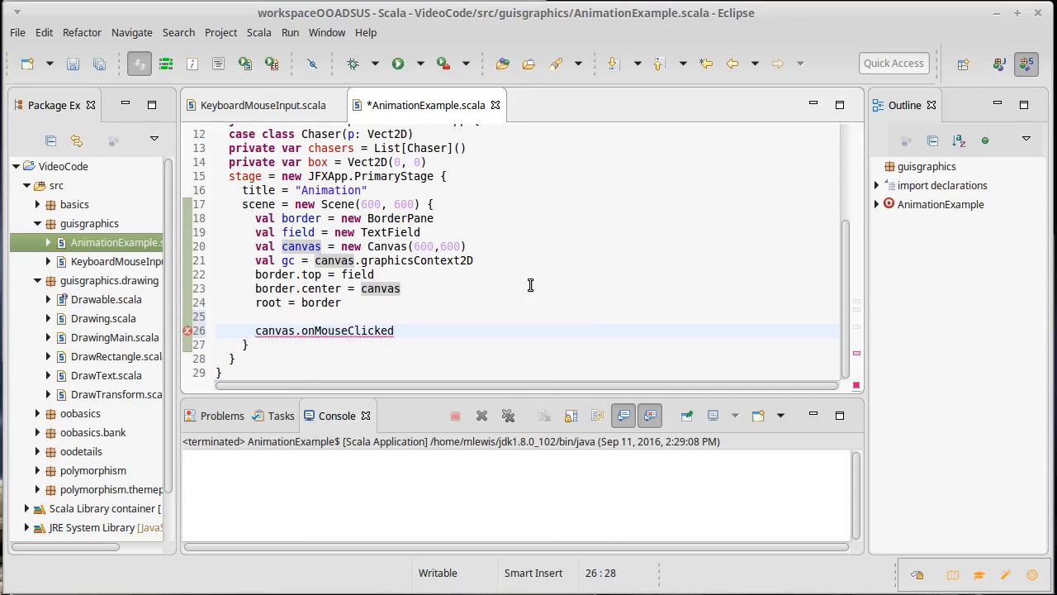
{"action": "type", "text": "= ("}
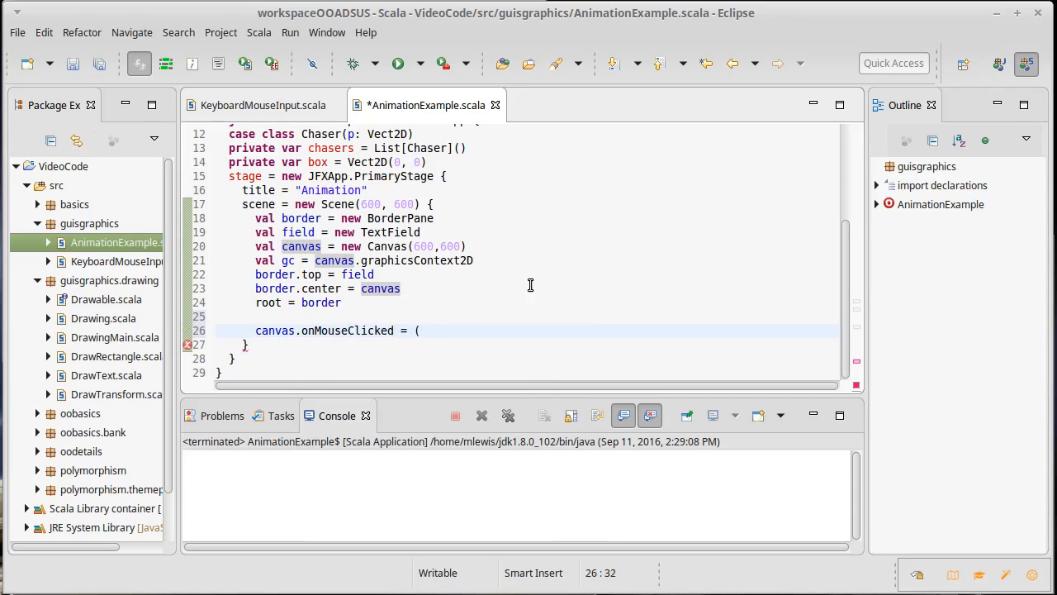
{"action": "type", "text": "me: MouseEvent) => {"}
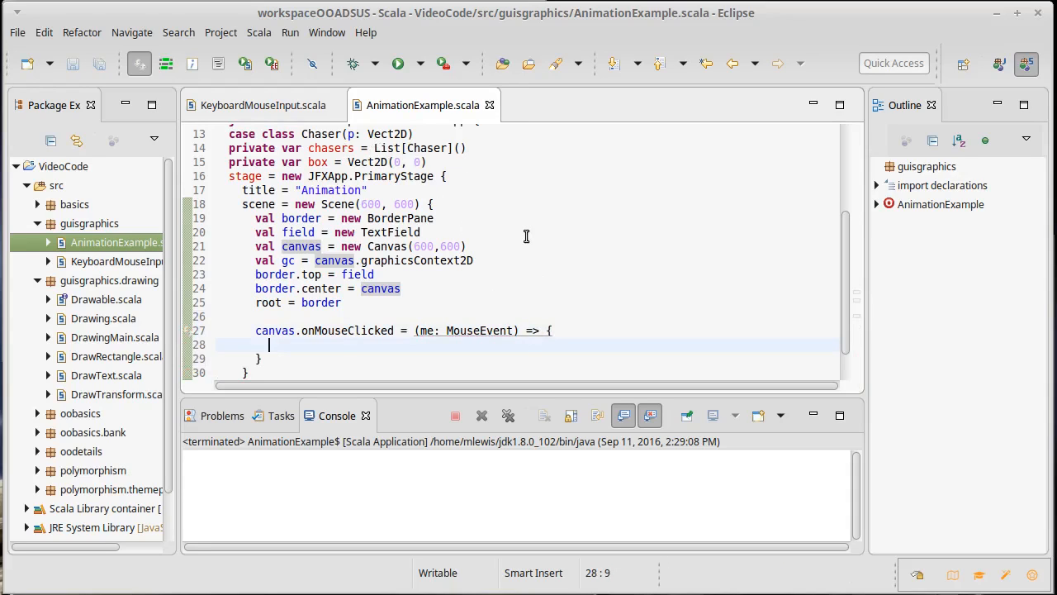
- Make the handler prepend new Chaser(Vect2D(me.x, me.y)) to chasers, and save
{"action": "type", "text": "ch"}
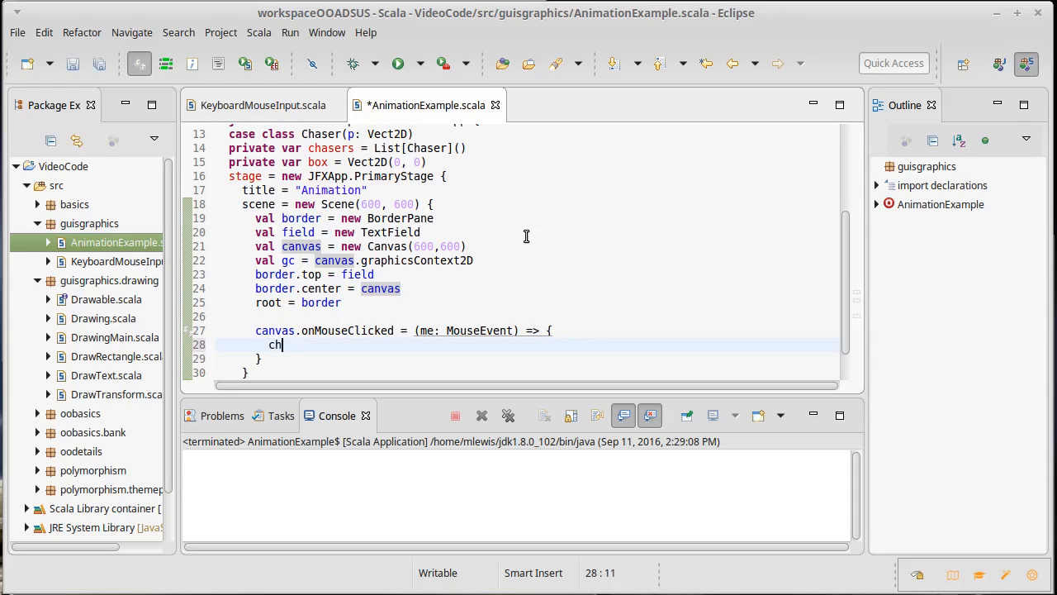
{"action": "type", "text": "asers ::"}
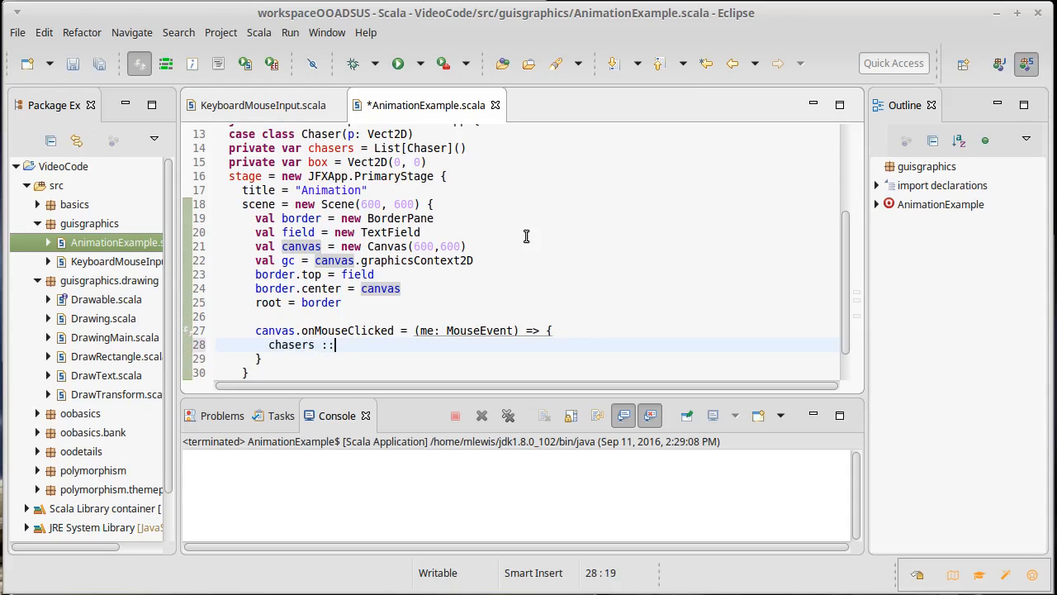
{"action": "type", "text": "= new"}
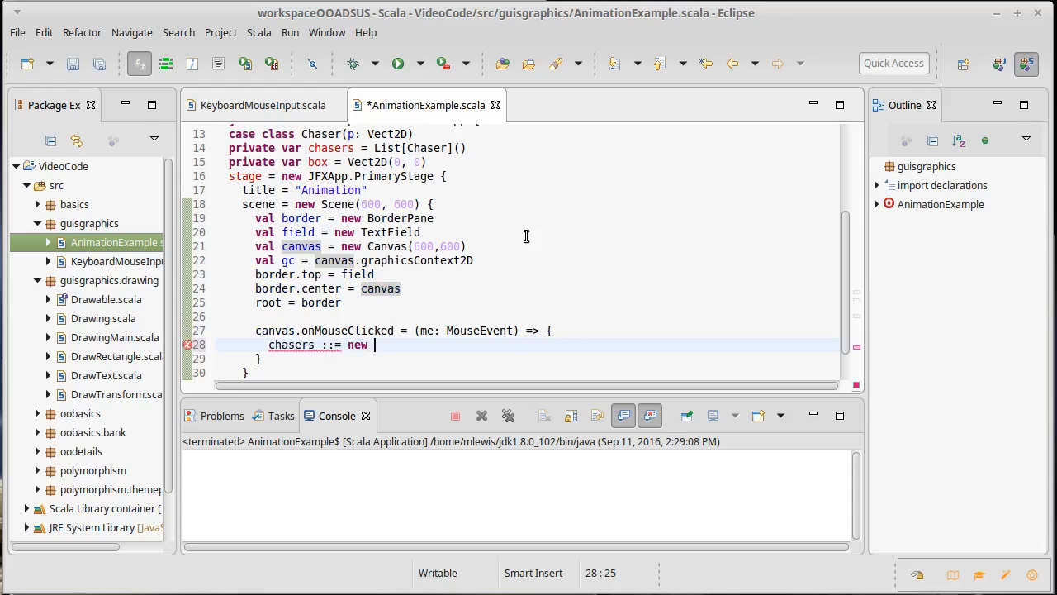
{"action": "type", "text": "Chaser("}
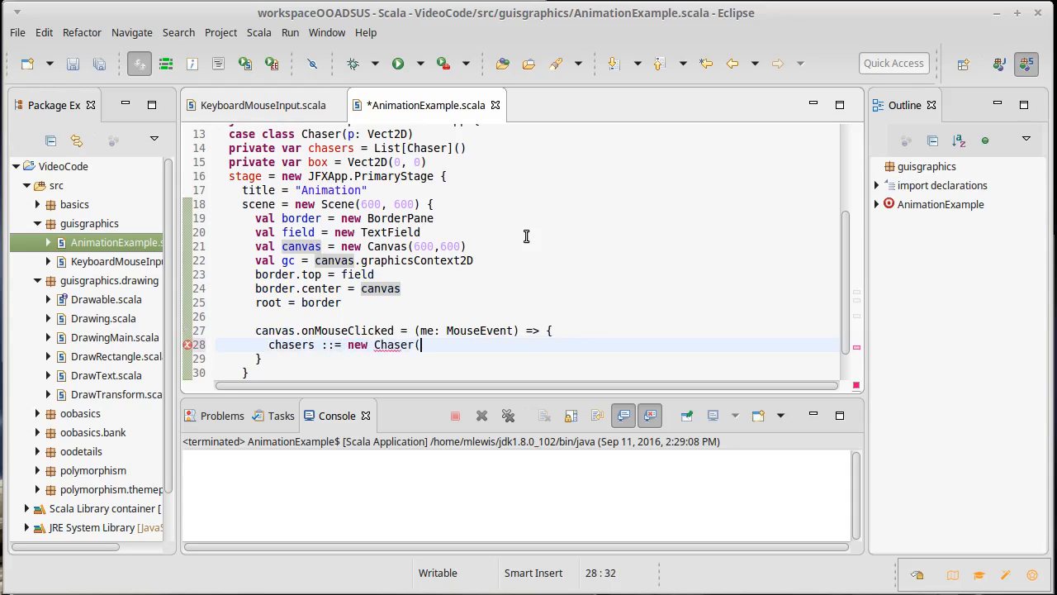
{"action": "type", "text": "Vect"}
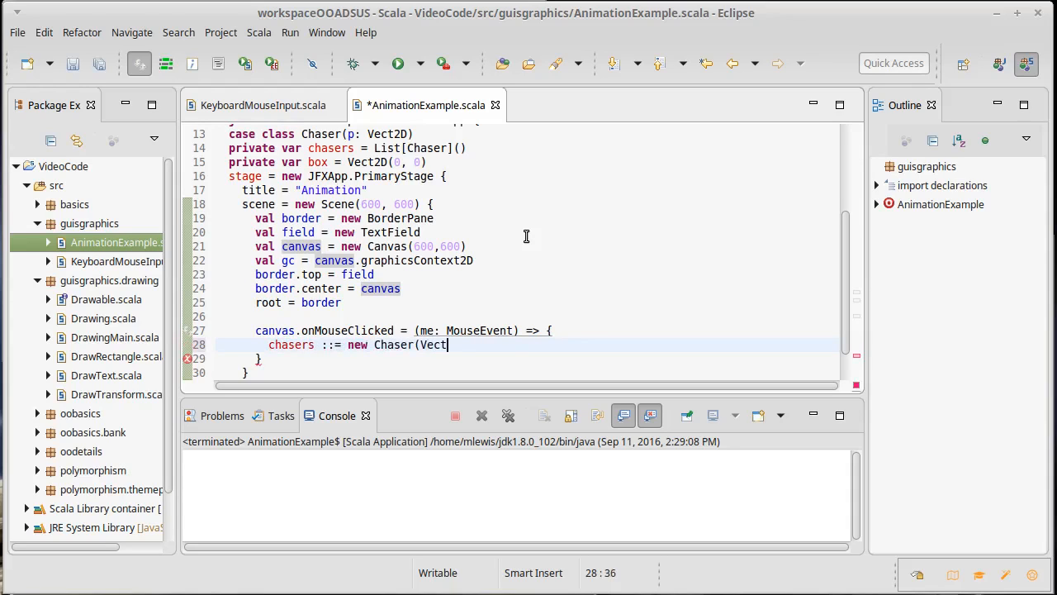
{"action": "type", "text": "2D"}
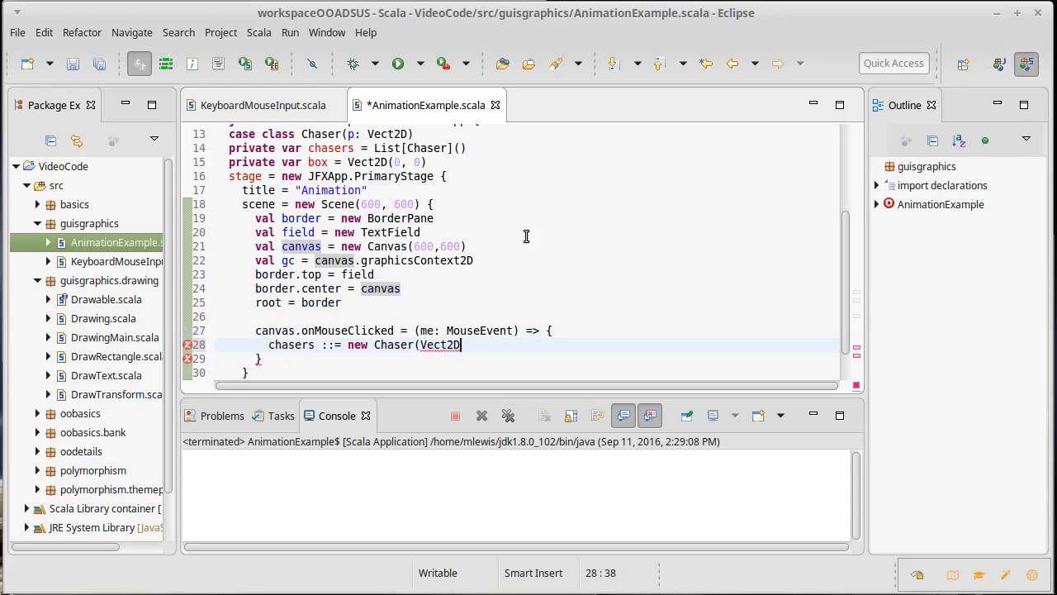
{"action": "type", "text": "("}
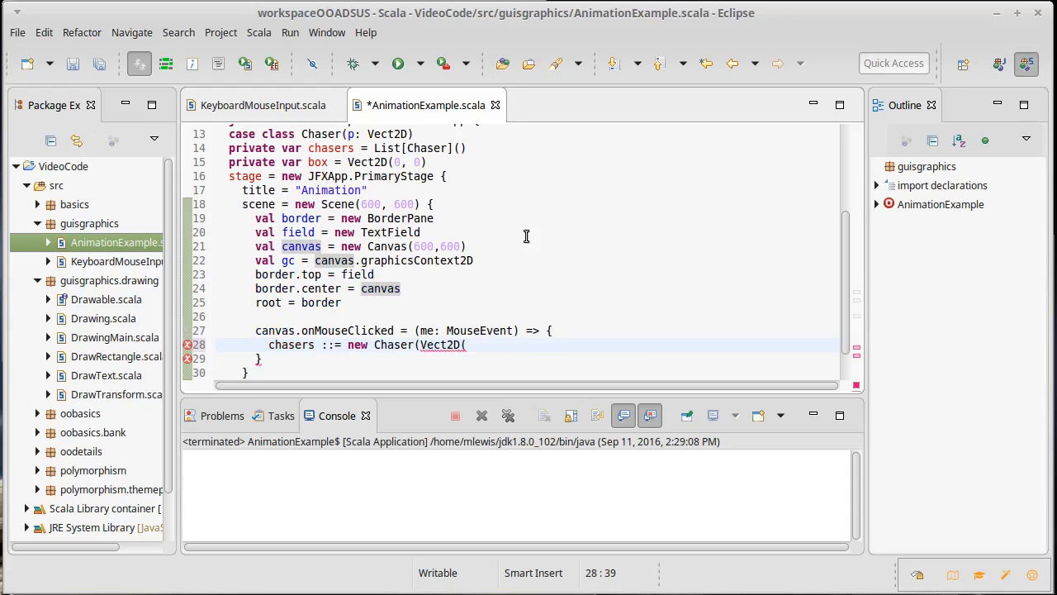
{"action": "type", "text": "me.x,"}
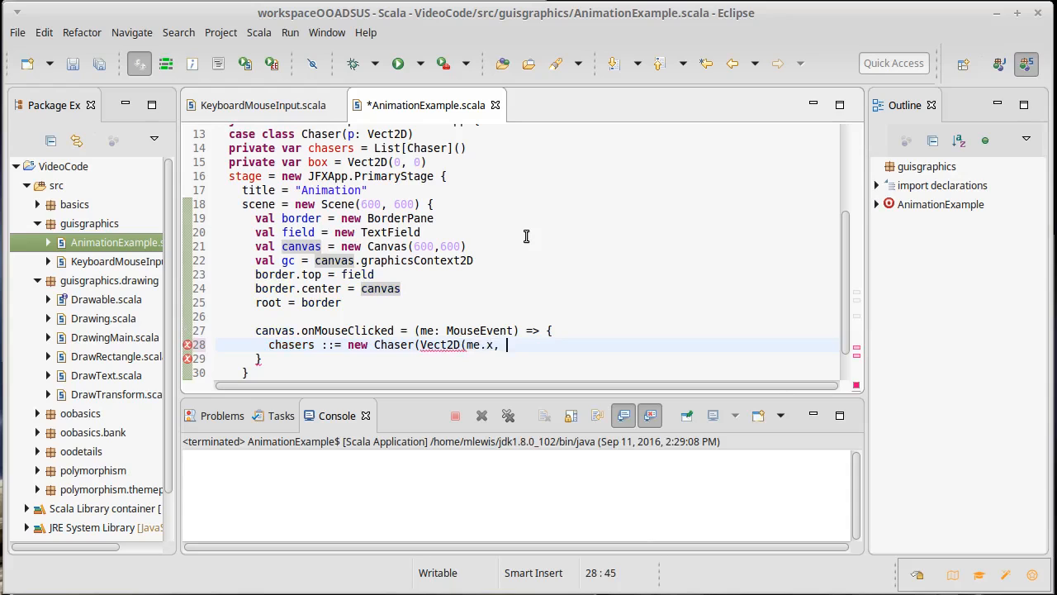
{"action": "type", "text": "me.y))"}
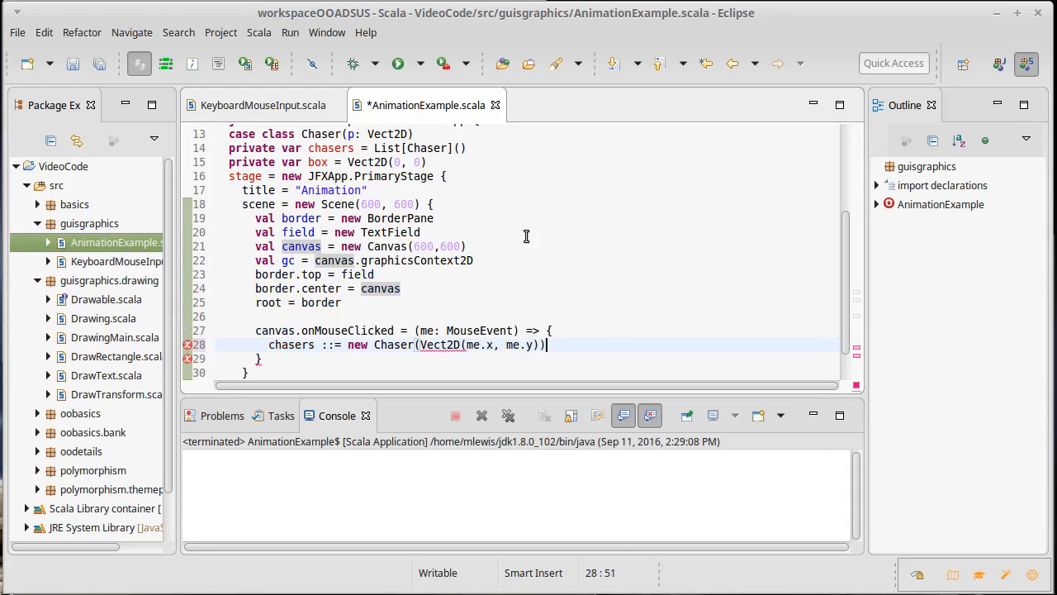
{"action": "key", "text": "ctrl+s"}
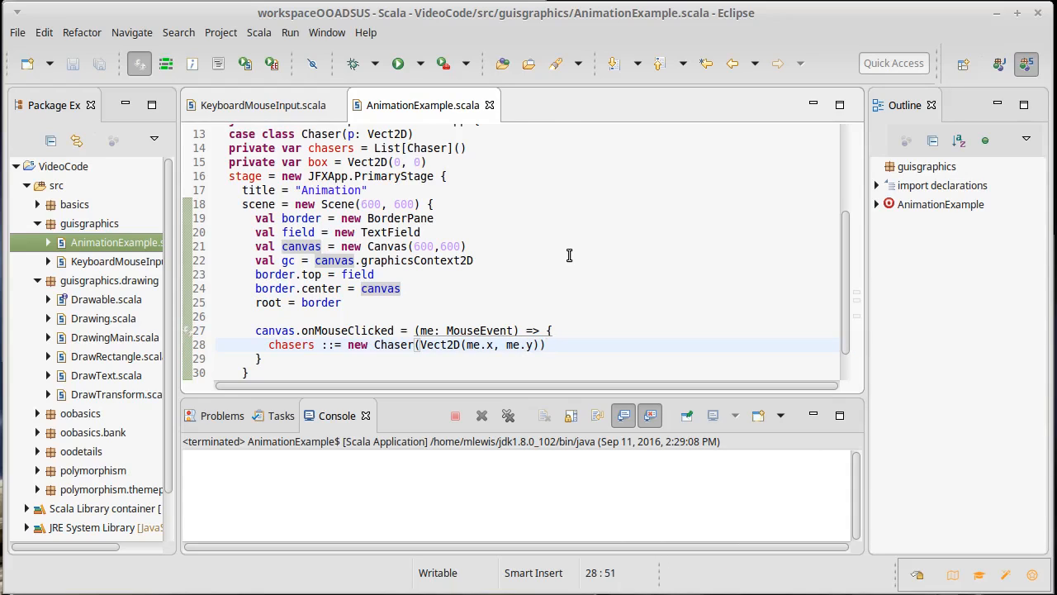
{"action": "mouse_move", "coordinate": [566, 256]}
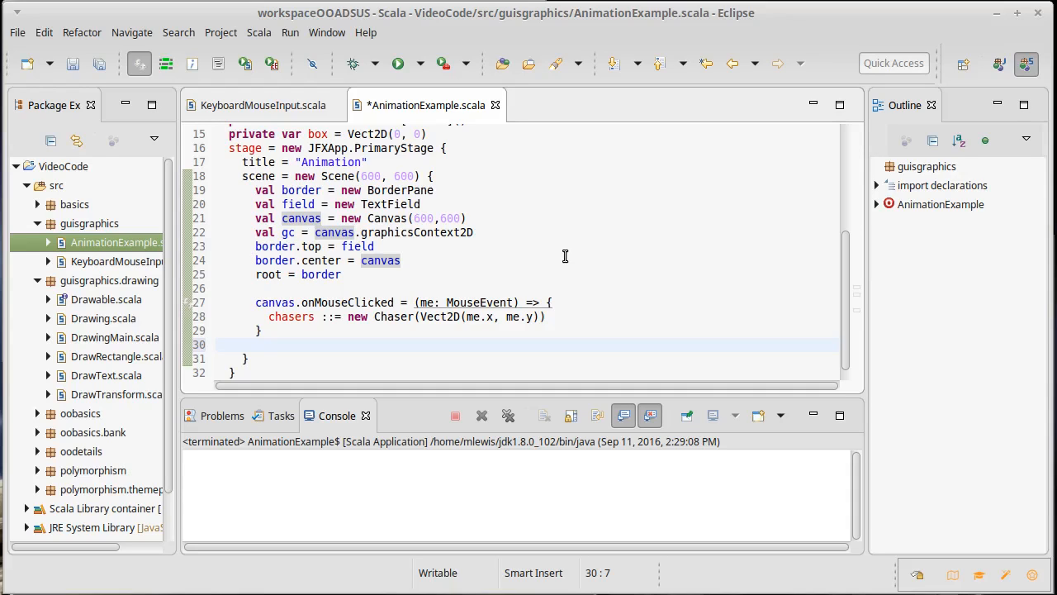
- Add an empty canvas.onKeyPressed handler taking a KeyEvent ke
{"action": "type", "text": "c"}
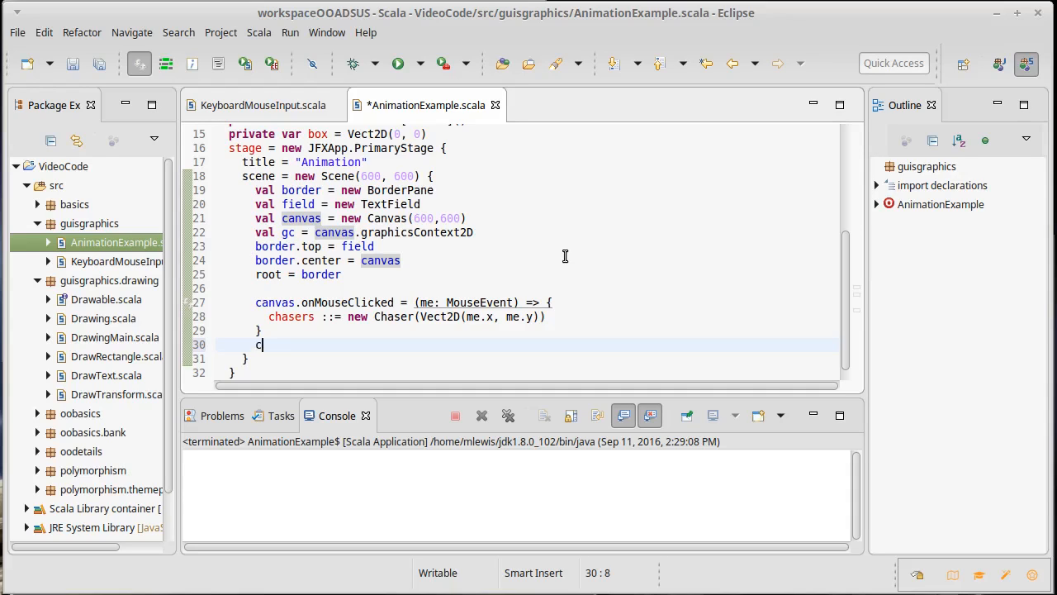
{"action": "type", "text": "anvas."}
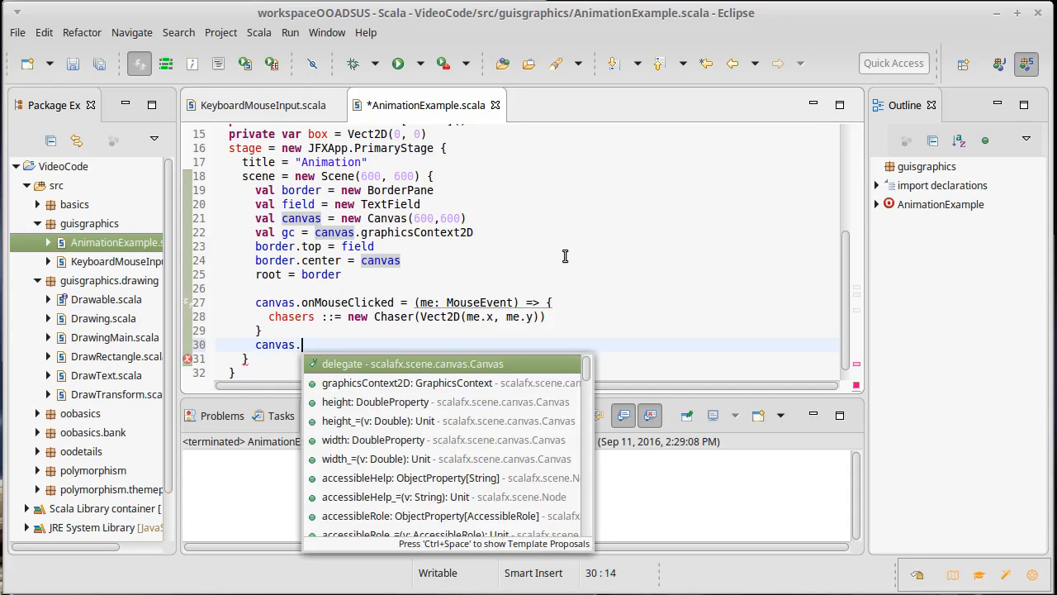
{"action": "type", "text": "onKeyPressed ="}
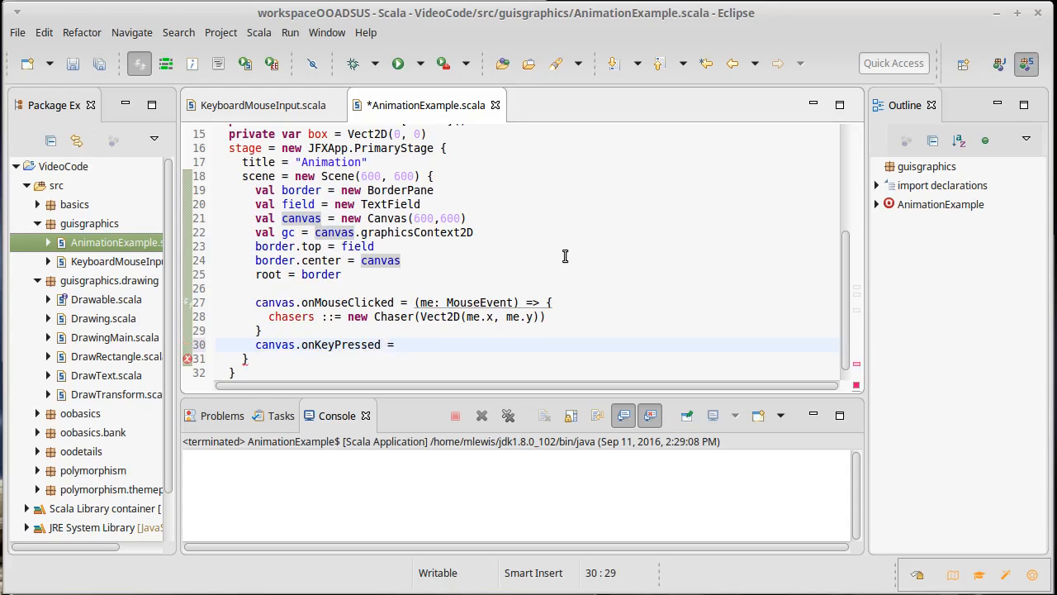
{"action": "type", "text": "(ke:"}
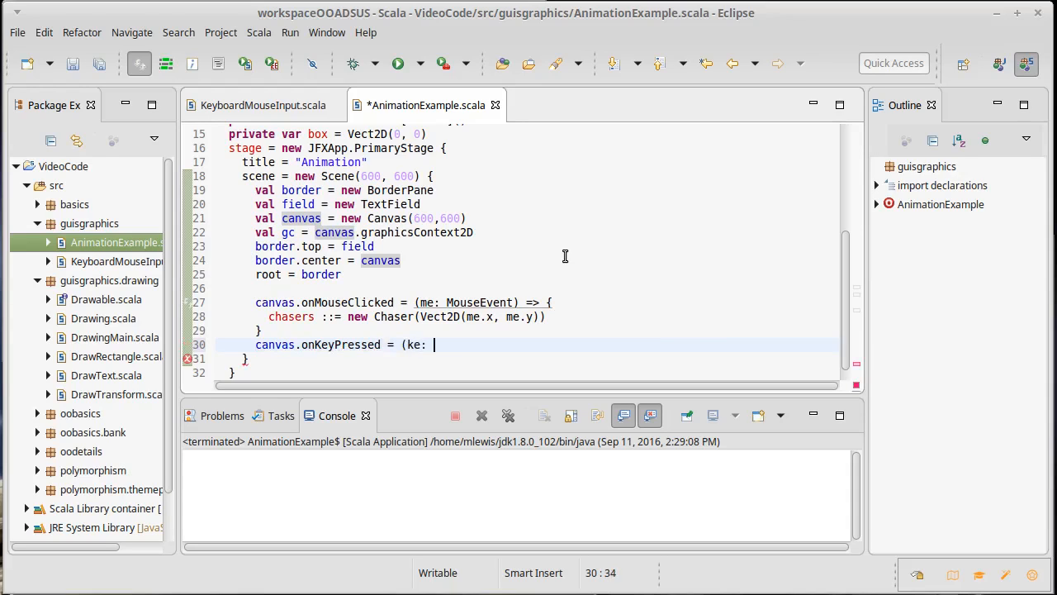
{"action": "type", "text": "KeyEvent"}
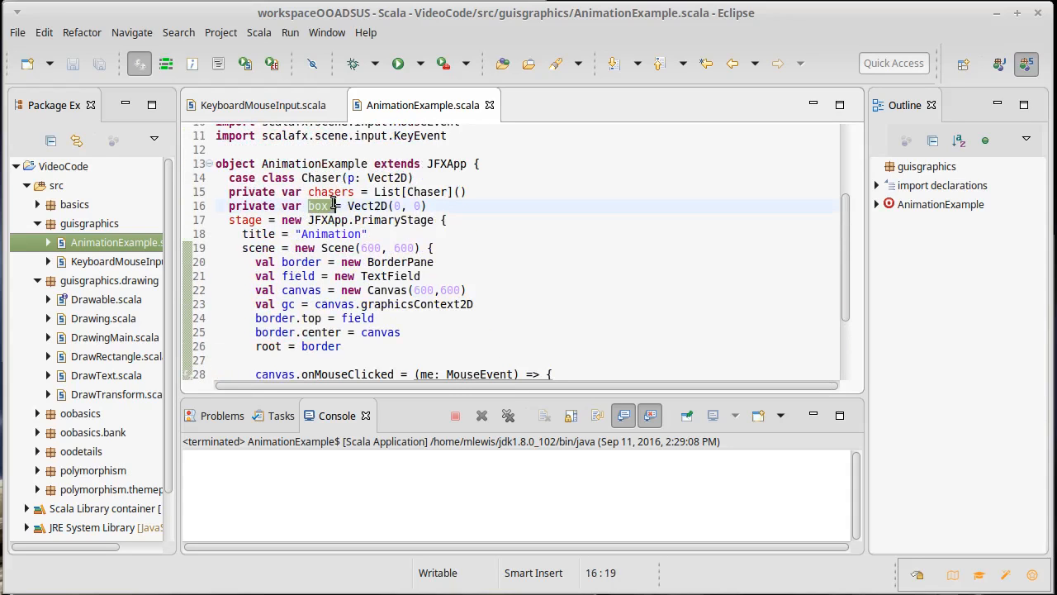
{"action": "scroll", "scroll_direction": "down", "scroll_amount": 3}
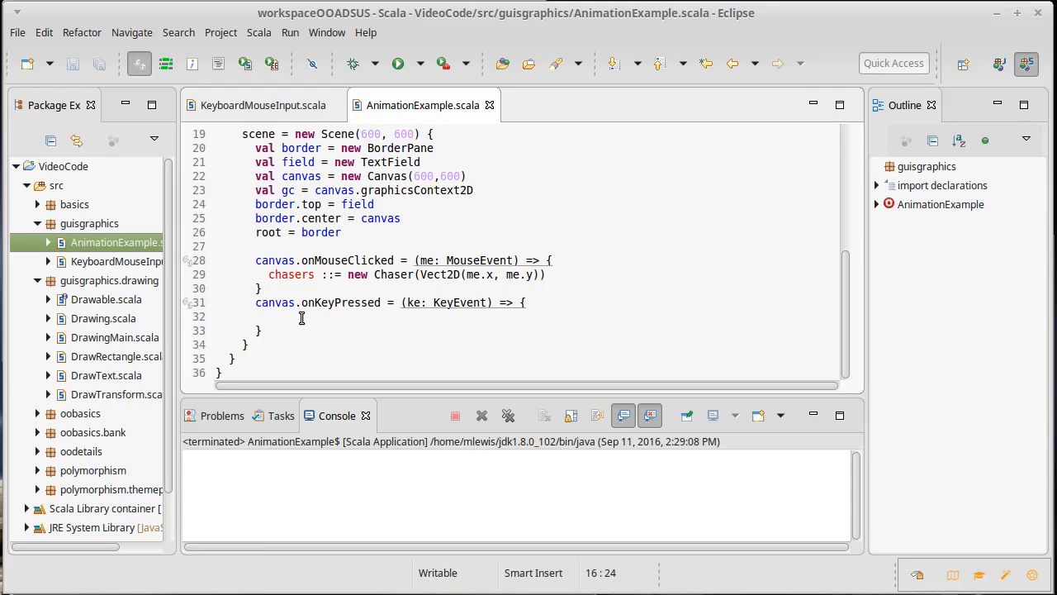
{"action": "left_click", "coordinate": [281, 317]}
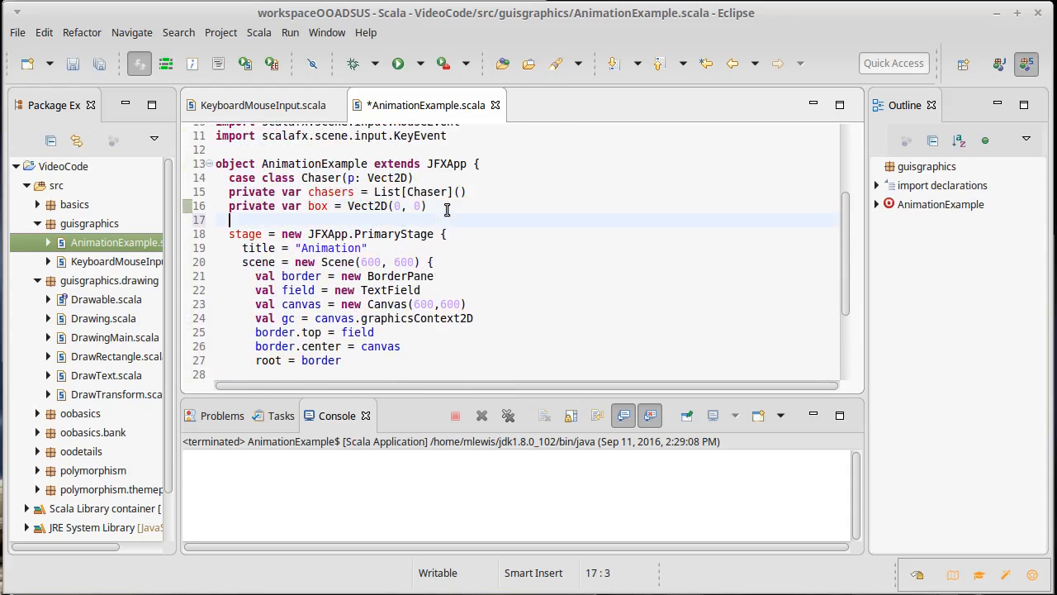
- Declare private vars upPressed, downPressed, leftPressed and rightPressed, each initialised to false
{"action": "type", "text": "private var"}
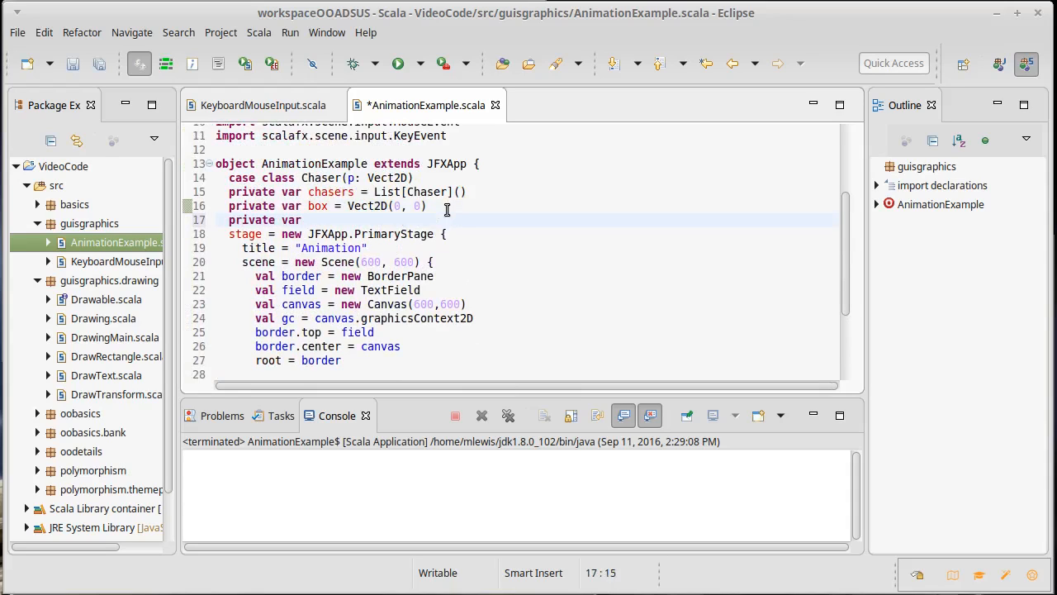
{"action": "type", "text": "upPress"}
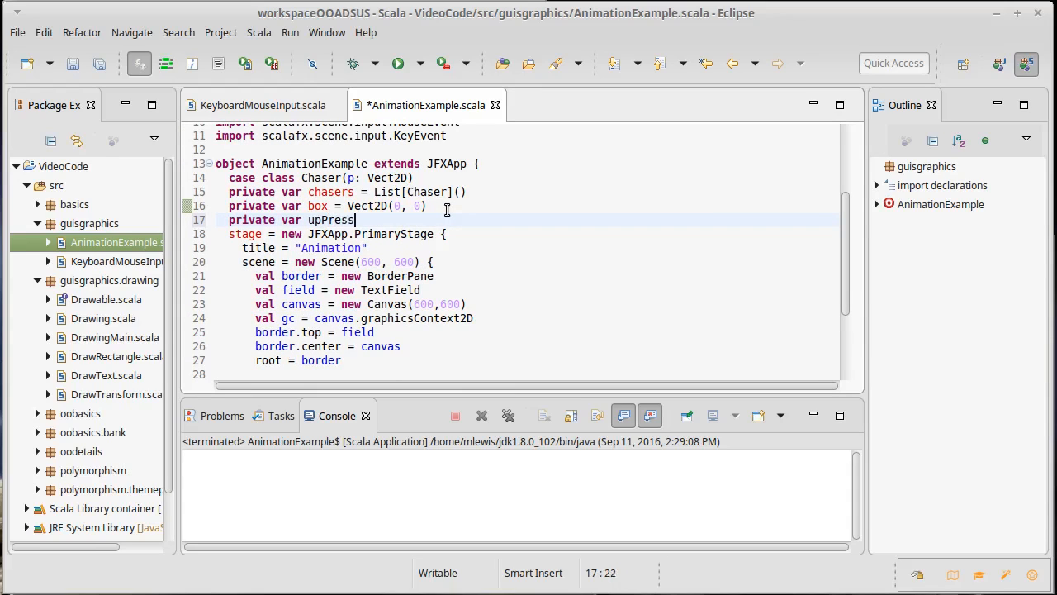
{"action": "type", "text": "sed = false"}
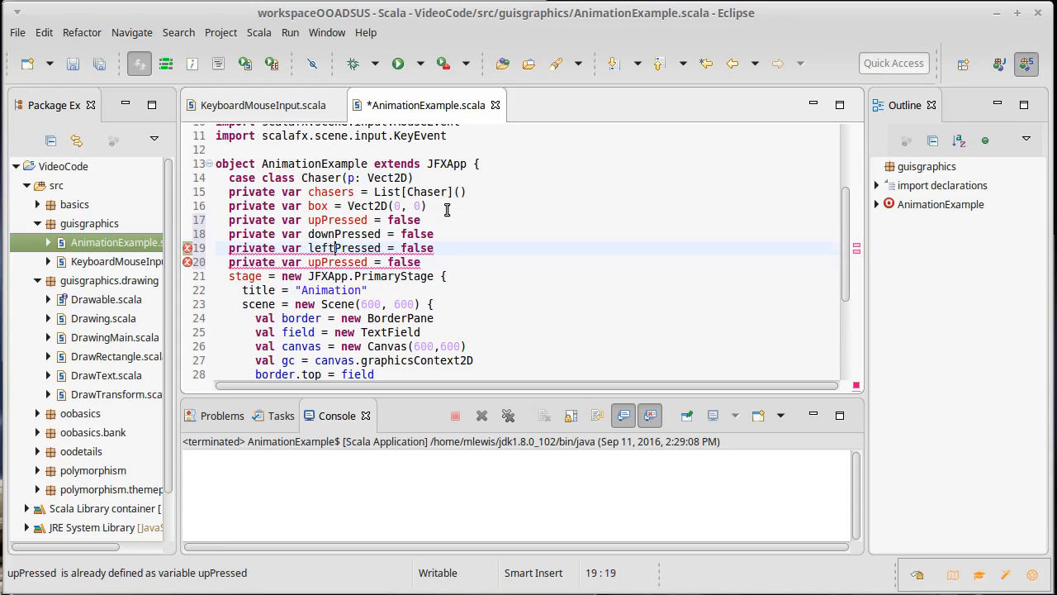
{"action": "type", "text": "rightPressed"}
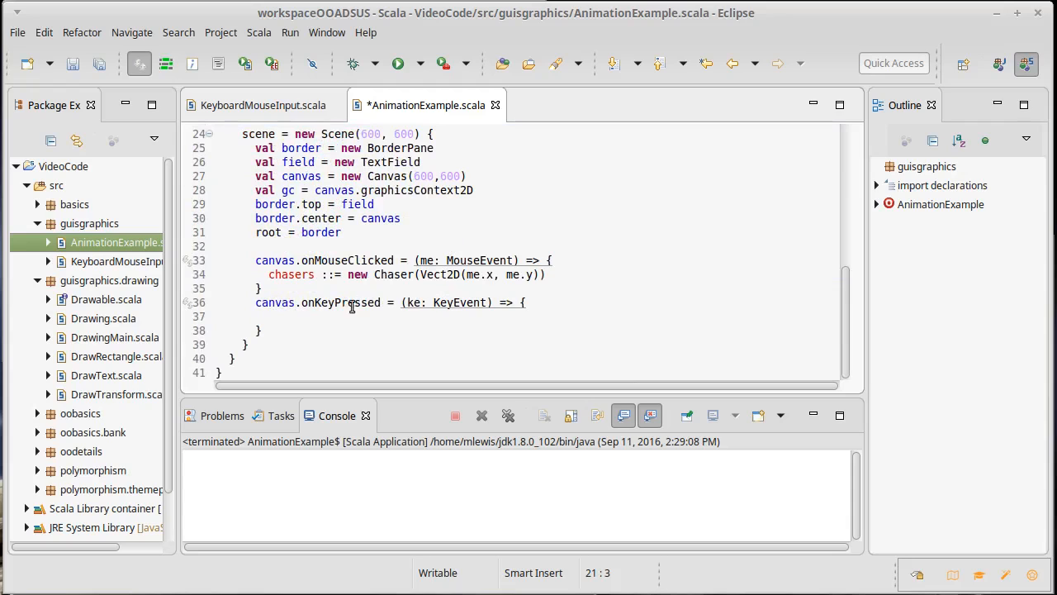
- Match ke.code so KeyCode Up, Down, Left and Right set their flags true
{"action": "type", "text": "k"}
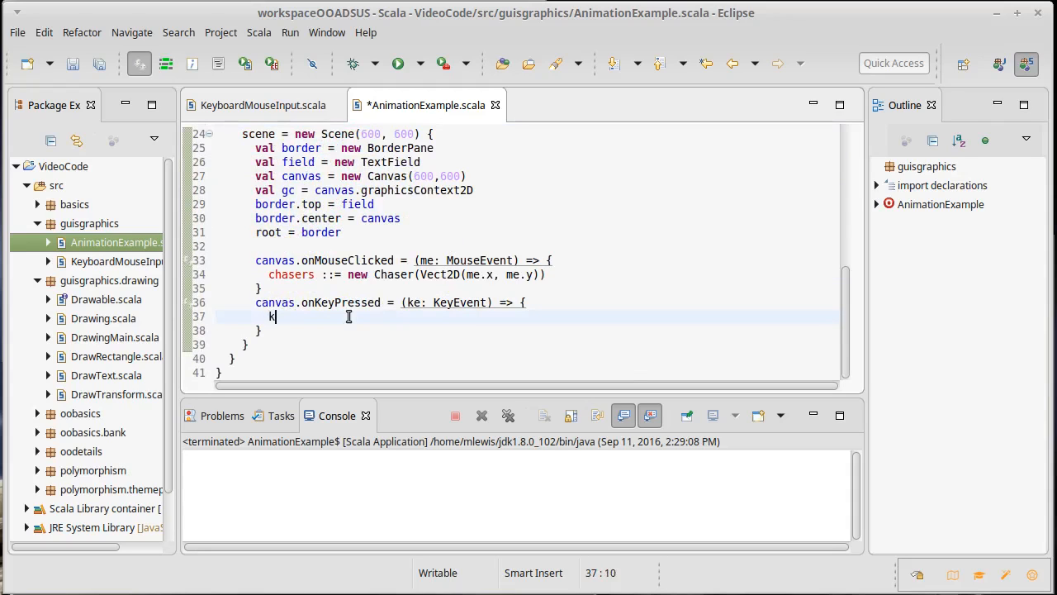
{"action": "type", "text": "e.code match {"}
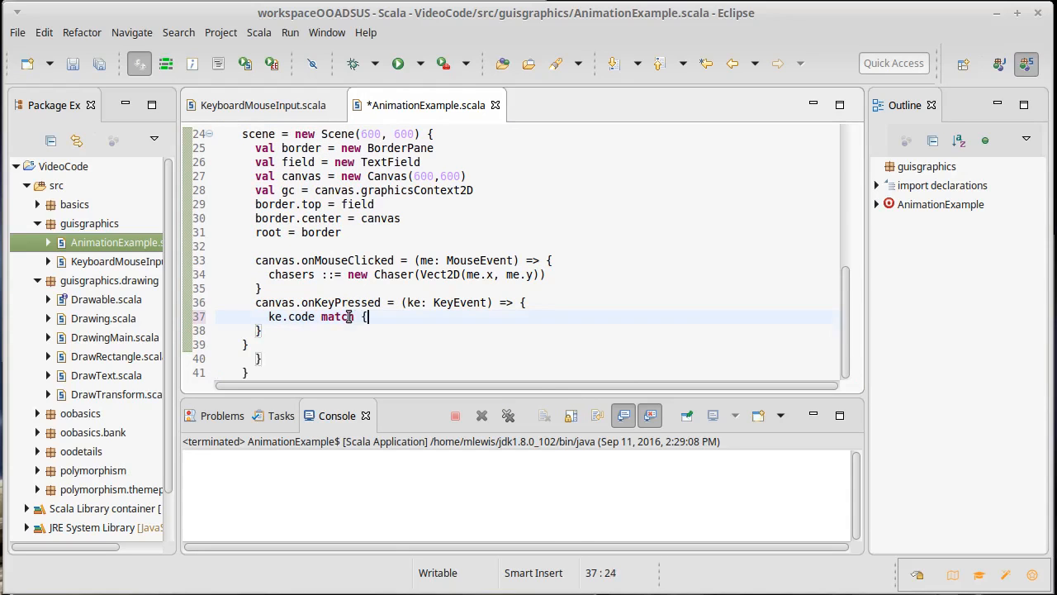
{"action": "type", "text": "case Key"}
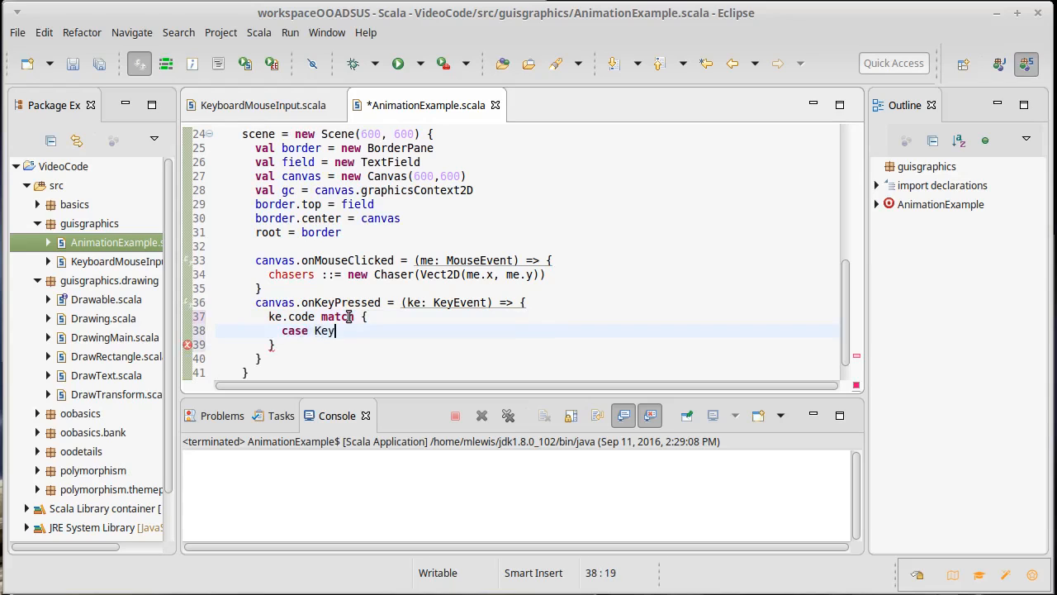
{"action": "type", "text": "Code"}
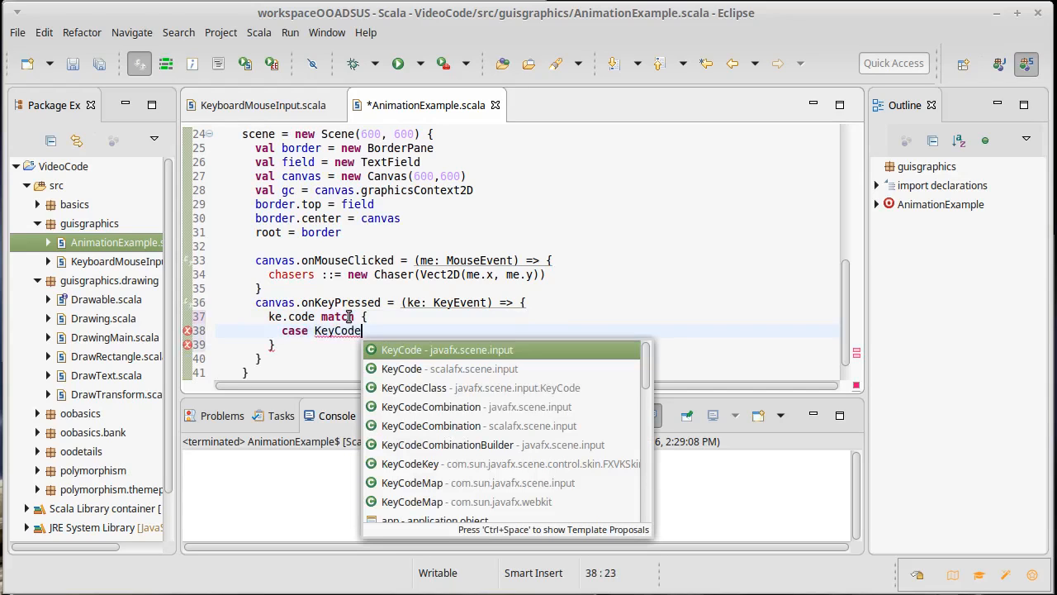
{"action": "type", "text": ".Up => up"}
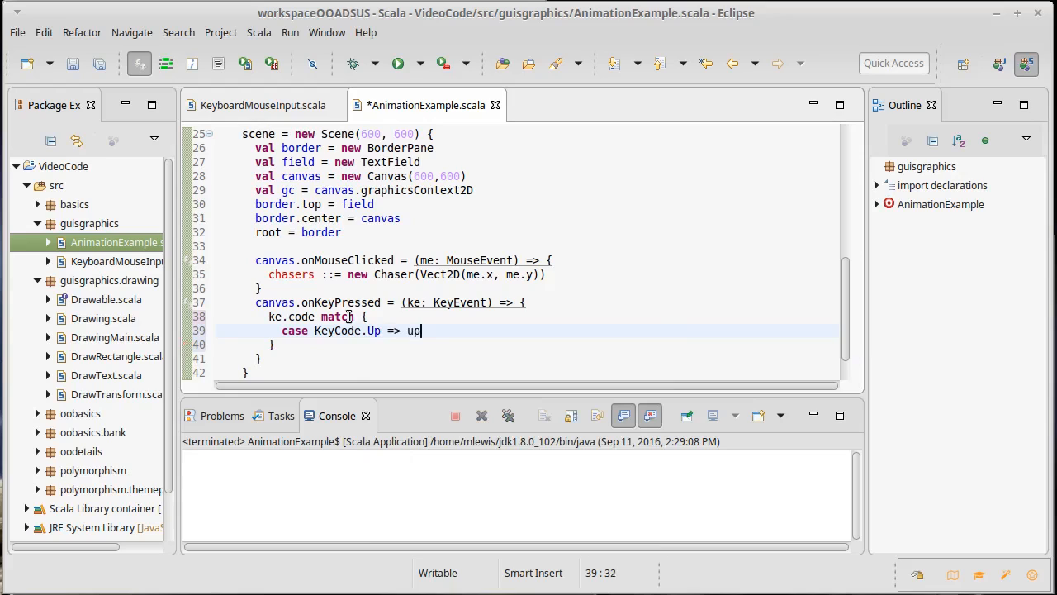
{"action": "type", "text": "Pressed = true"}
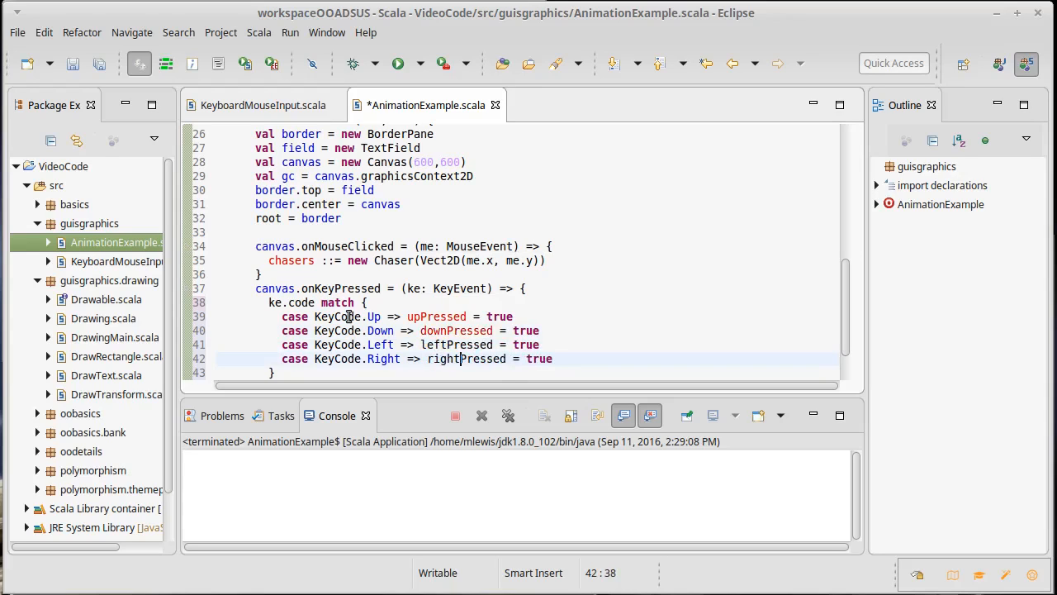
{"action": "type", "text": "case _ =>"}
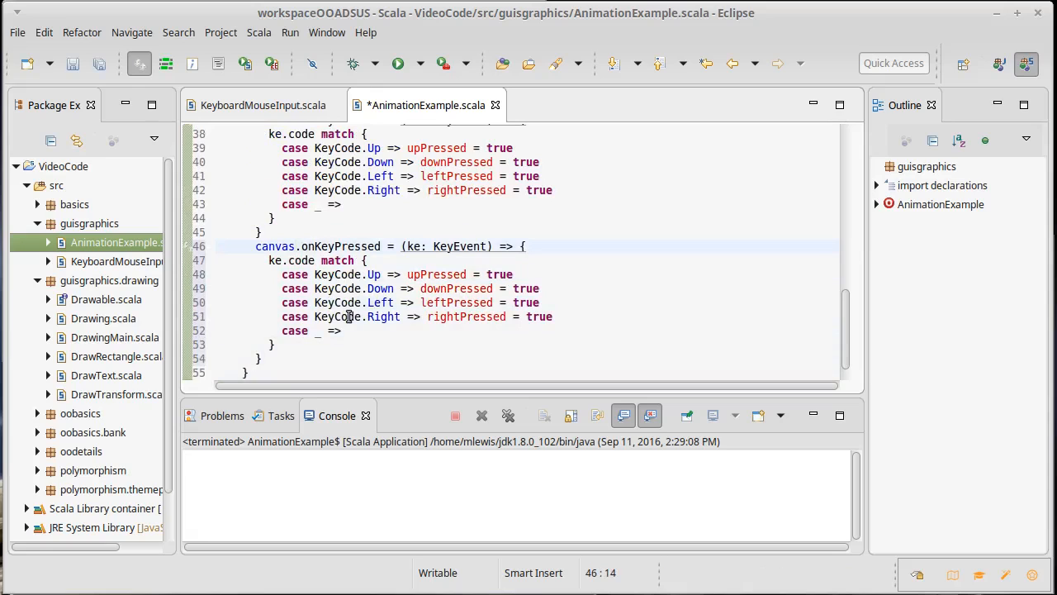
- Rename the copied handler to onKeyReleased, change each flag to false, and save
{"action": "double_click", "coordinate": [353, 246]}
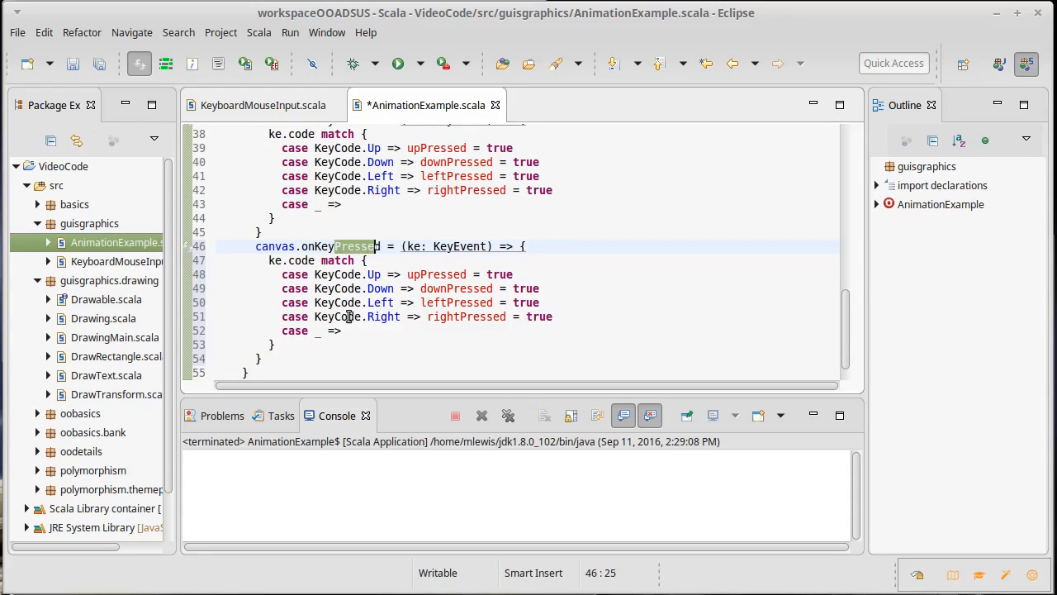
{"action": "type", "text": "Released"}
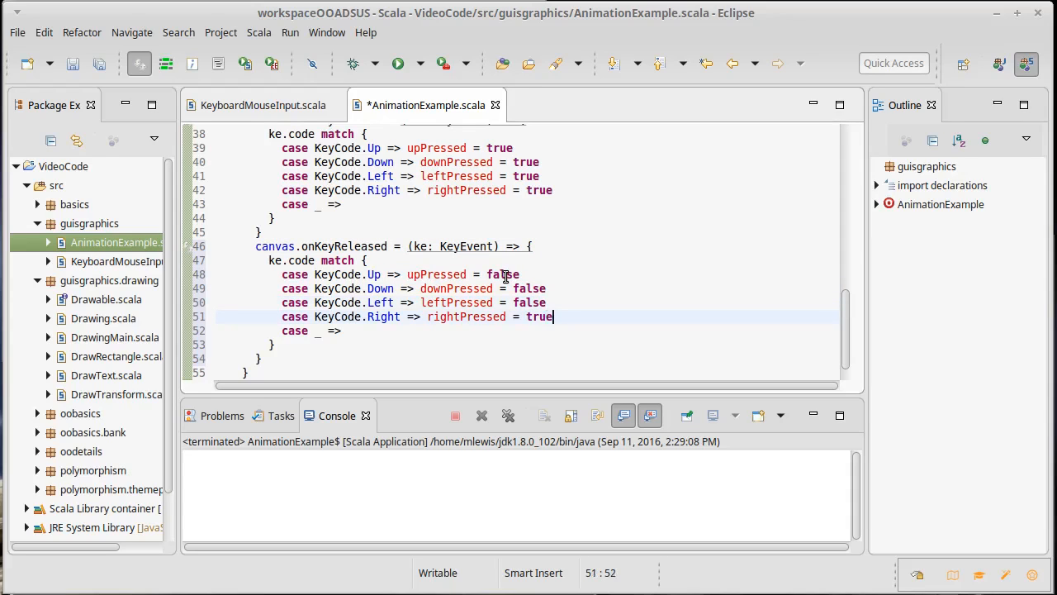
{"action": "type", "text": "false"}
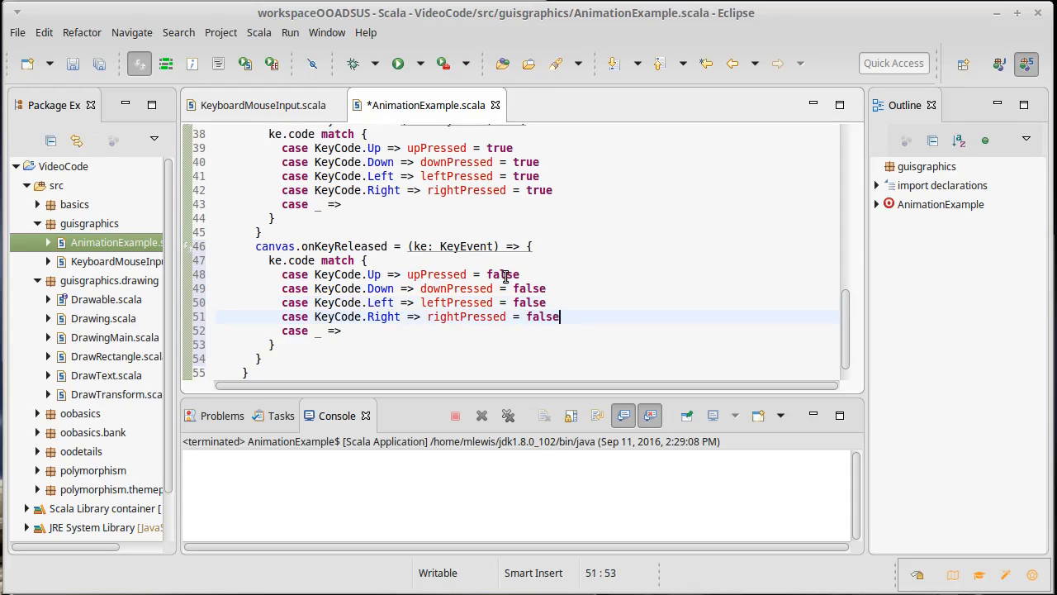
{"action": "key", "text": "ctrl+s"}
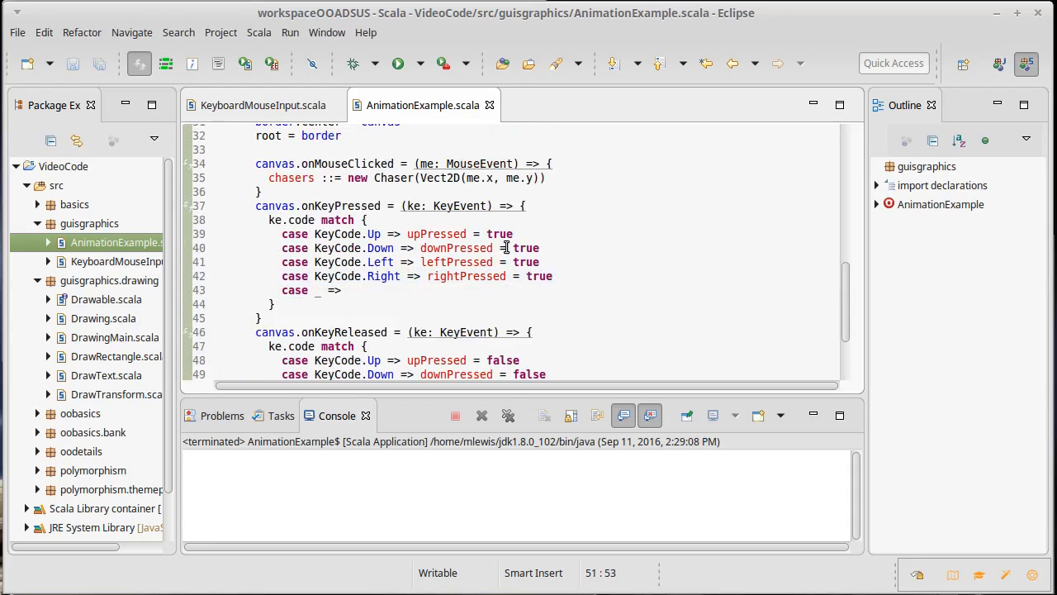
{"action": "mouse_move", "coordinate": [473, 283]}
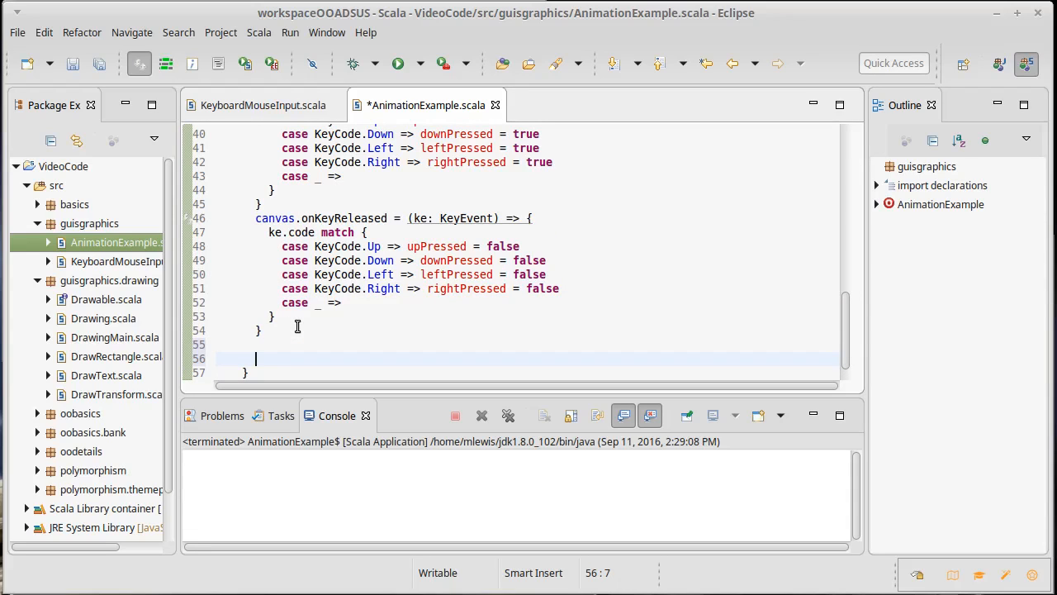
- Create val timer = AnimationTimer { time => }, save, and call timer.start()
{"action": "type", "text": "val timer ="}
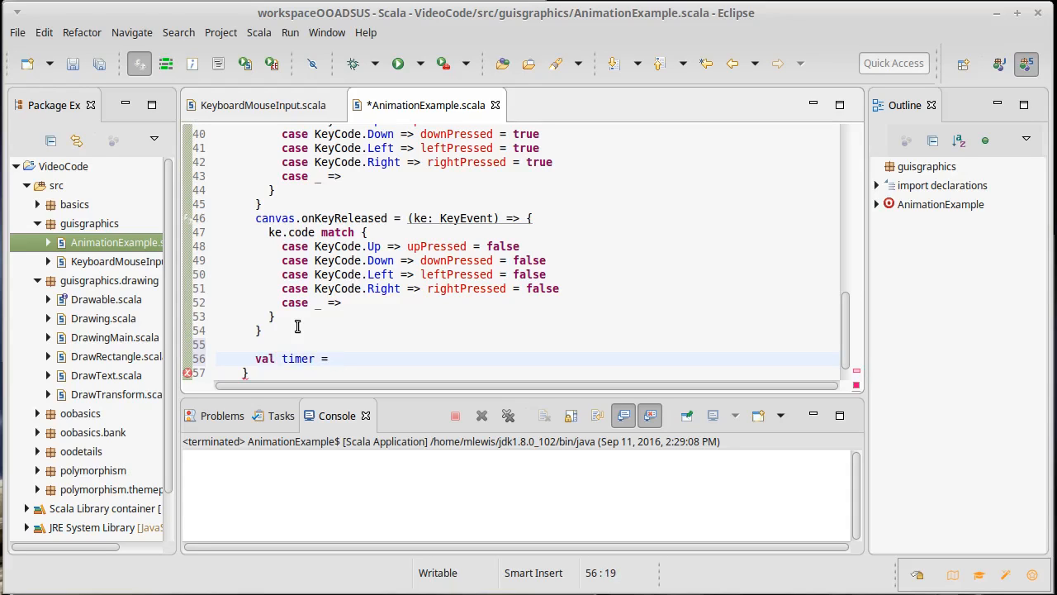
{"action": "type", "text": "AnimationTimer"}
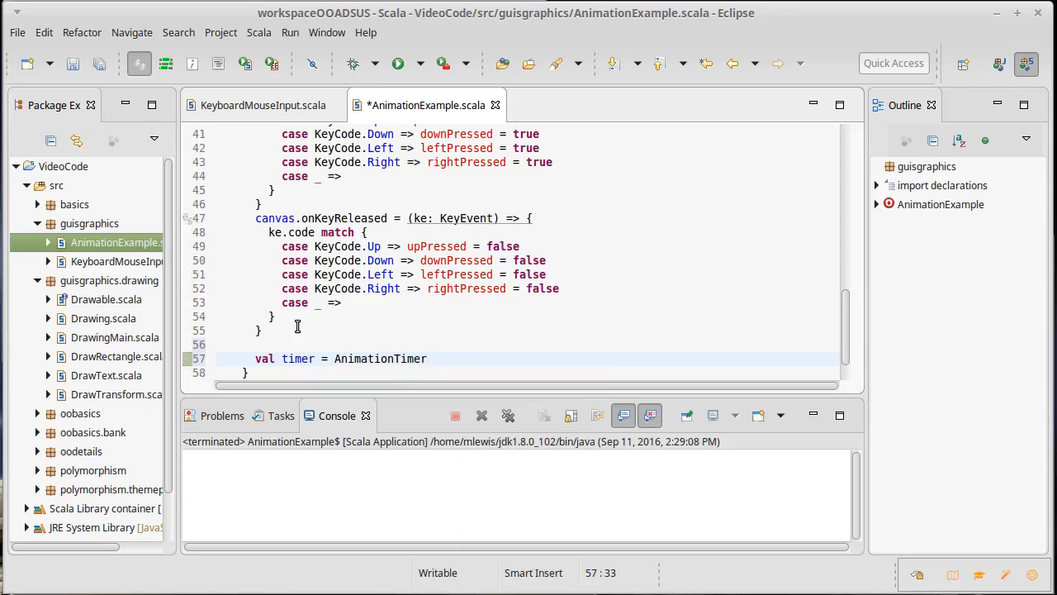
{"action": "type", "text": "(time"}
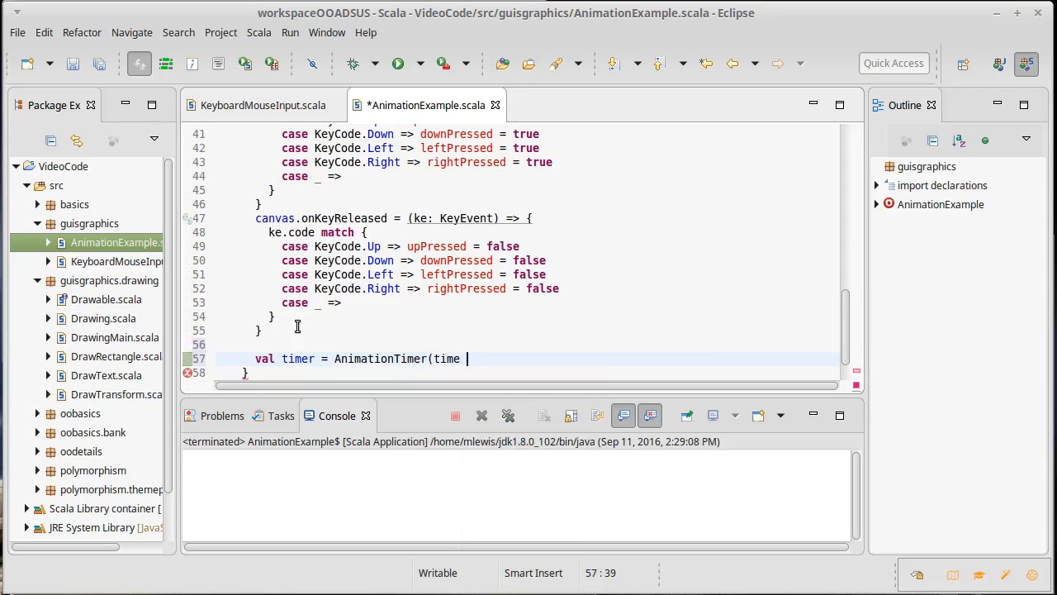
{"action": "type", "text": "=>"}
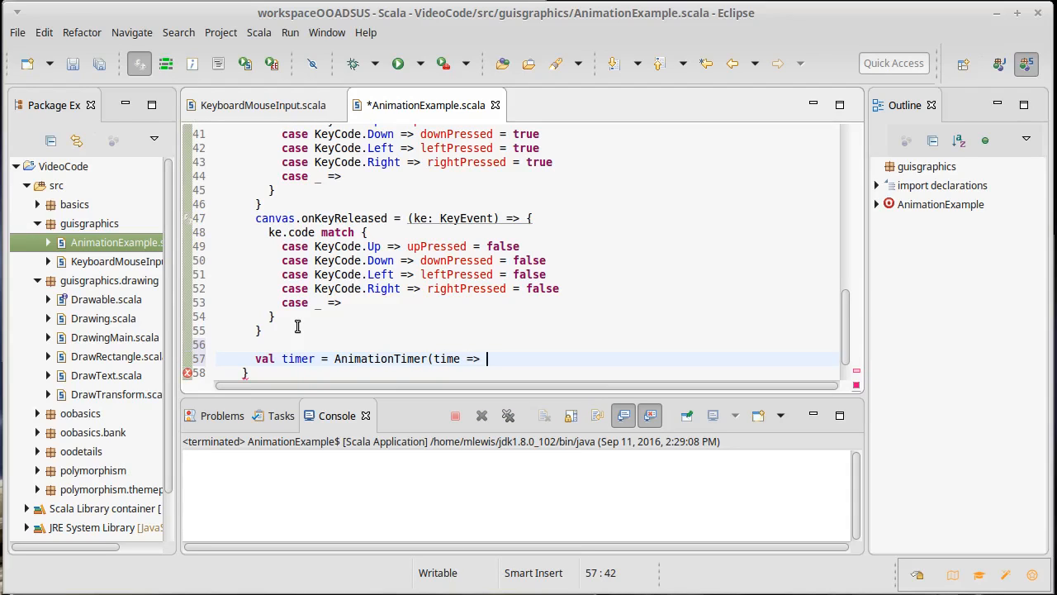
{"action": "key", "text": "BackSpace"}
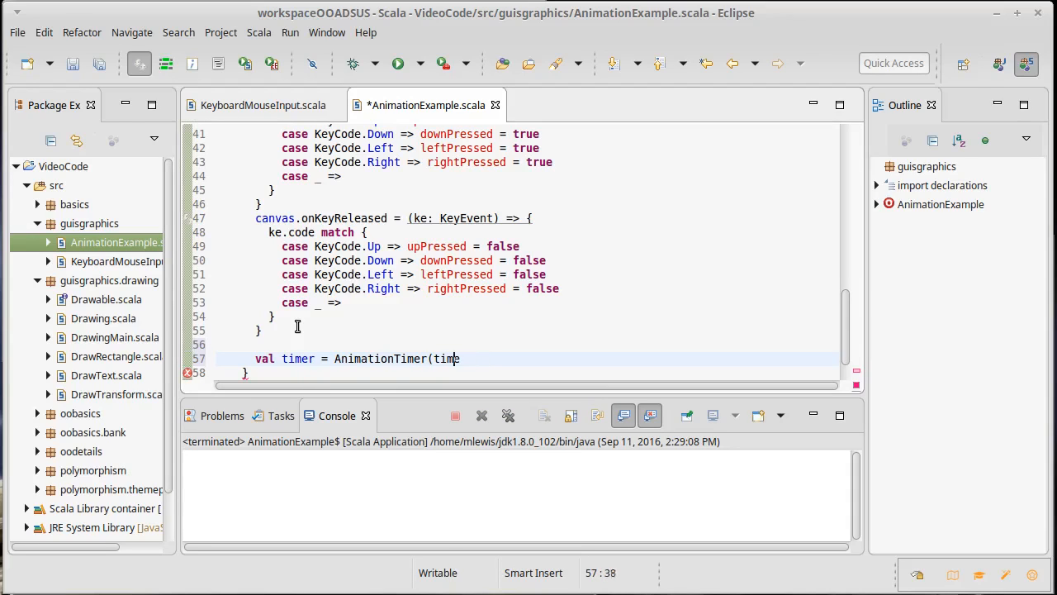
{"action": "type", "text": "{"}
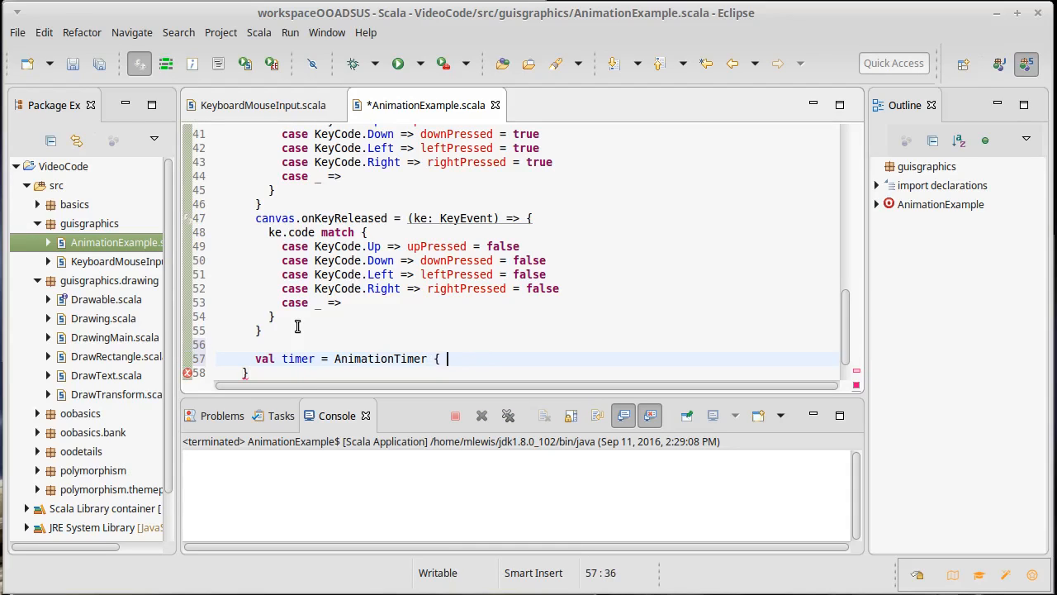
{"action": "type", "text": "time =>"}
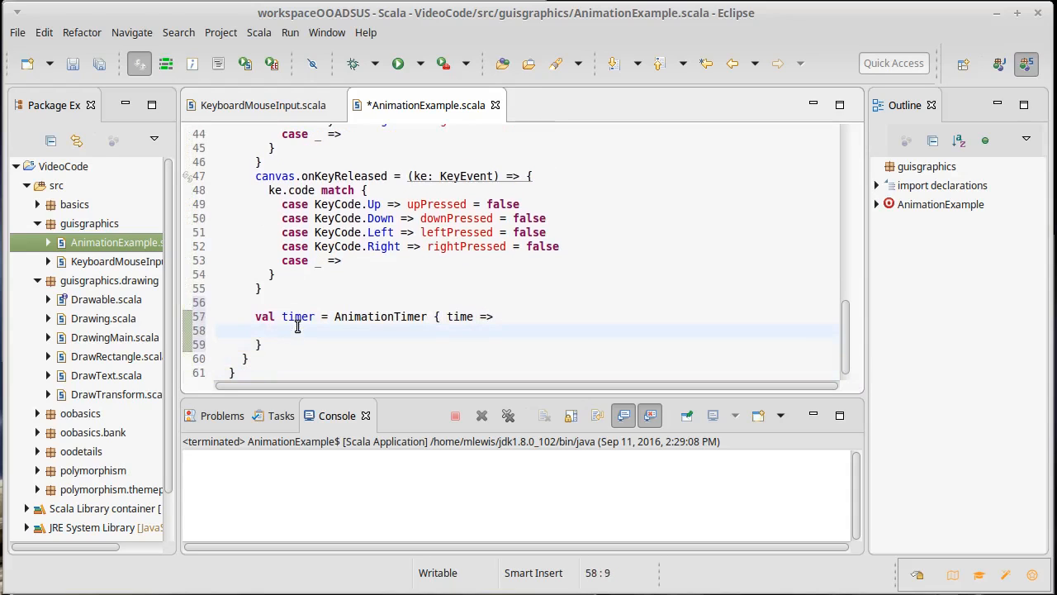
{"action": "key", "text": "ctrl+s"}
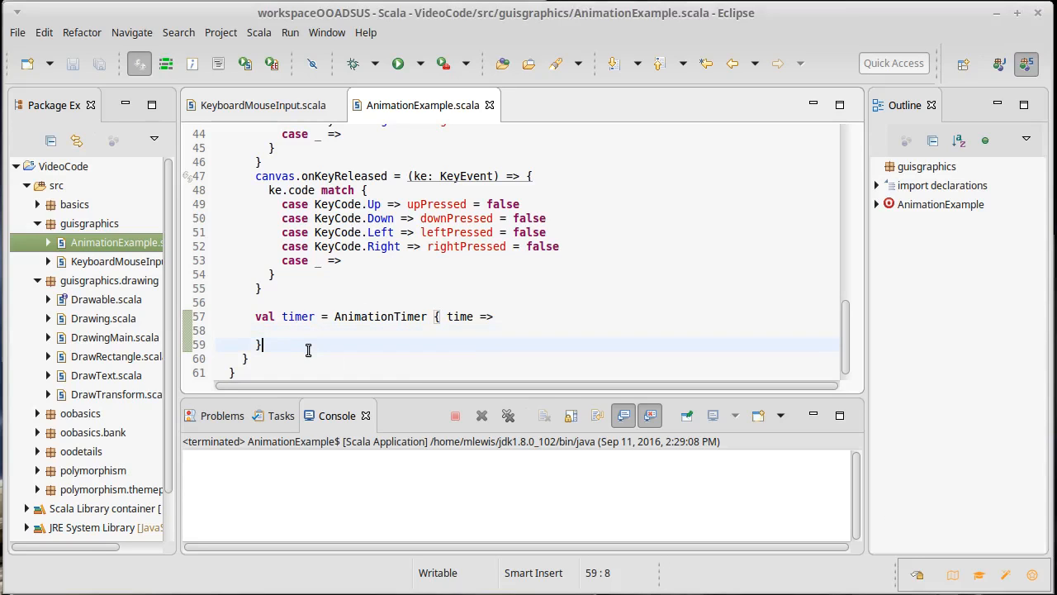
{"action": "type", "text": "timer.s"}
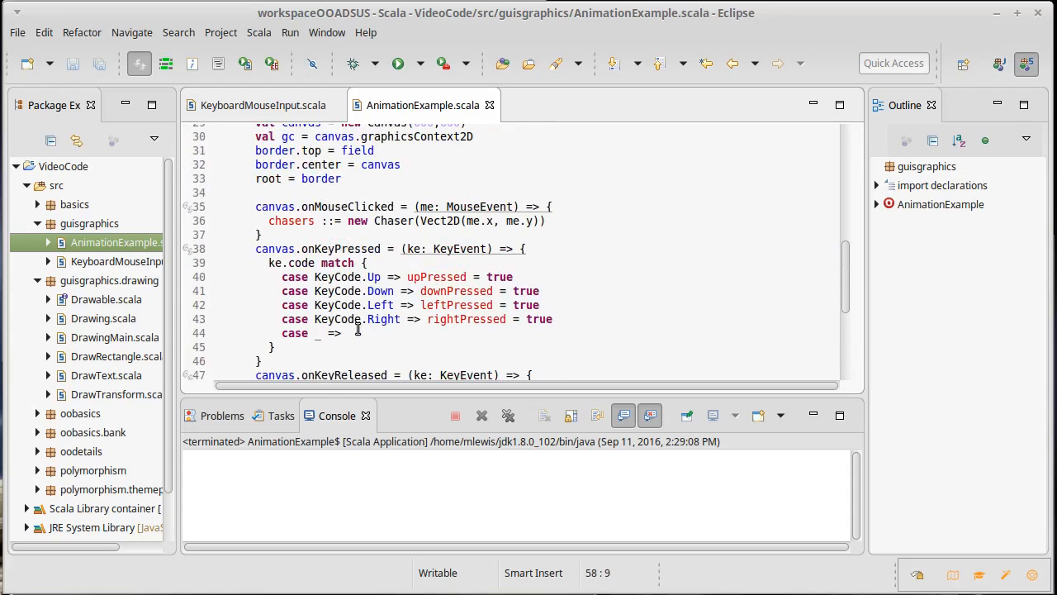
{"action": "scroll", "scroll_direction": "down", "scroll_amount": 3}
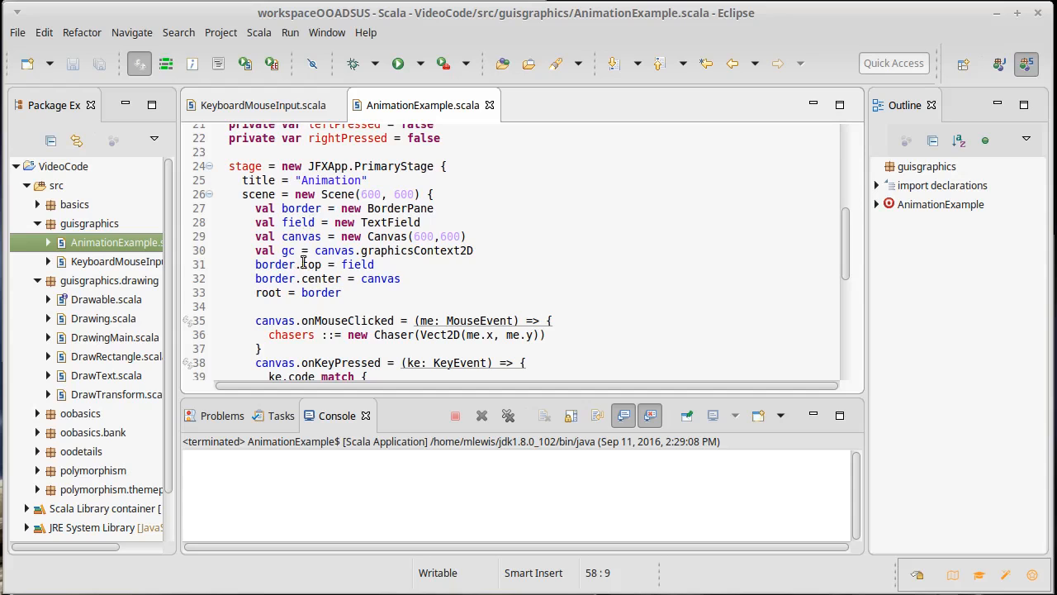
{"action": "scroll", "scroll_direction": "down", "scroll_amount": 3}
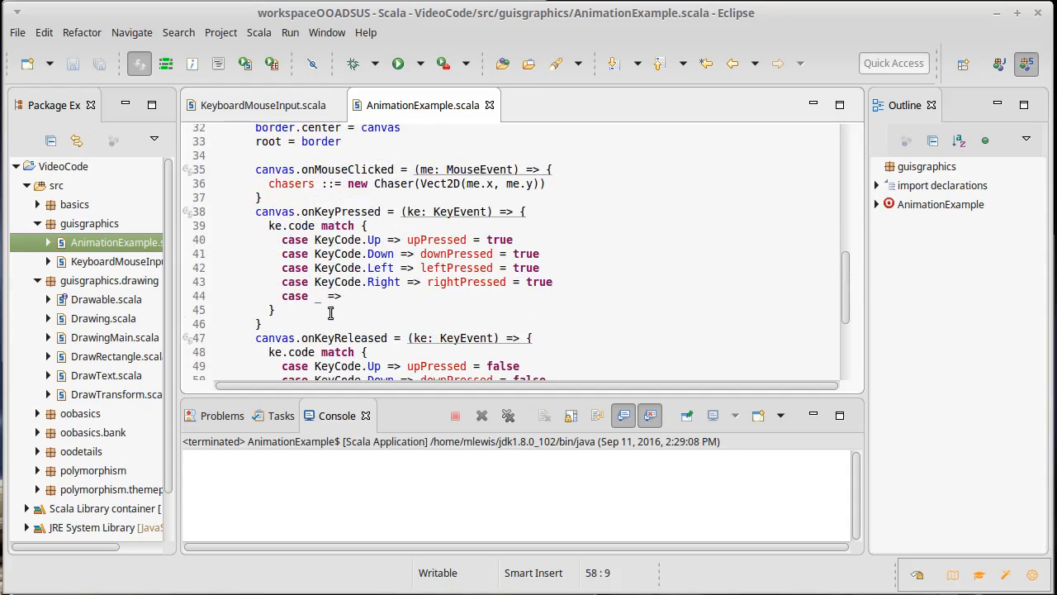
{"action": "scroll", "scroll_direction": "down", "scroll_amount": 3}
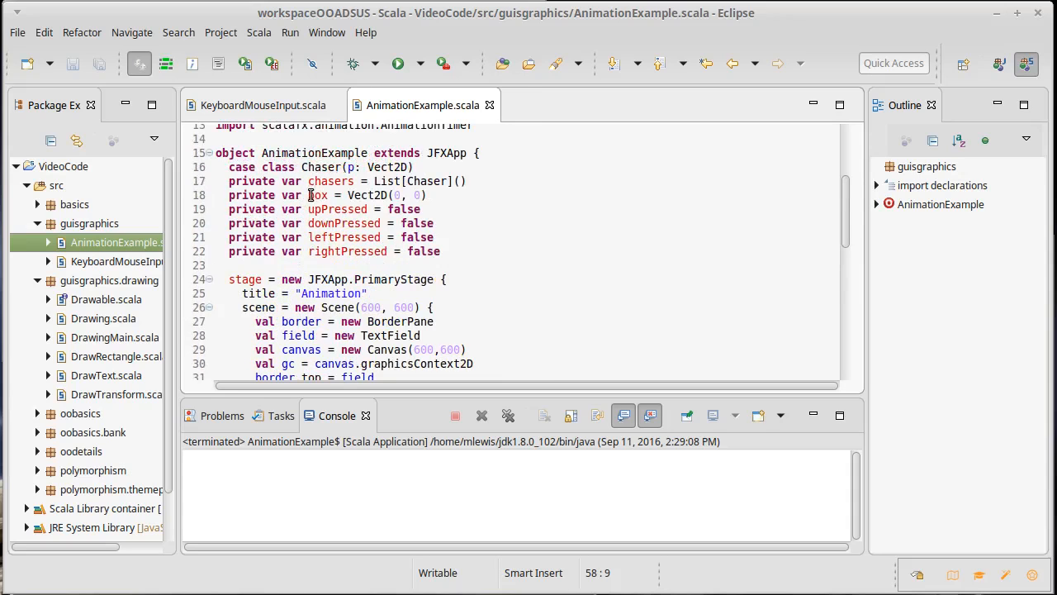
{"action": "scroll", "scroll_direction": "down", "scroll_amount": 3}
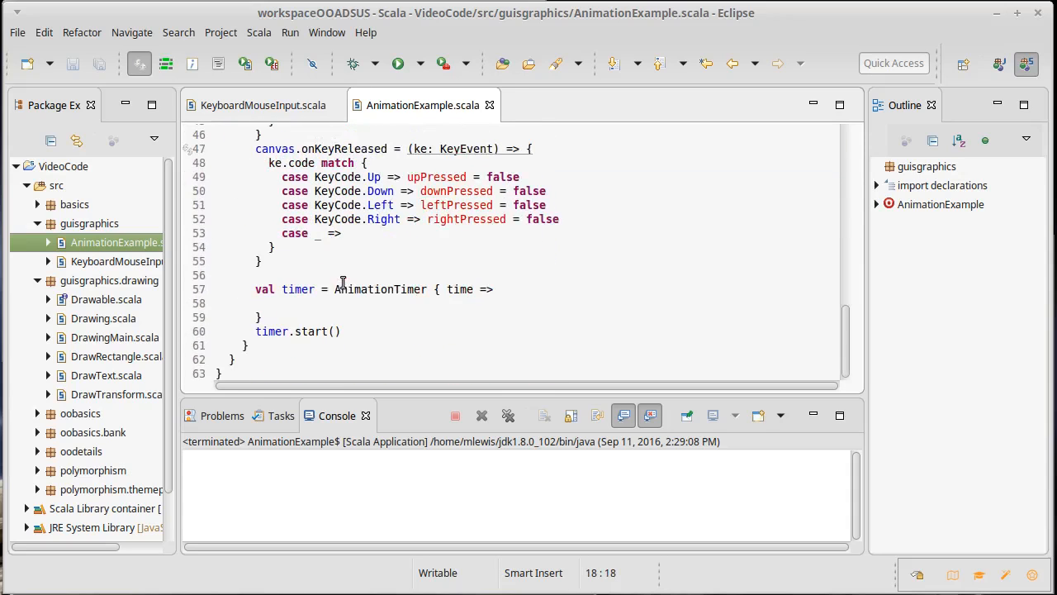
- Set gc.fill to Color.White and fillRect(0, 0, canvas.width(), canvas.height()) each frame
{"action": "type", "text": "g"}
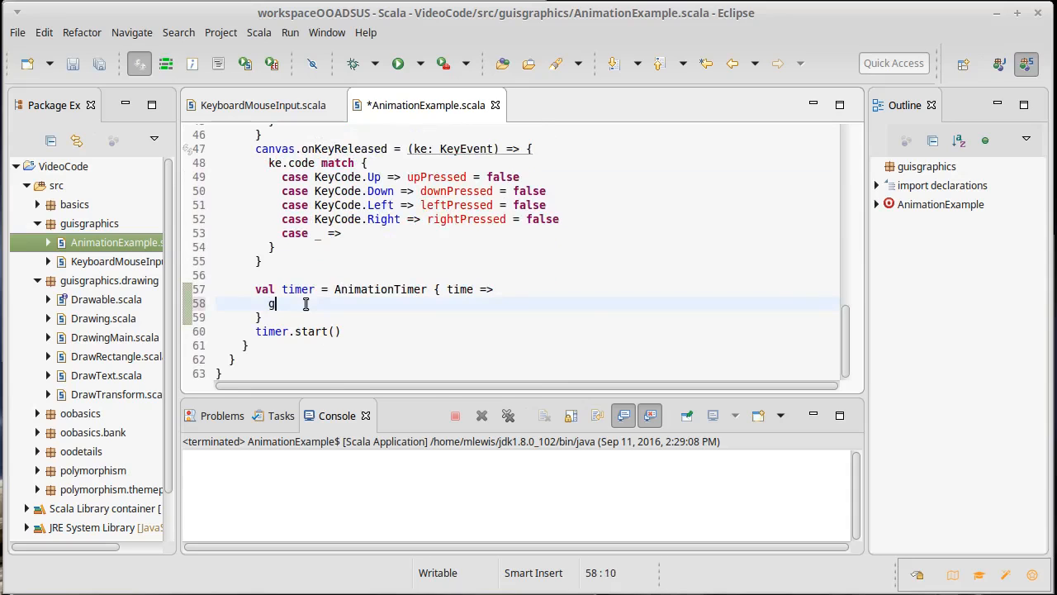
{"action": "type", "text": "c."}
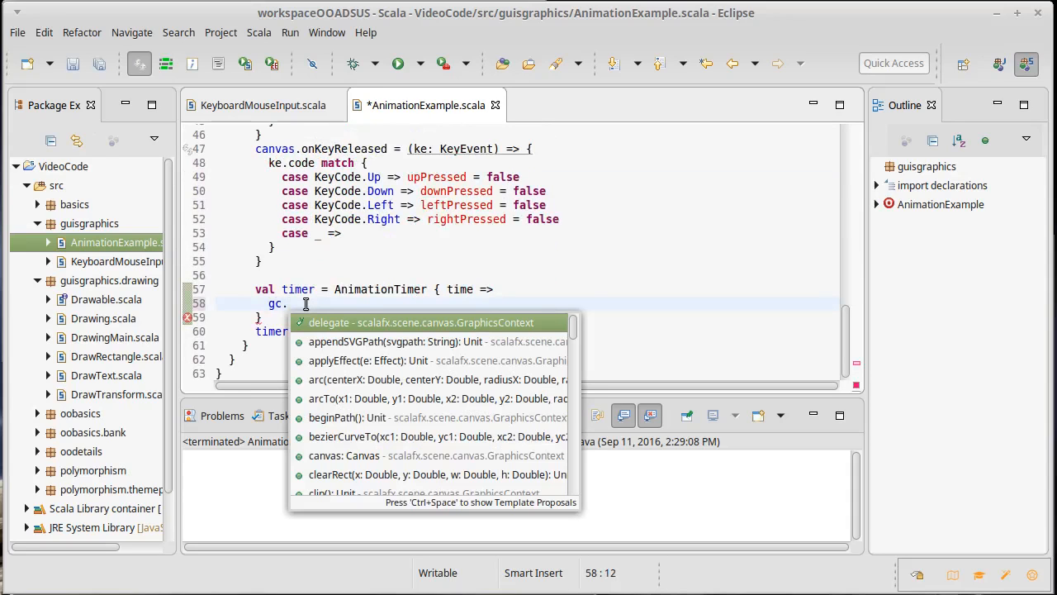
{"action": "type", "text": "fill = Color.White"}
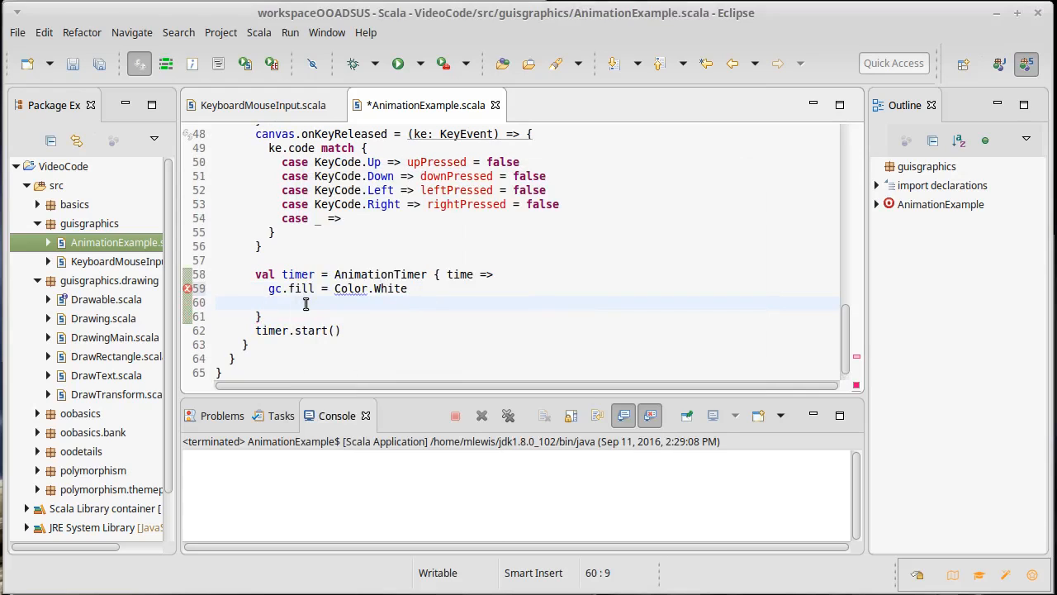
{"action": "type", "text": "gc.fillRect("}
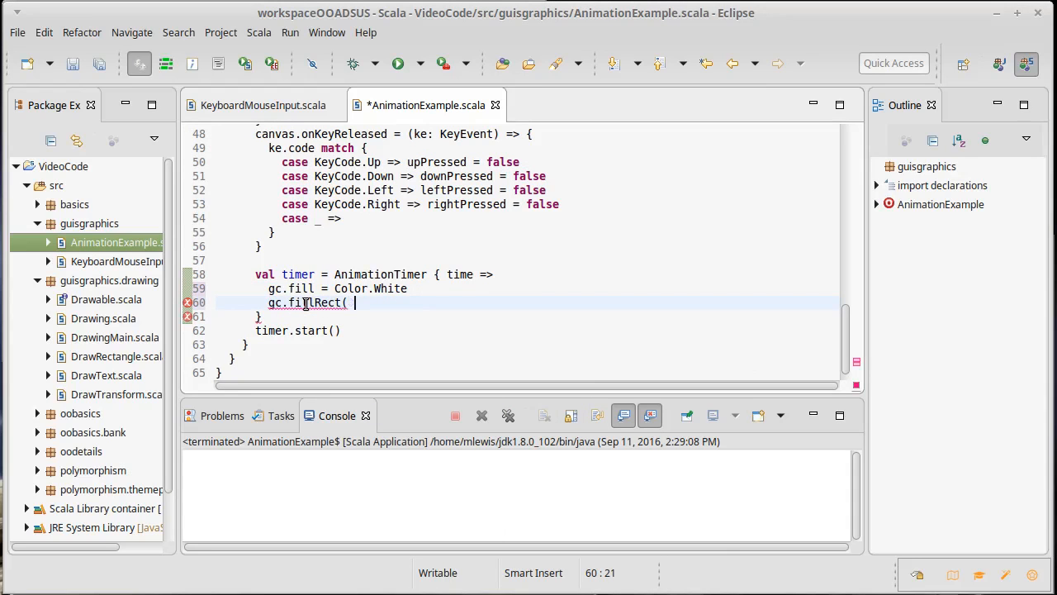
{"action": "type", "text": "0,0,"}
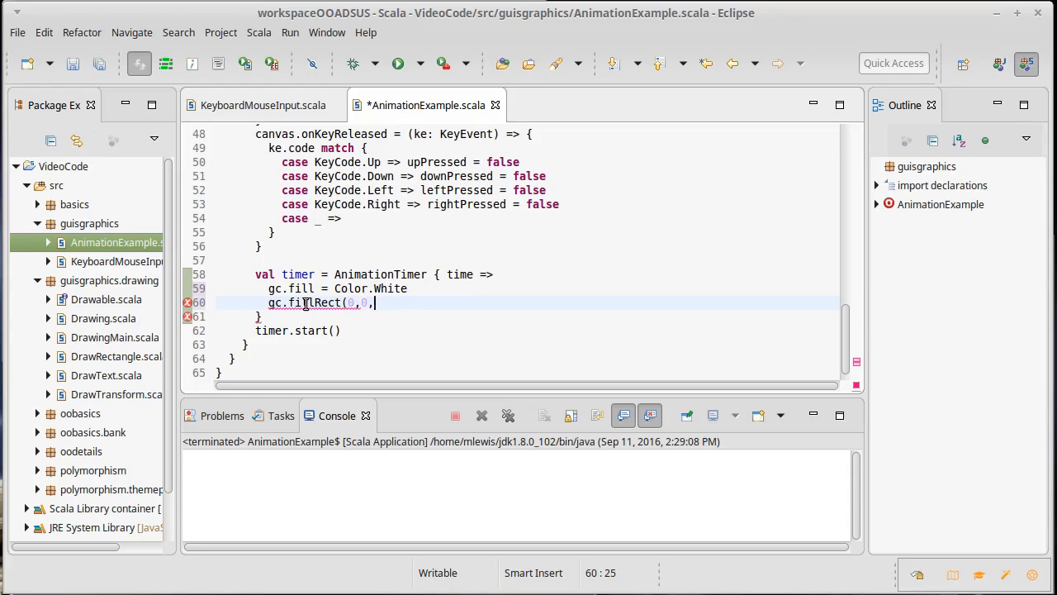
{"action": "type", "text": "600,600)"}
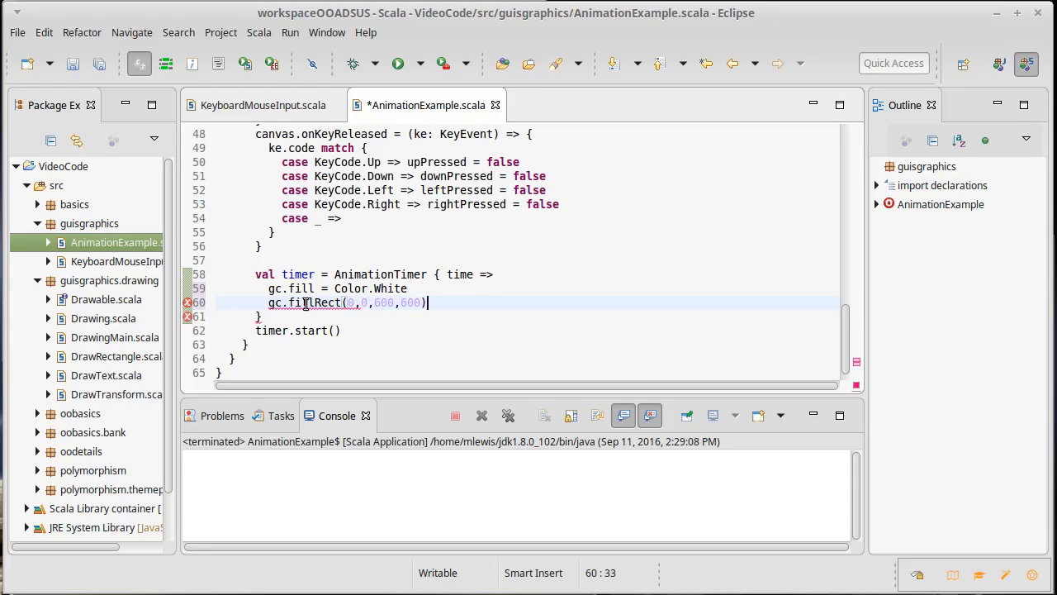
{"action": "key", "text": "ctrl+s"}
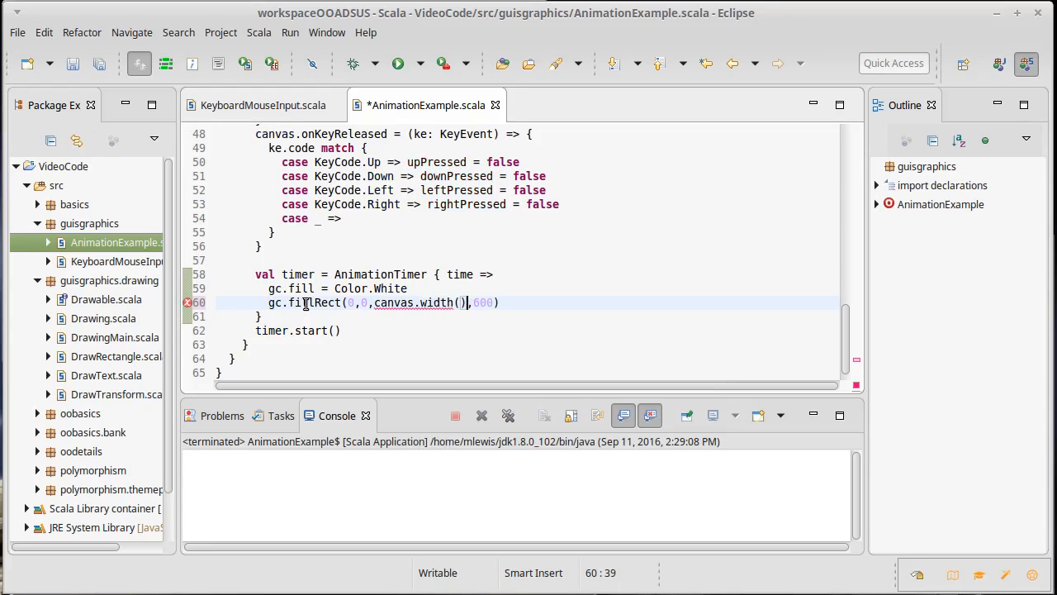
{"action": "type", "text": ",canvas.height("}
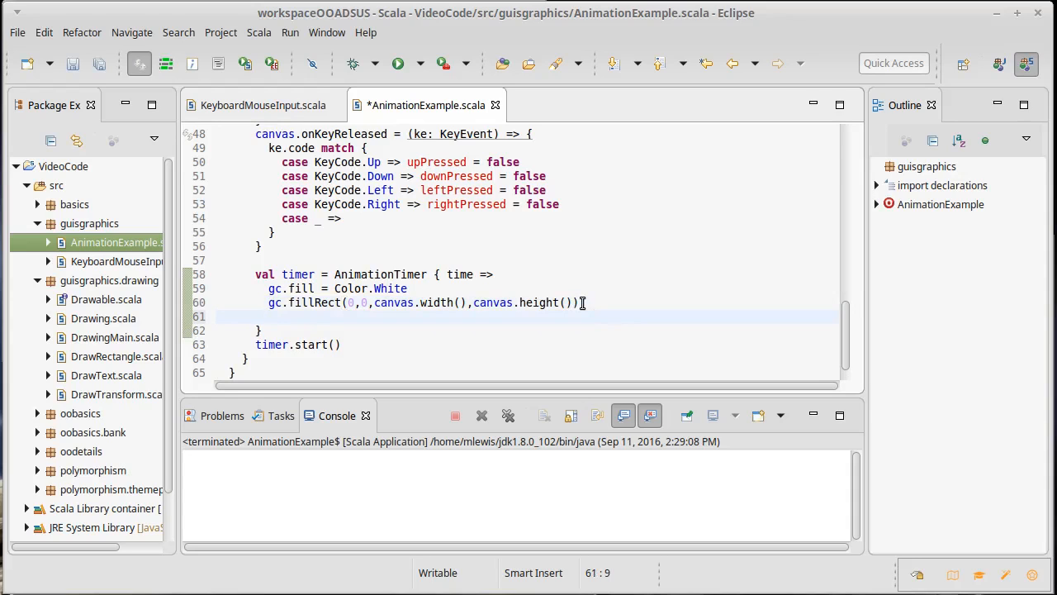
- Add gc.fill = Color.Red, and gc.fill = Color.Green further below
{"action": "type", "text": "gc.fill = Color."}
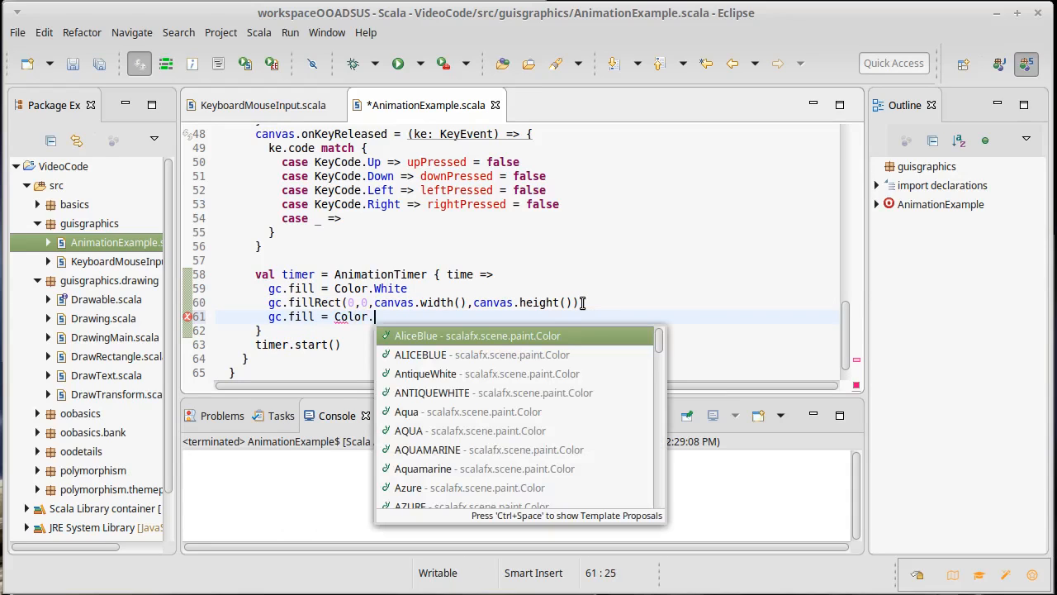
{"action": "type", "text": "Red"}
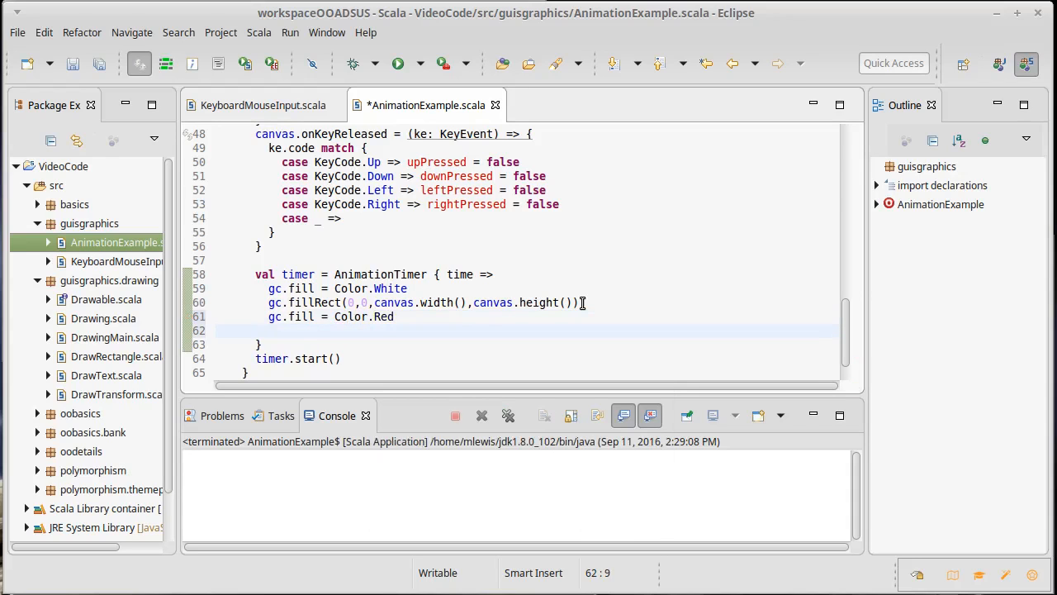
{"action": "type", "text": "gc.fill ="}
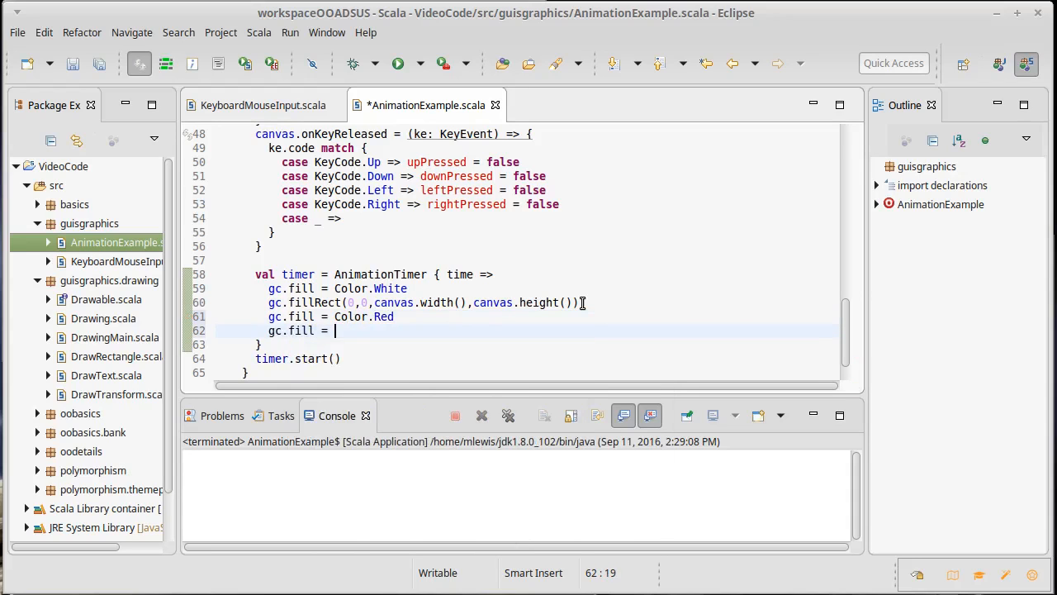
{"action": "type", "text": "Color."}
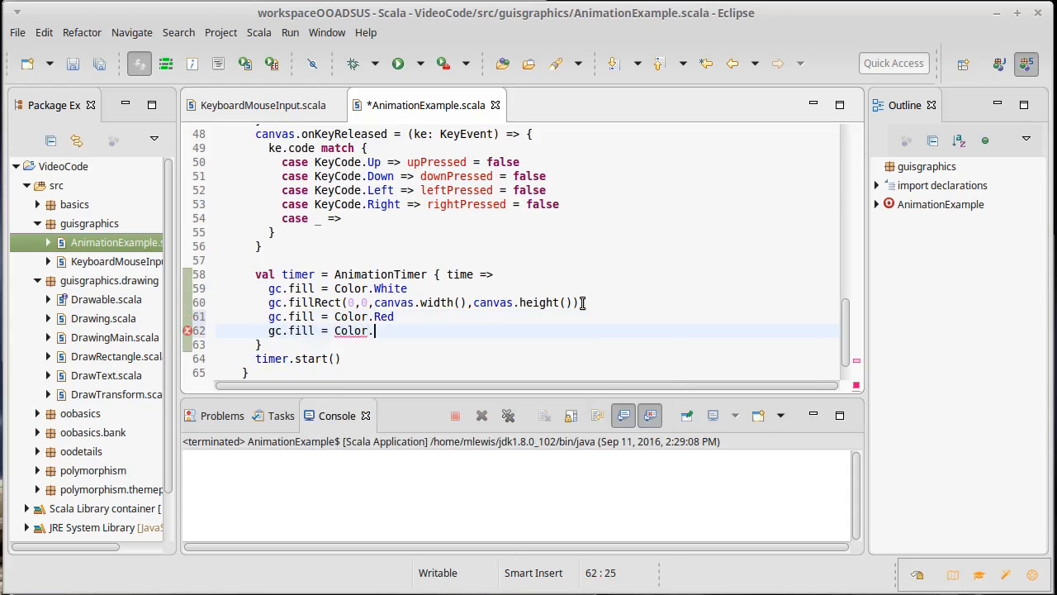
{"action": "type", "text": "Green"}
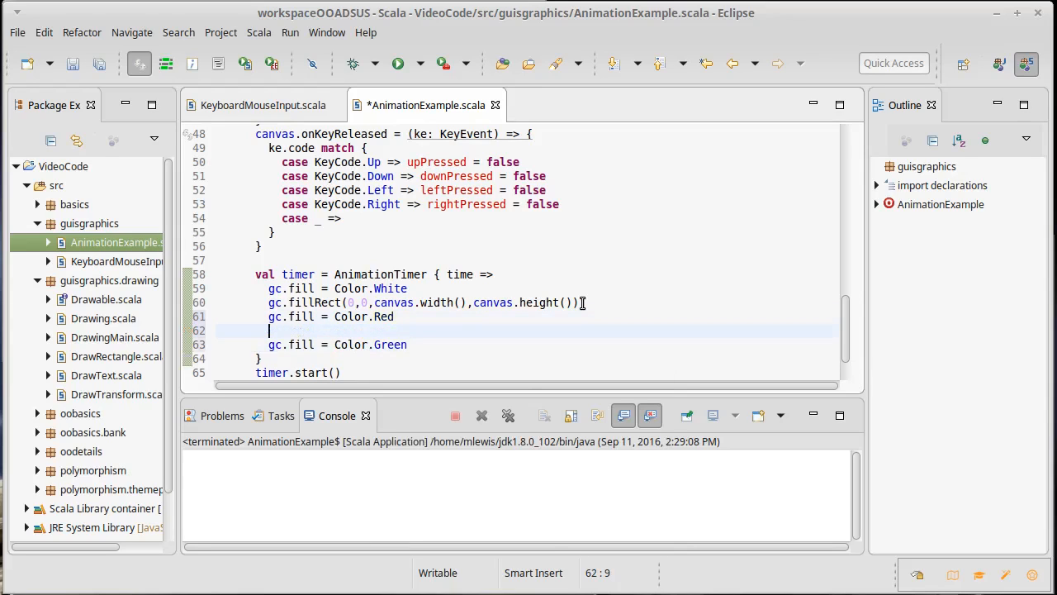
- Loop for(Chaser(p) <- chasers) drawing gc.fillOval(p.x-5, p.y-5, 10, 10), and save
{"action": "type", "text": "for"}
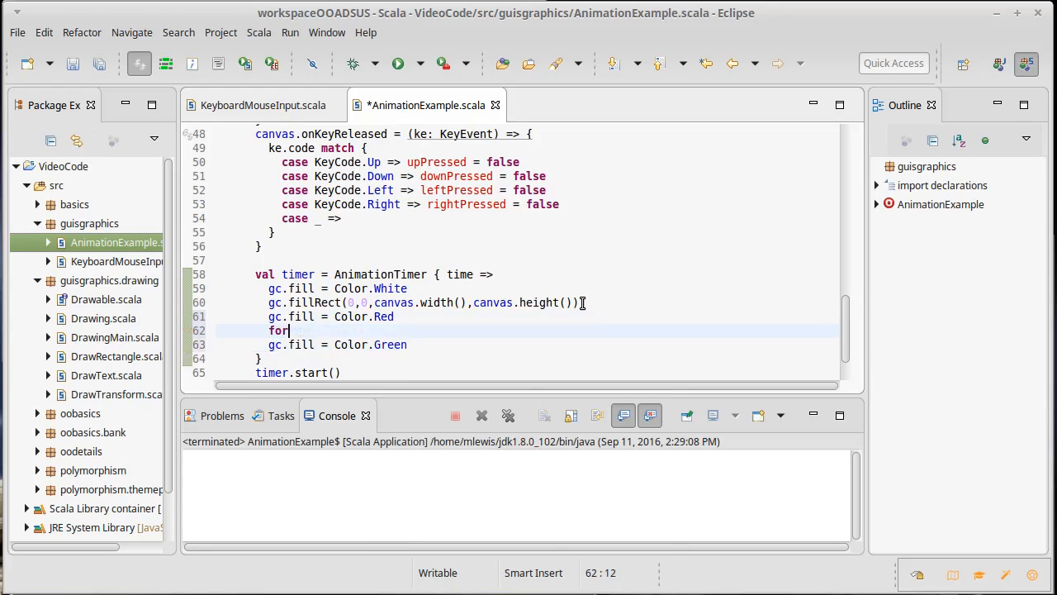
{"action": "type", "text": "("}
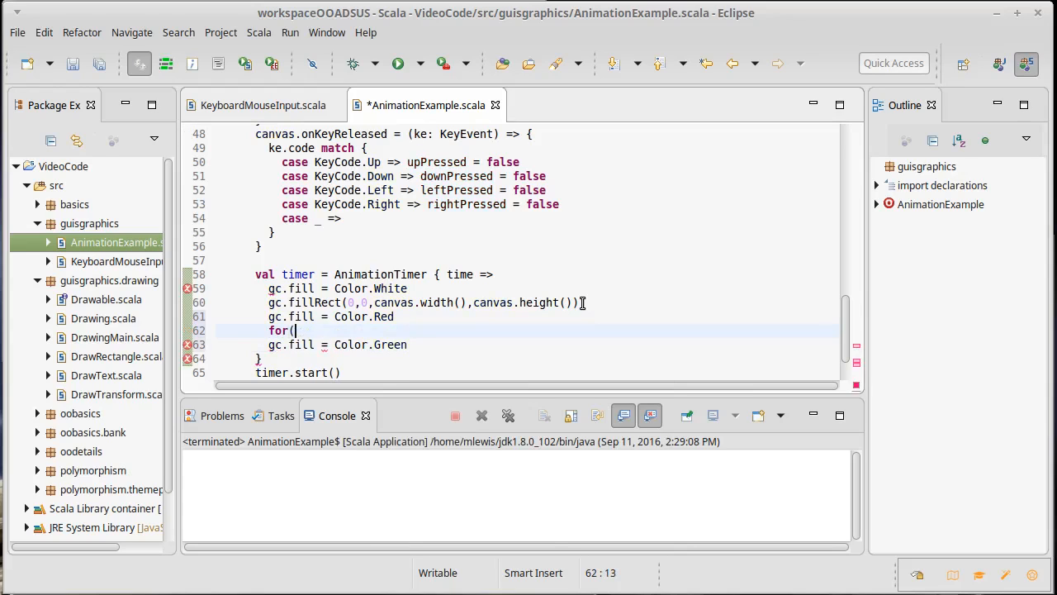
{"action": "type", "text": "C"}
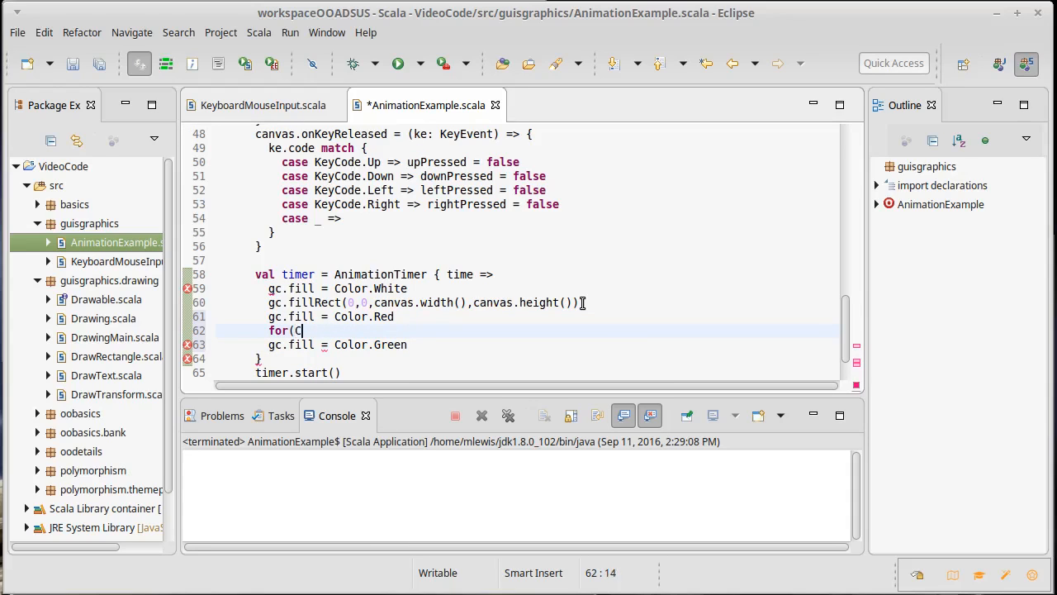
{"action": "type", "text": "haser(p) <- chasers"}
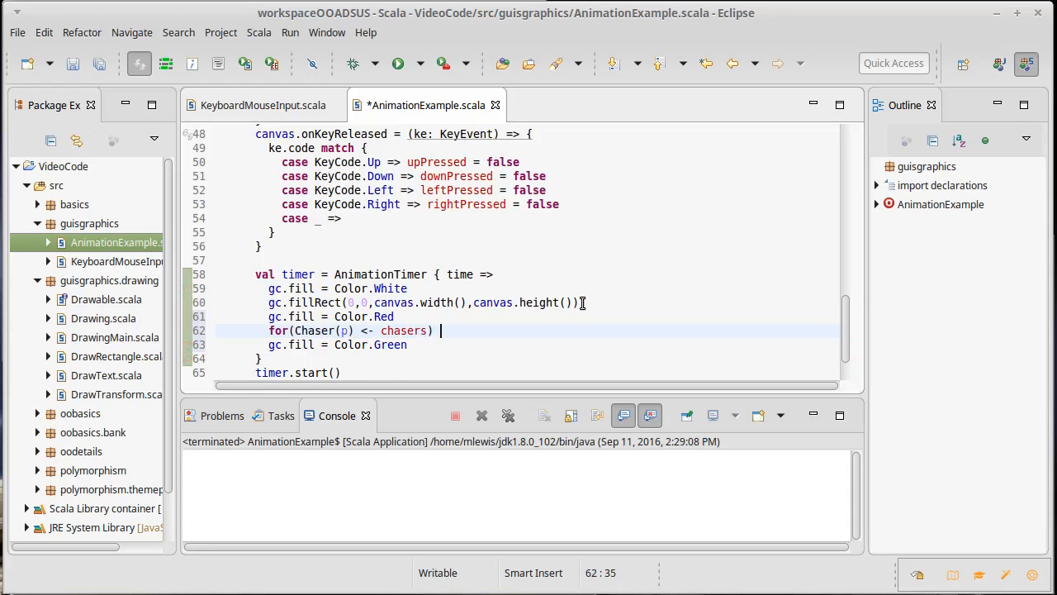
{"action": "type", "text": "{"}
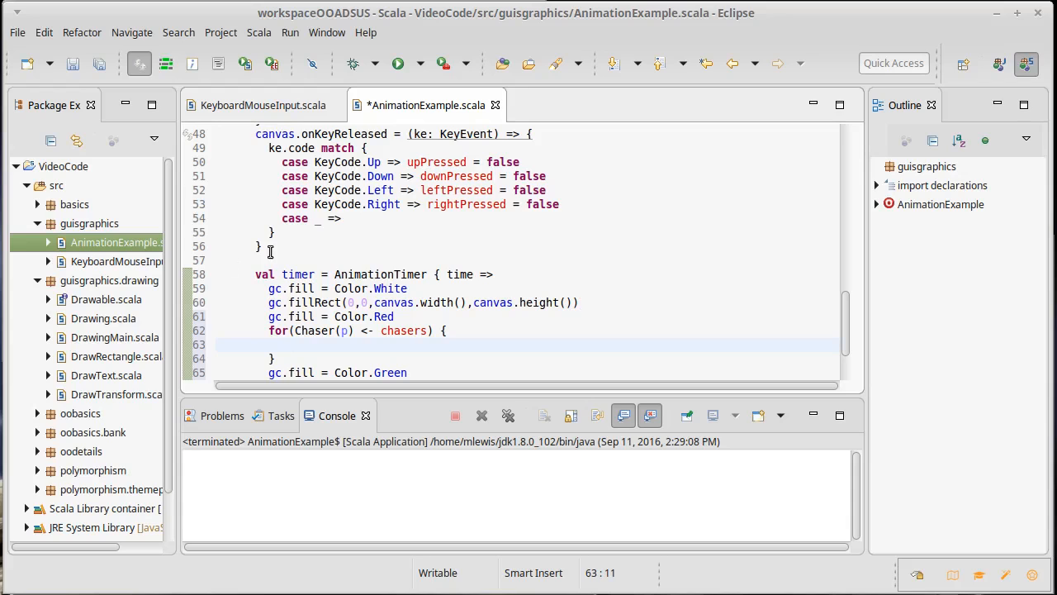
{"action": "mouse_move", "coordinate": [567, 341]}
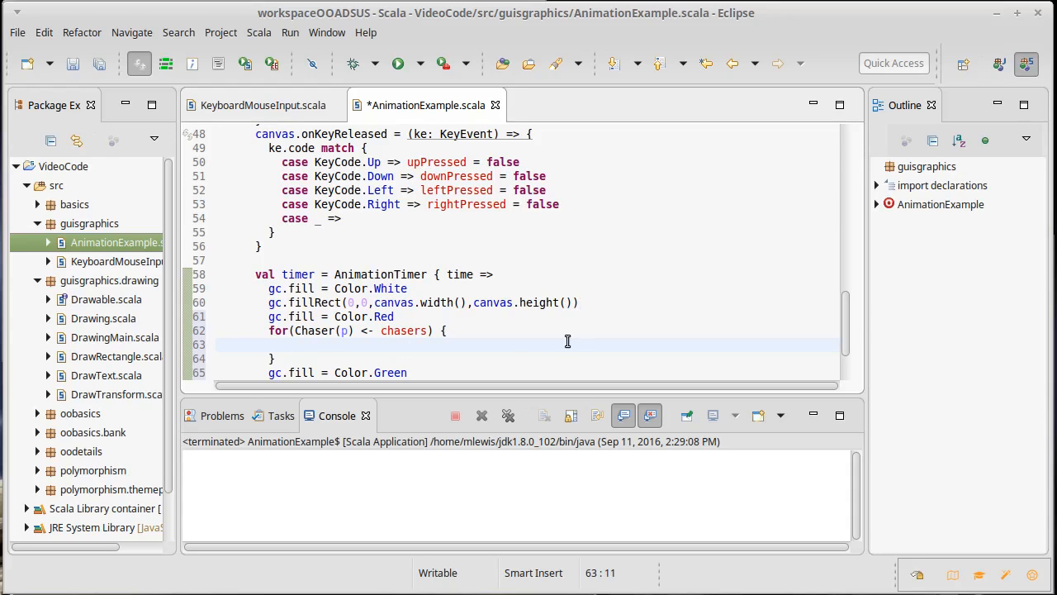
{"action": "type", "text": "gc.fillOval(x, y, w, h"}
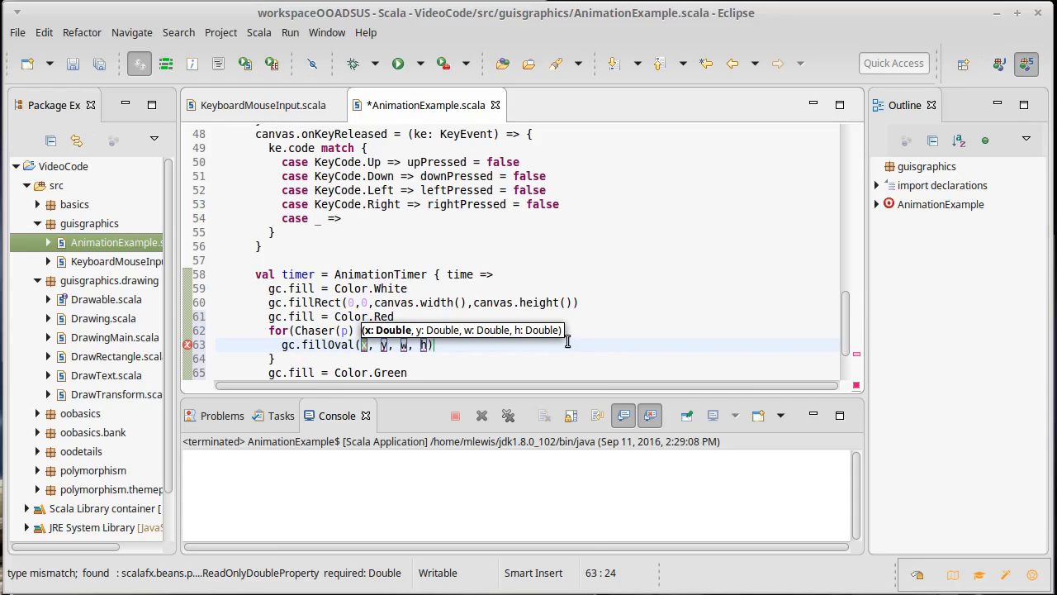
{"action": "type", "text": "p.x-5,"}
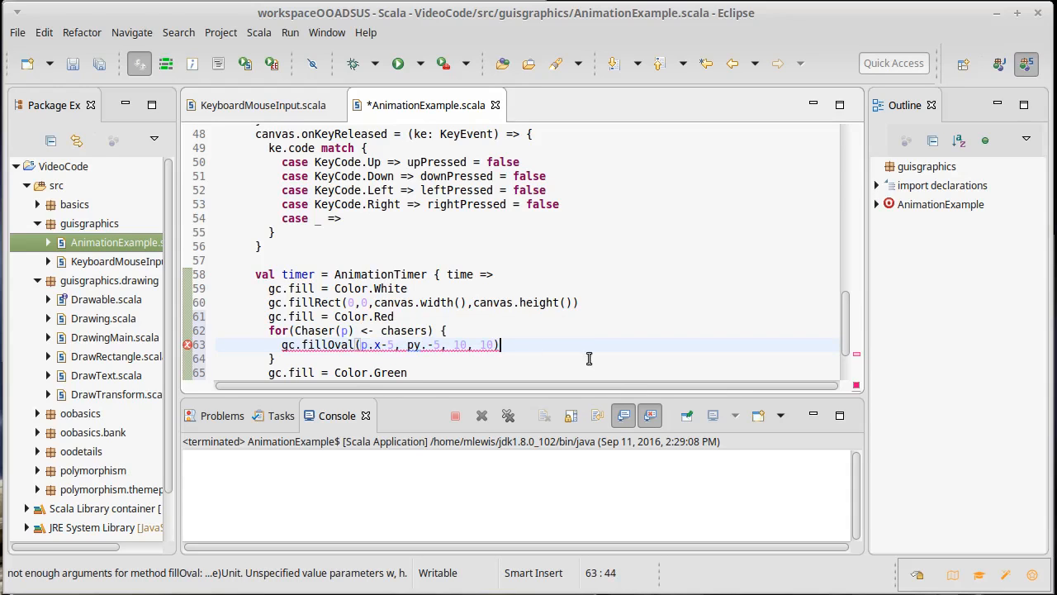
{"action": "key", "text": "ctrl+s"}
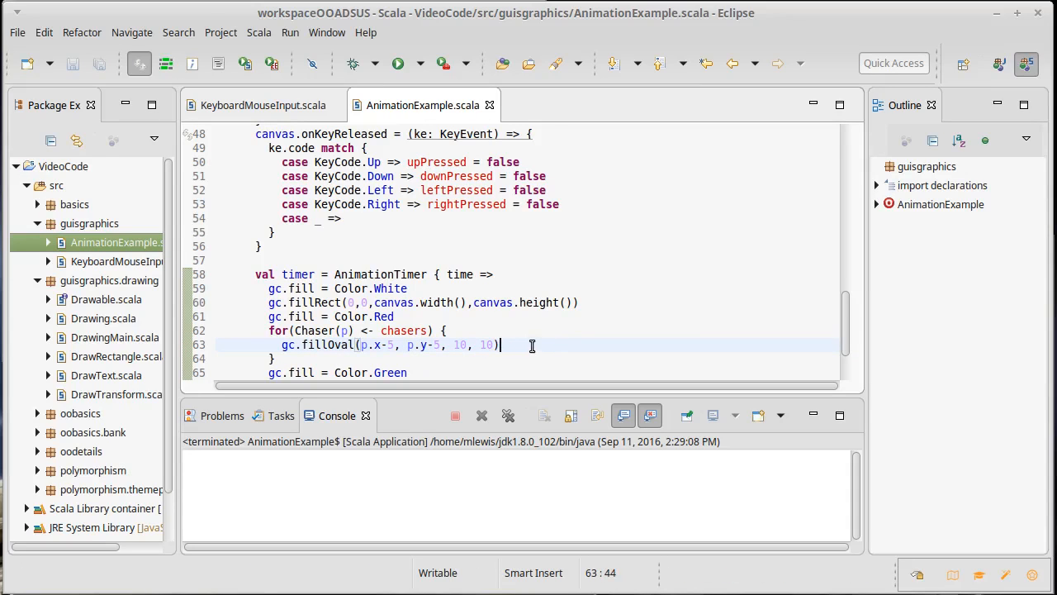
{"action": "scroll", "scroll_direction": "down", "scroll_amount": 3}
{"action": "type", "text": "gc.fillRect("}
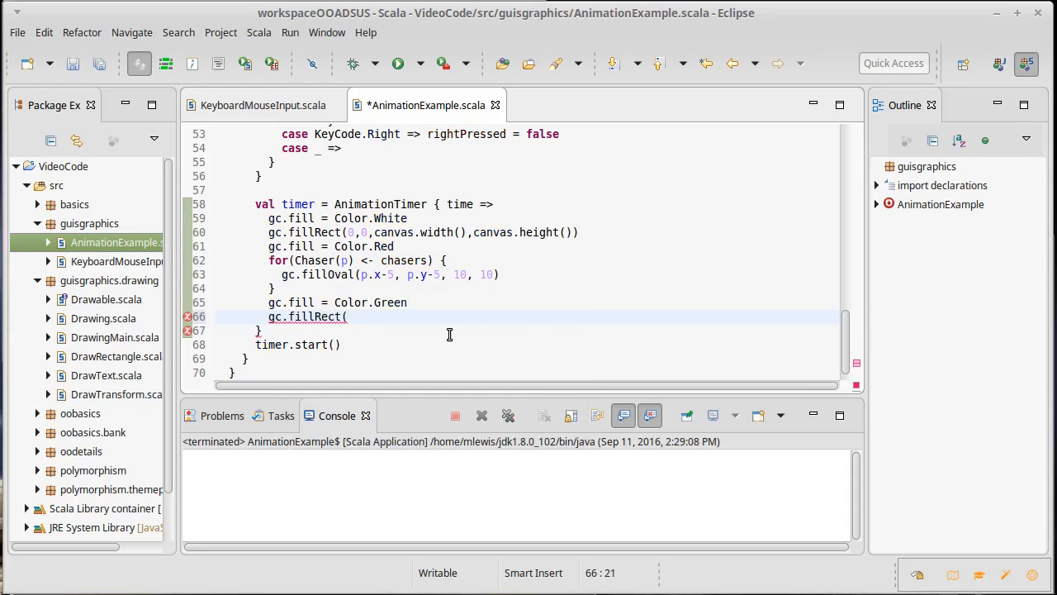
- After the green fill, add gc.fillRect(box.x-5, box.y-5, 10, 10)
{"action": "type", "text": "box"}
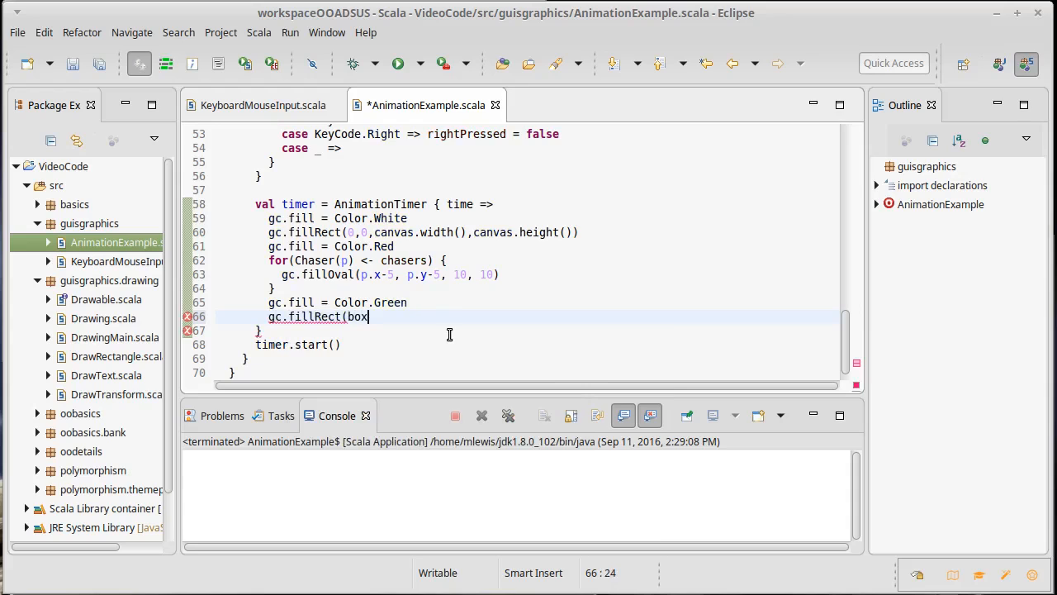
{"action": "type", "text": ".x-5"}
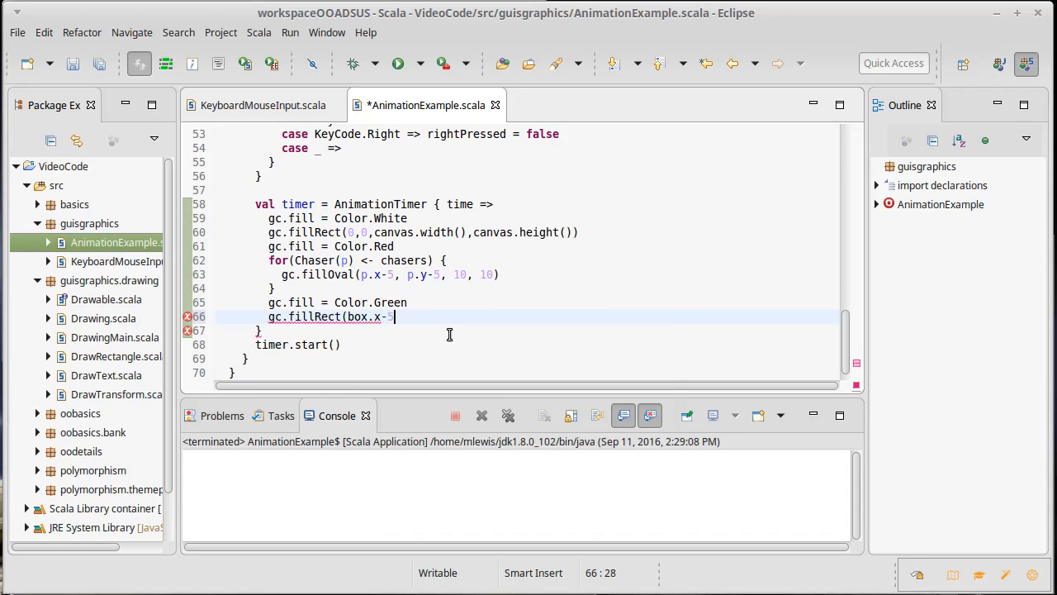
{"action": "type", "text": ", box.y-5, 10, 10)"}
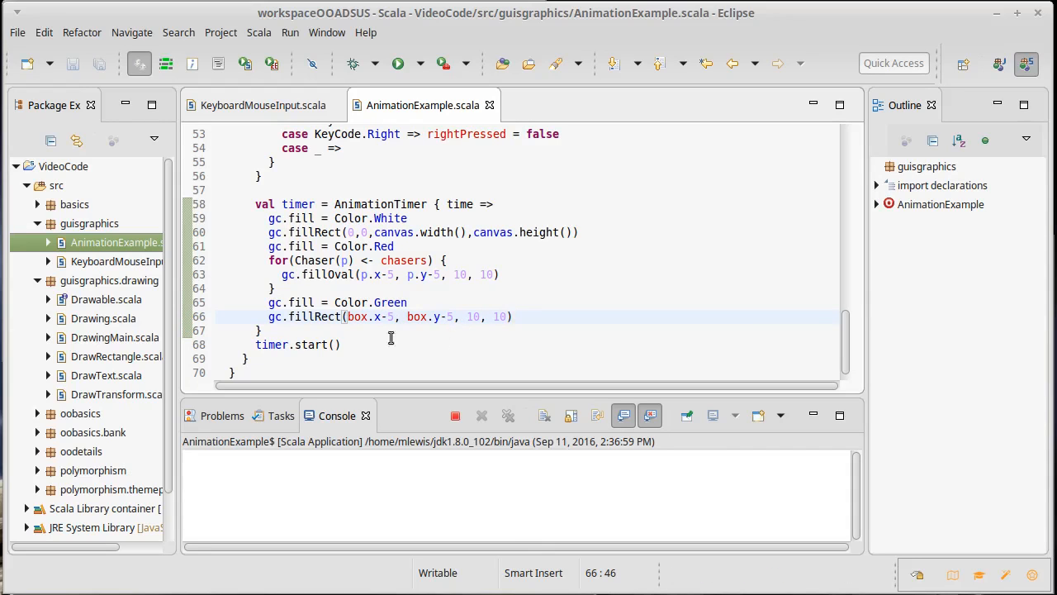
- Close the Animation window showing the red chaser dots to terminate the program
{"action": "left_click", "coordinate": [398, 63]}
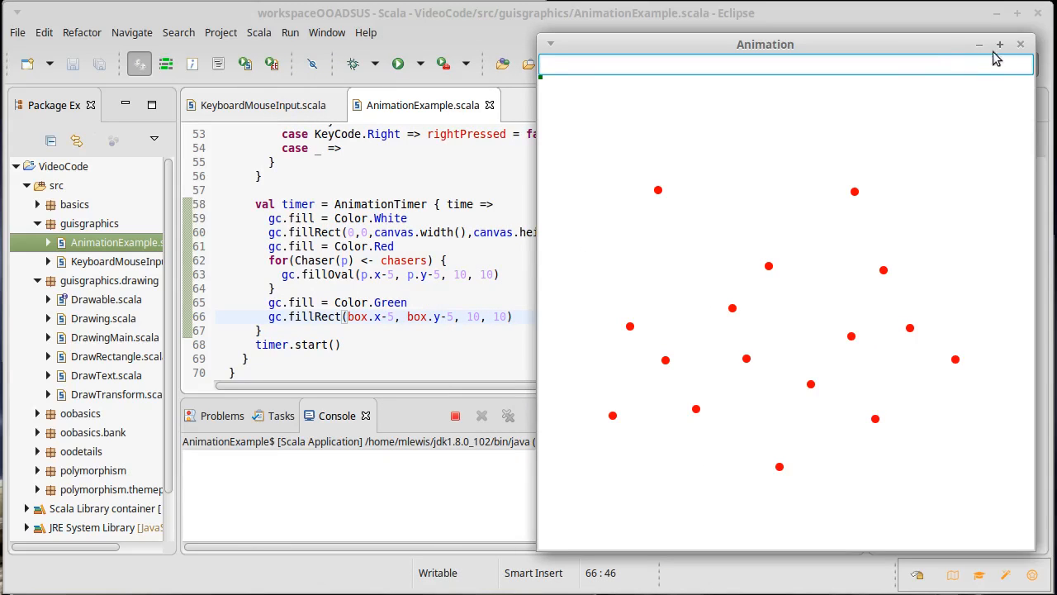
{"action": "mouse_move", "coordinate": [1022, 44]}
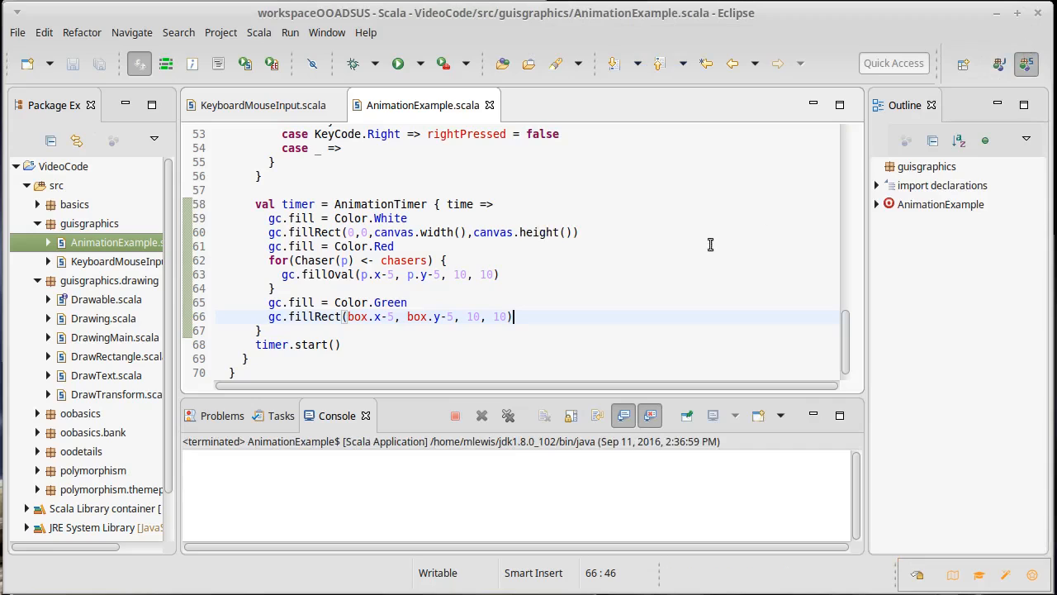
{"action": "mouse_move", "coordinate": [462, 295]}
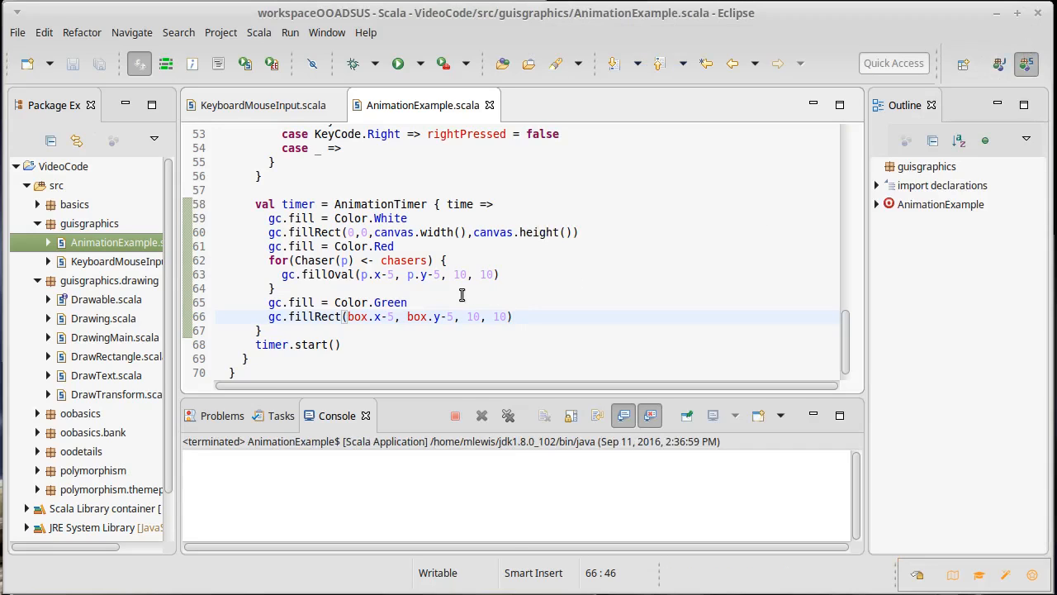